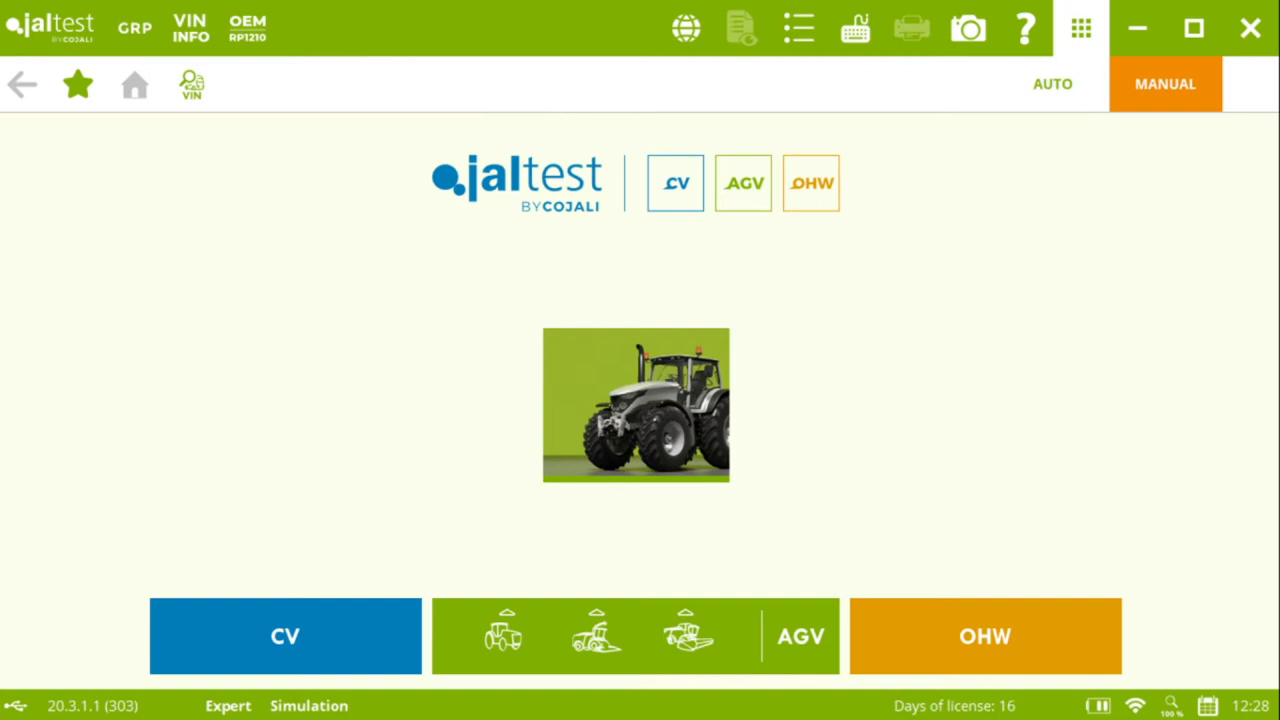
mouse_move(1175, 308)
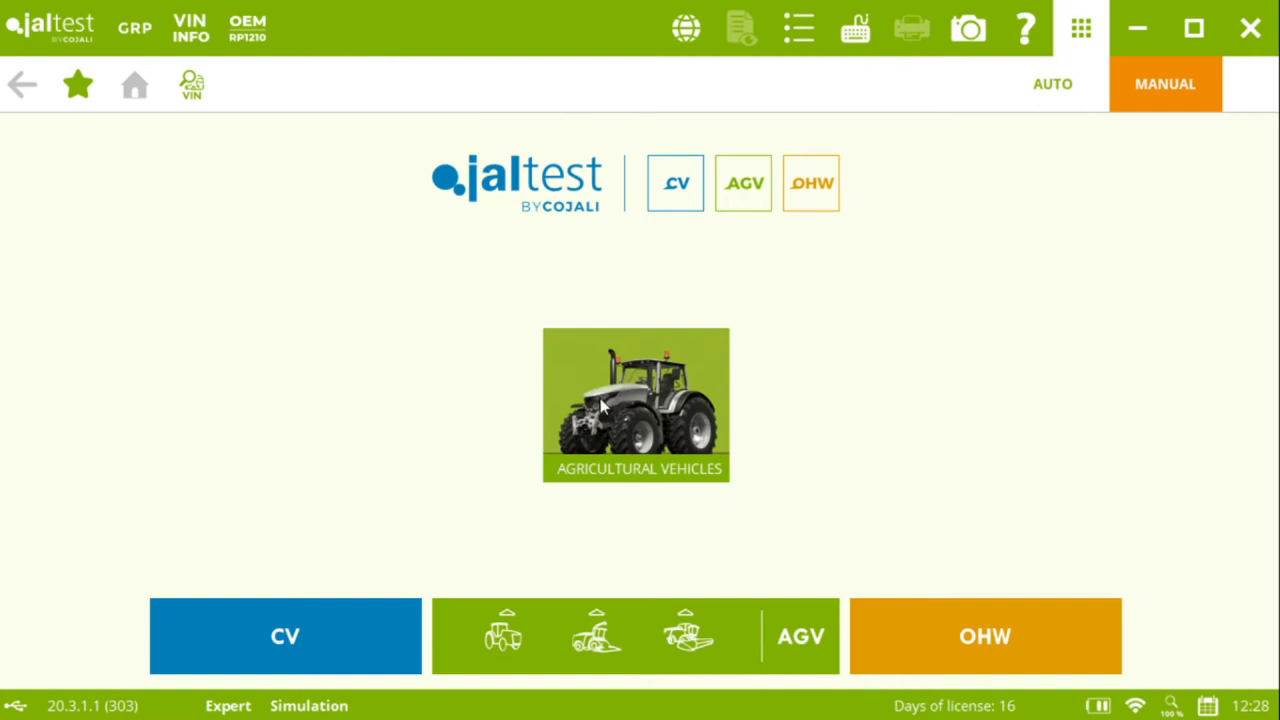
- Choose the Agricultural Vehicles category to show its twelve favorite brands
click(636, 405)
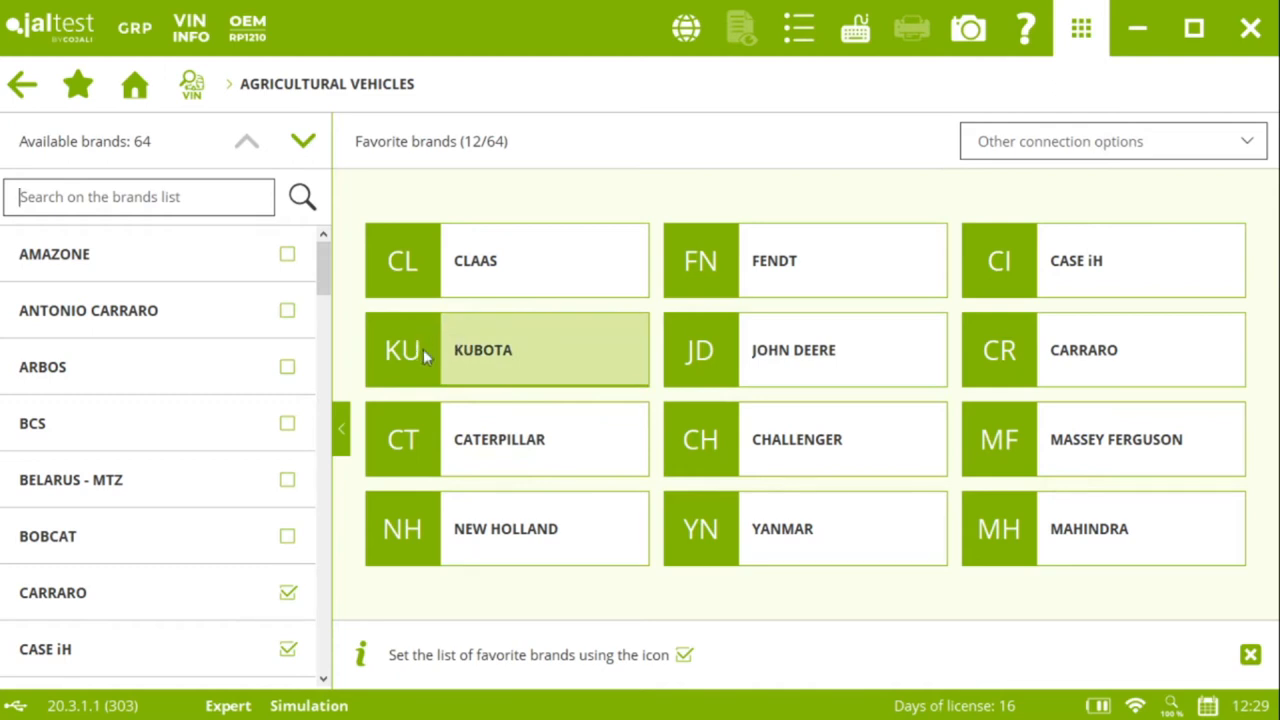
mouse_move(1055, 458)
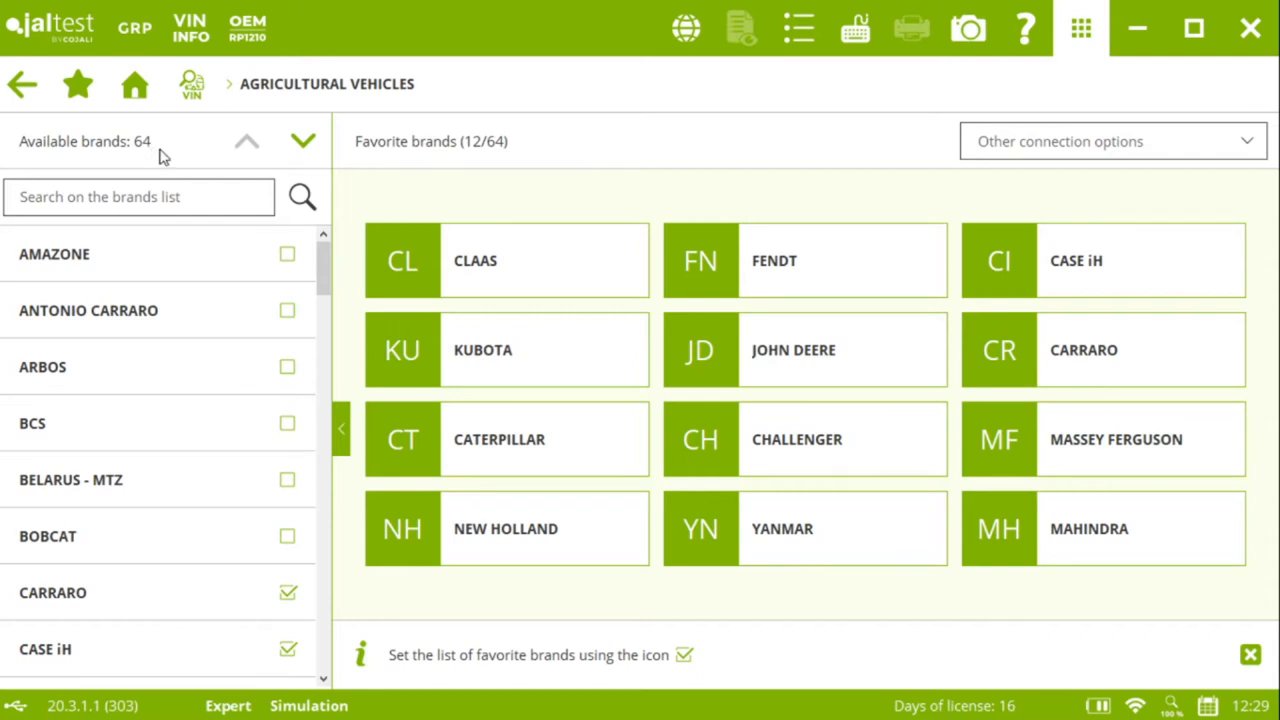
mouse_move(633, 308)
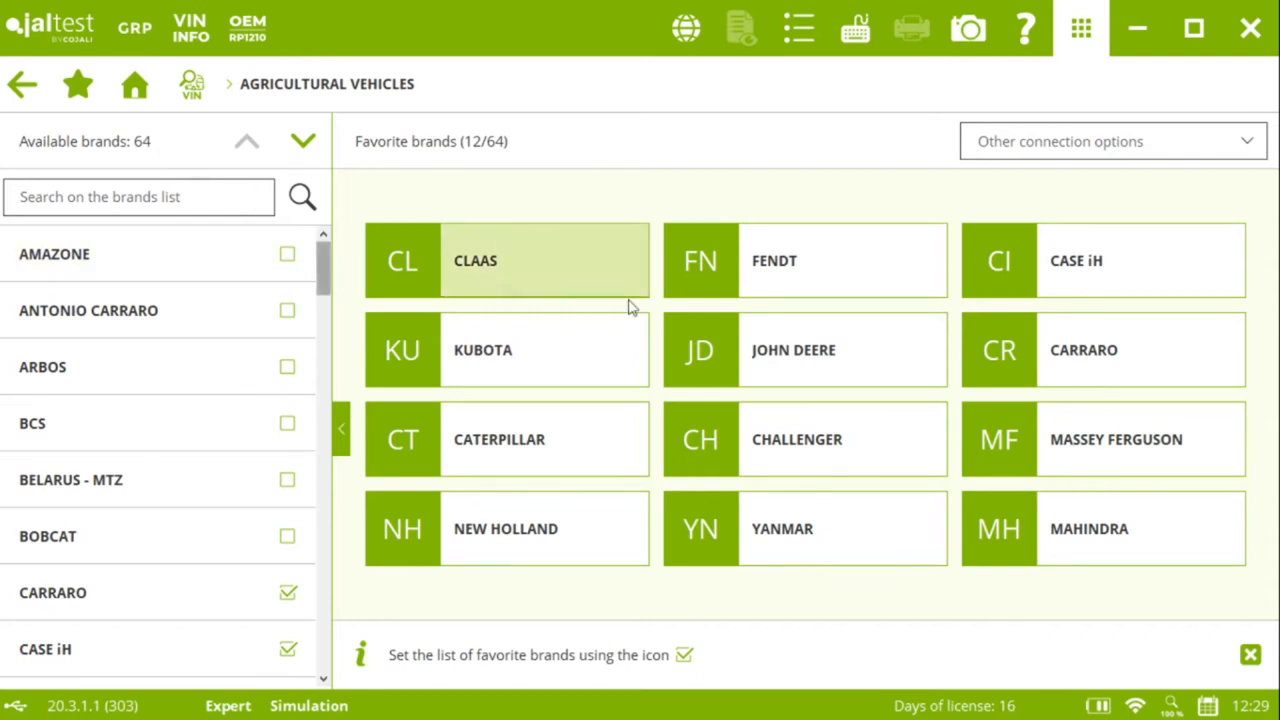
mouse_move(1080, 451)
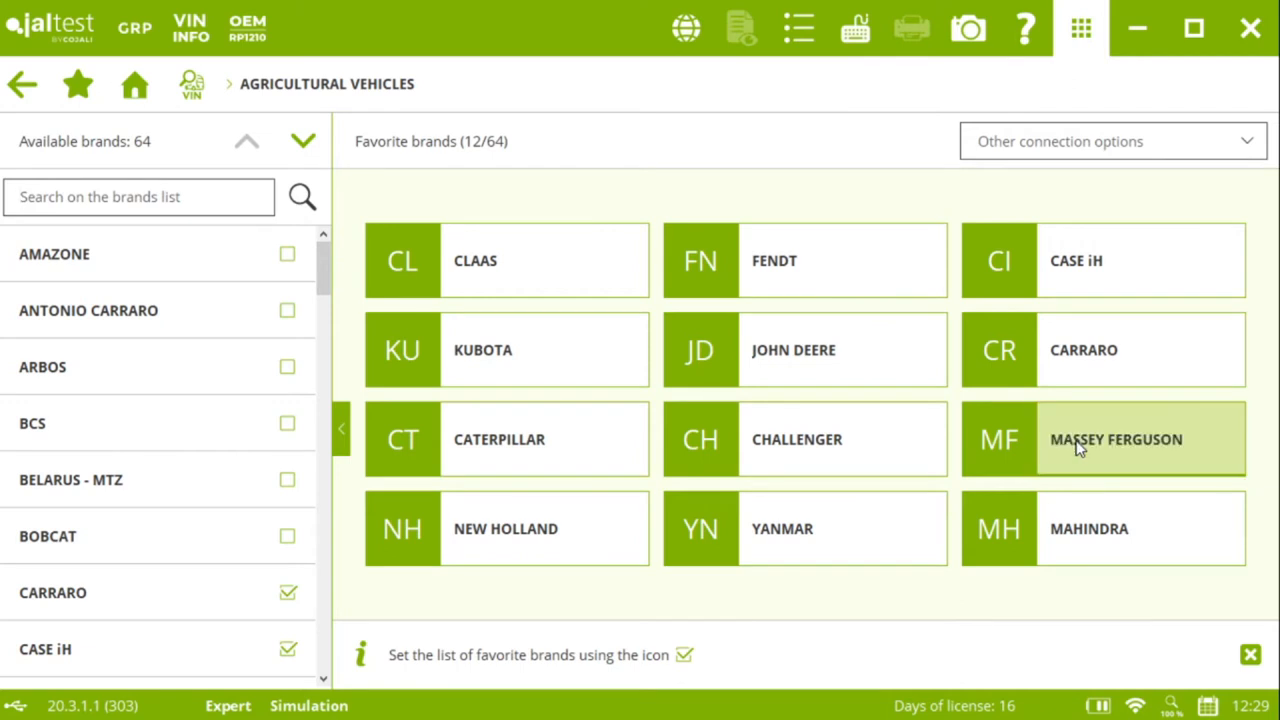
- Select Massey Ferguson, filter to the 700 Series, and pick 5700 Dyna-4 Series (Global)
click(1104, 439)
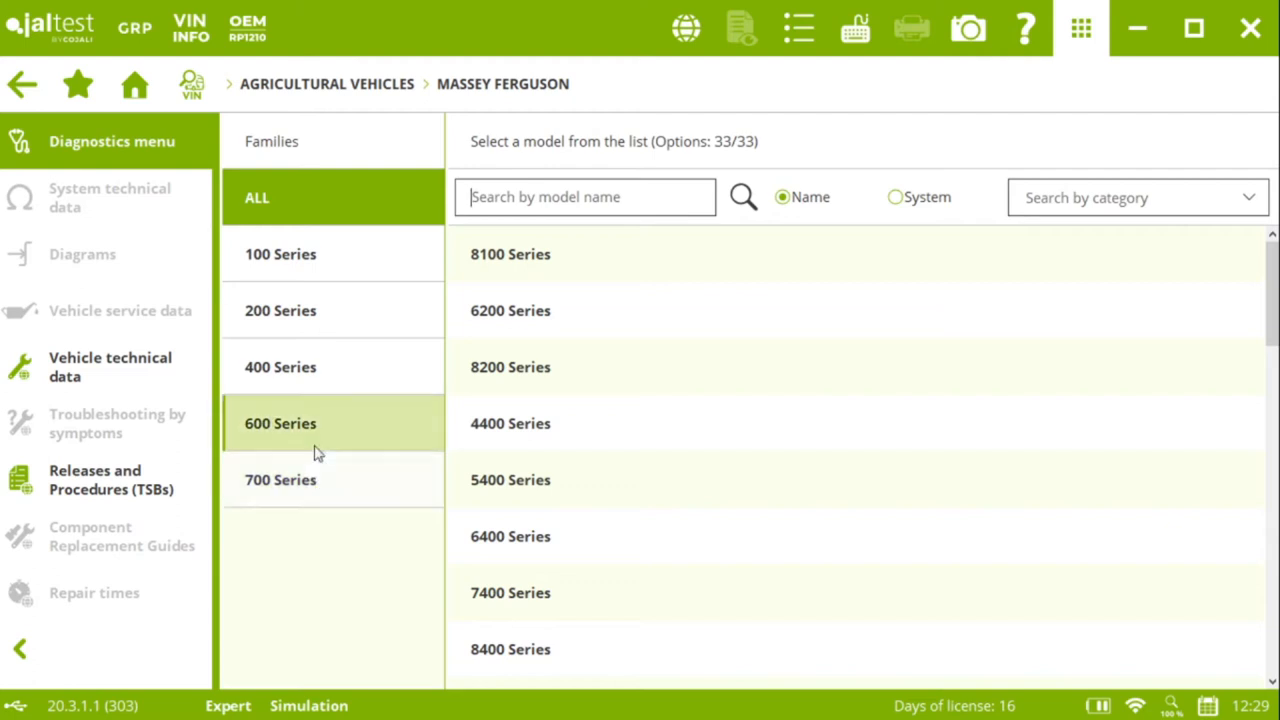
mouse_move(307, 453)
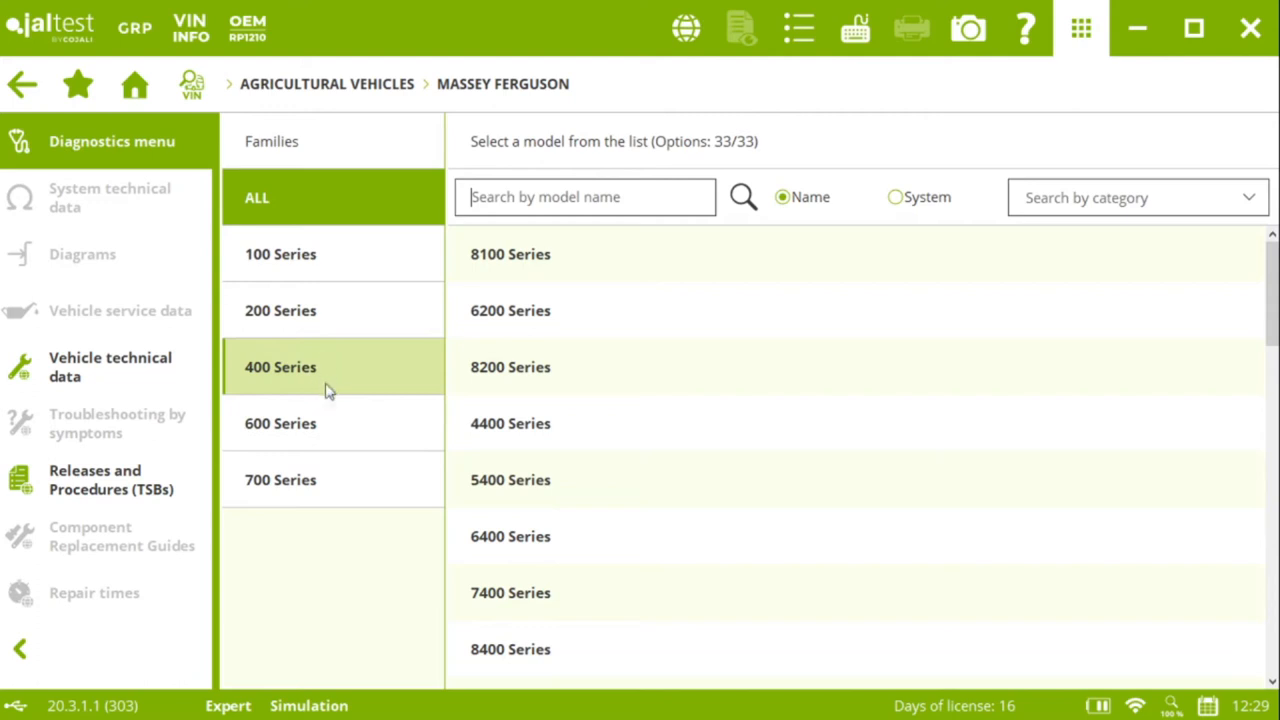
click(280, 480)
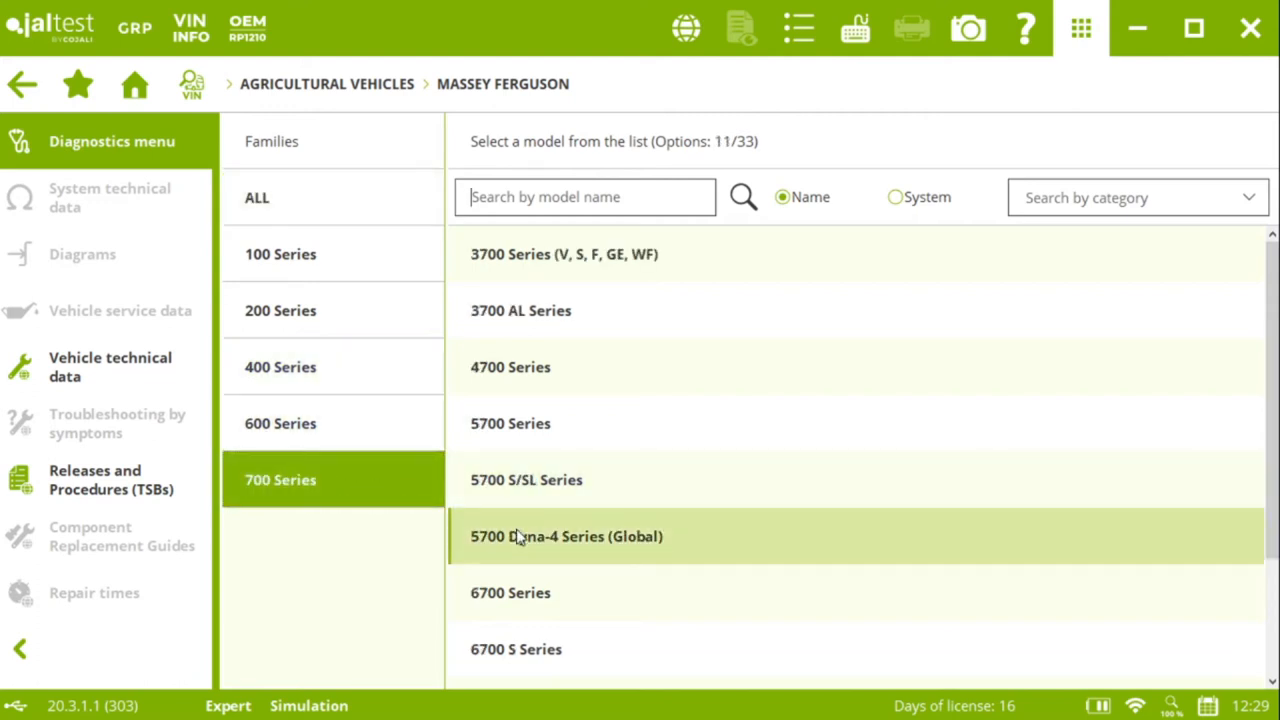
mouse_move(565, 557)
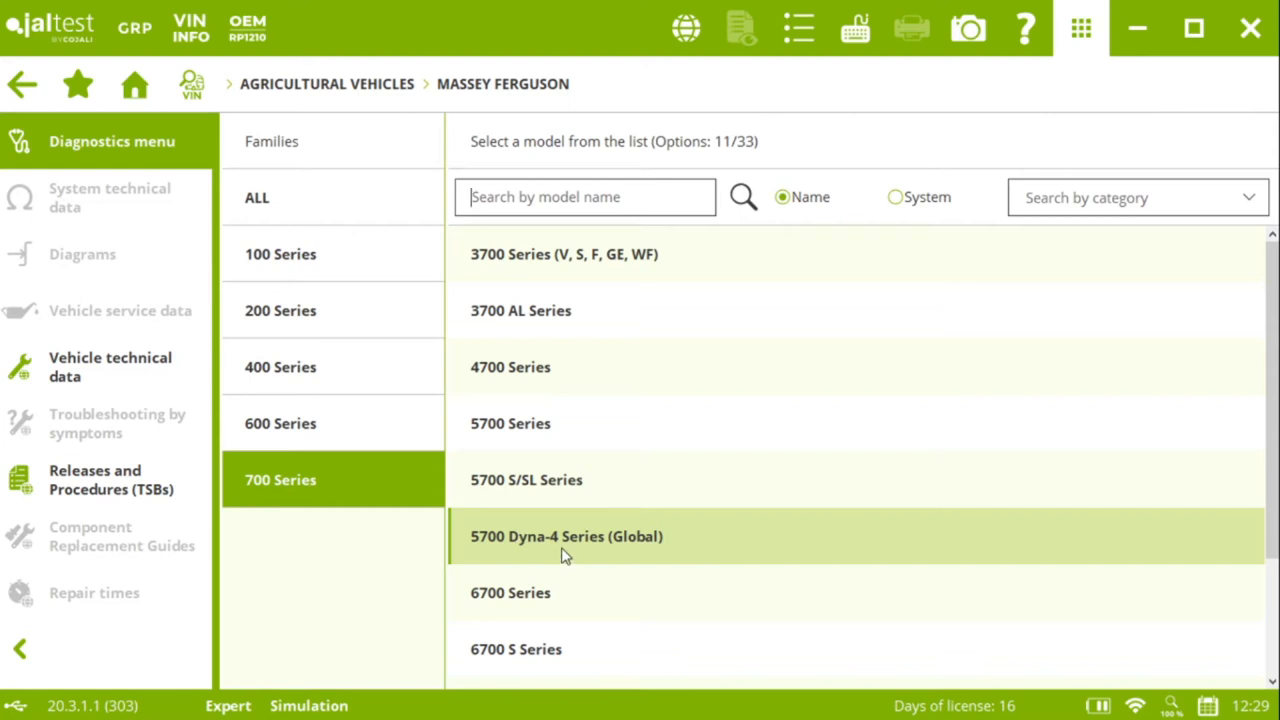
click(566, 536)
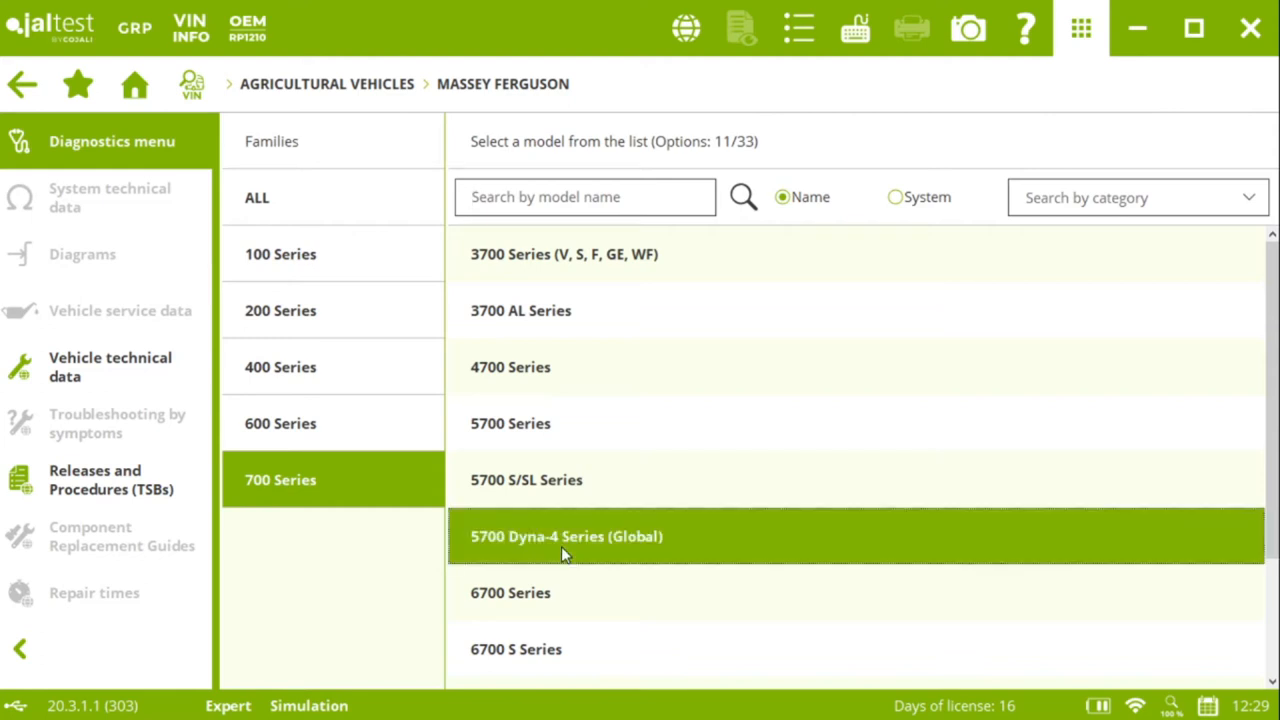
mouse_move(604, 516)
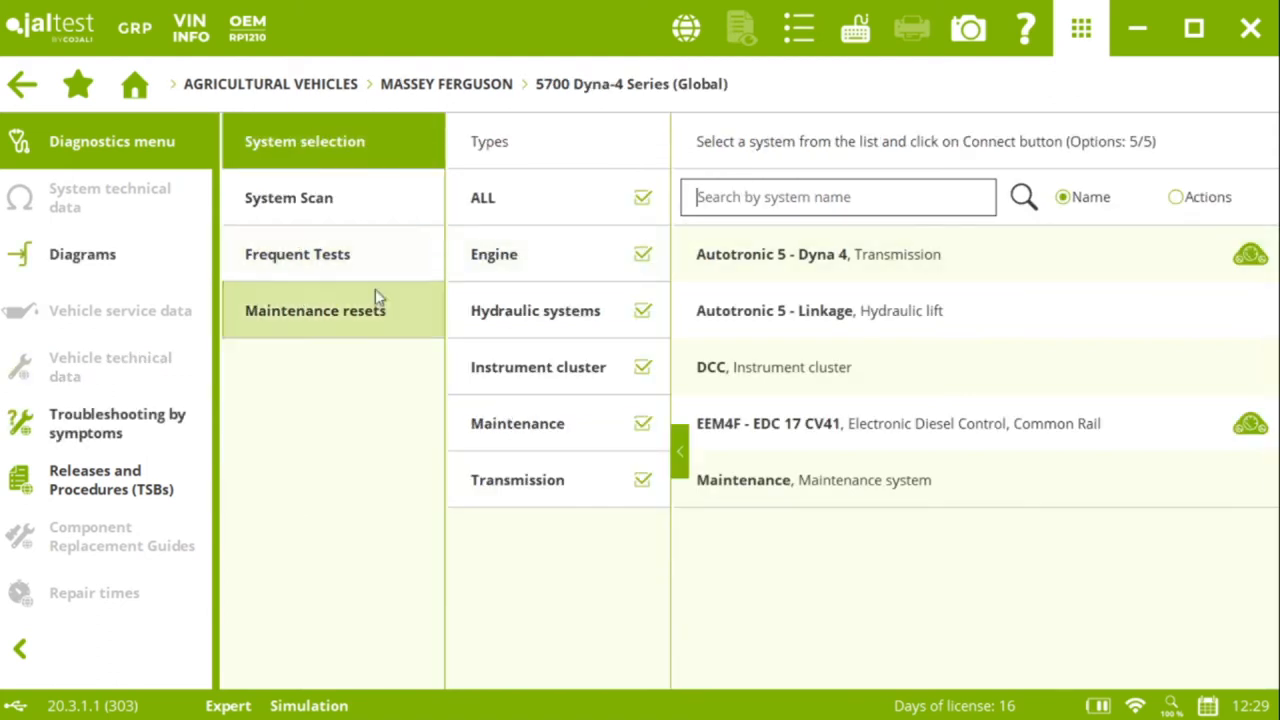
mouse_move(369, 320)
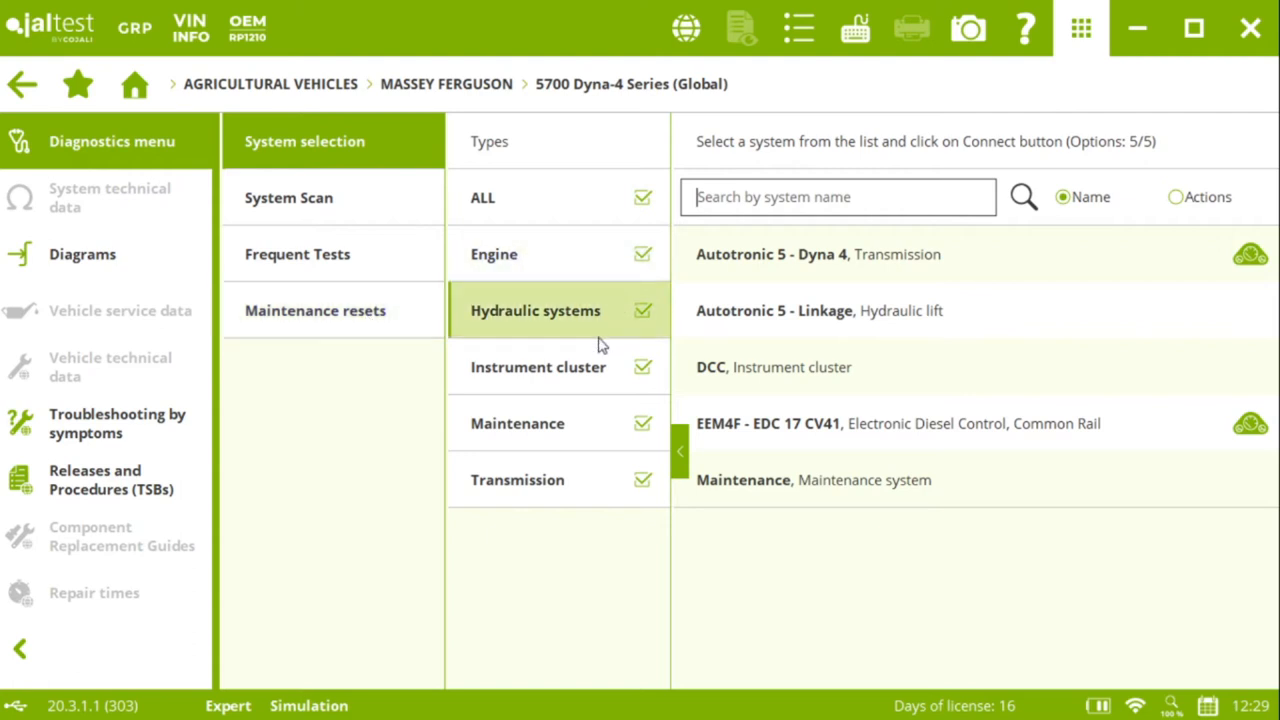
click(547, 480)
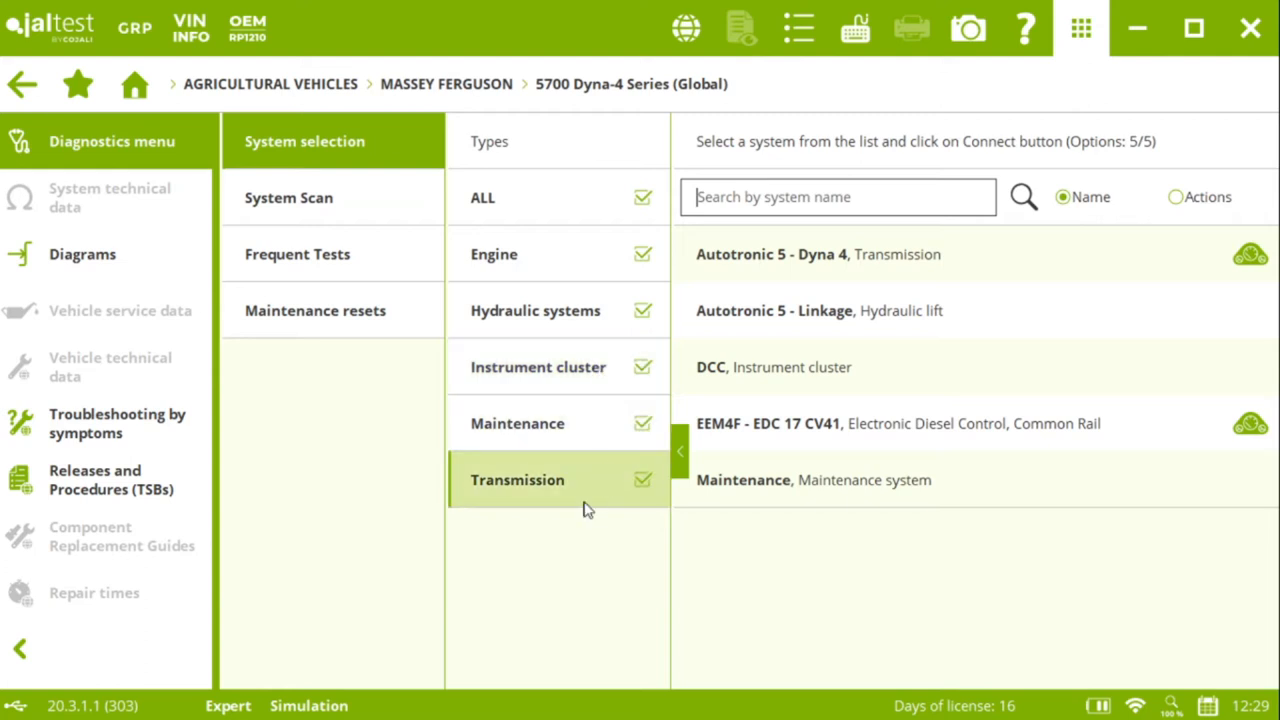
mouse_move(566, 435)
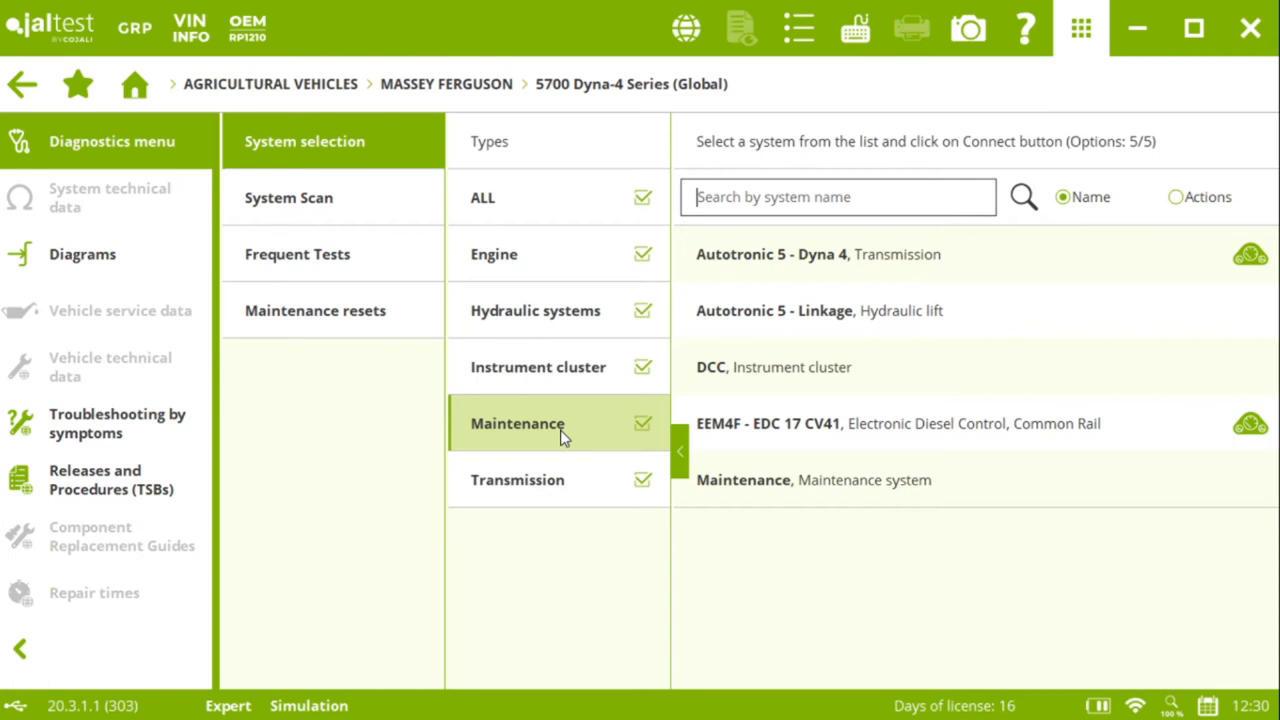
mouse_move(480, 400)
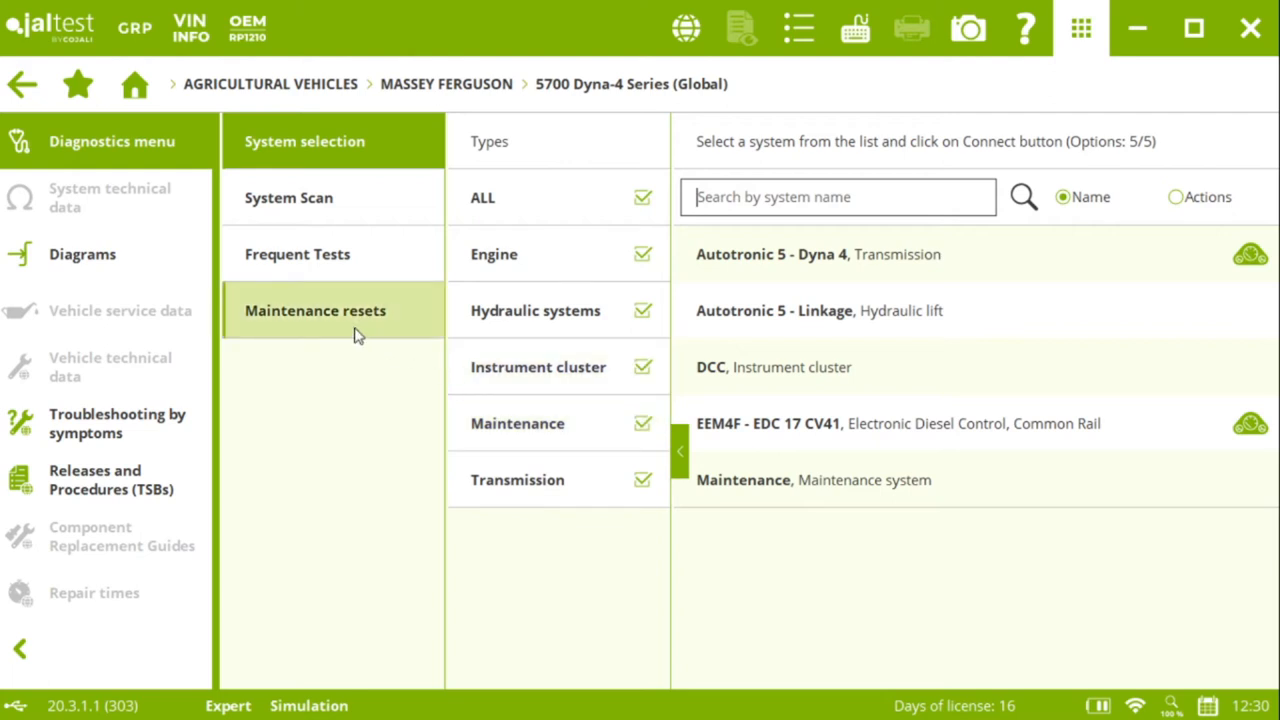
- Show the maintenance resets and accept the Expert Mode terms for the EEM4F oil change reset
click(315, 310)
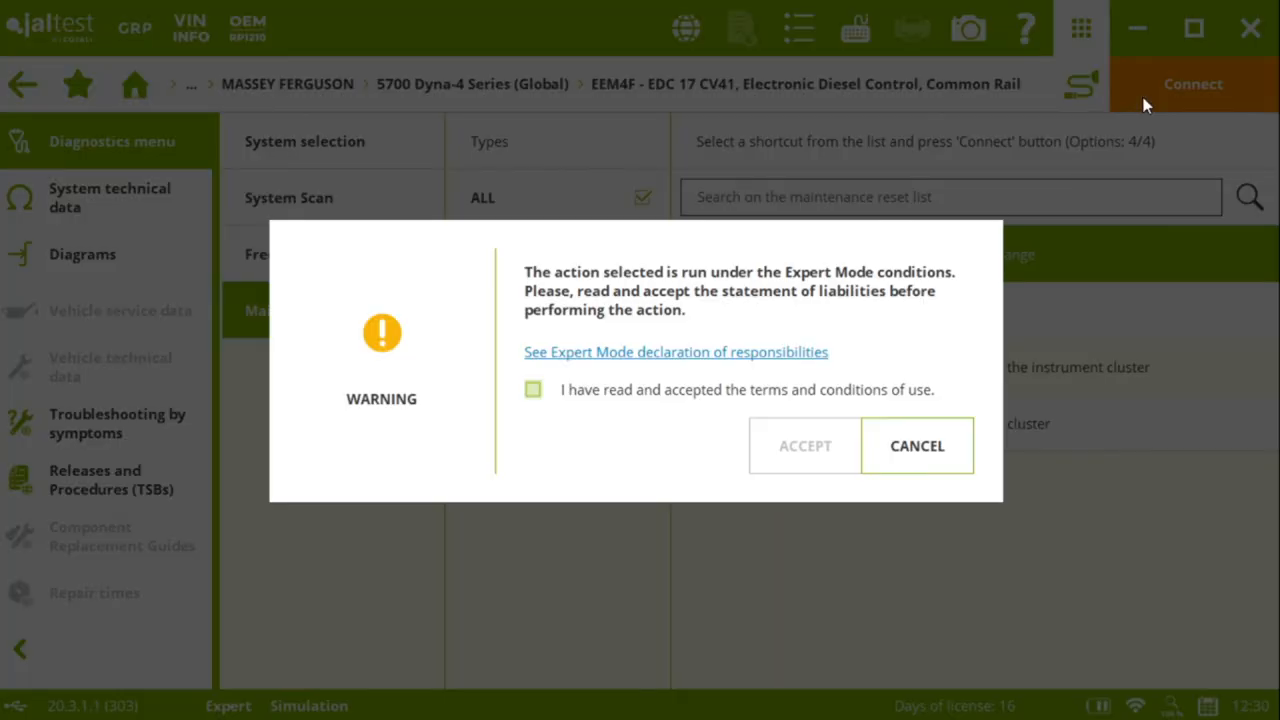
click(535, 390)
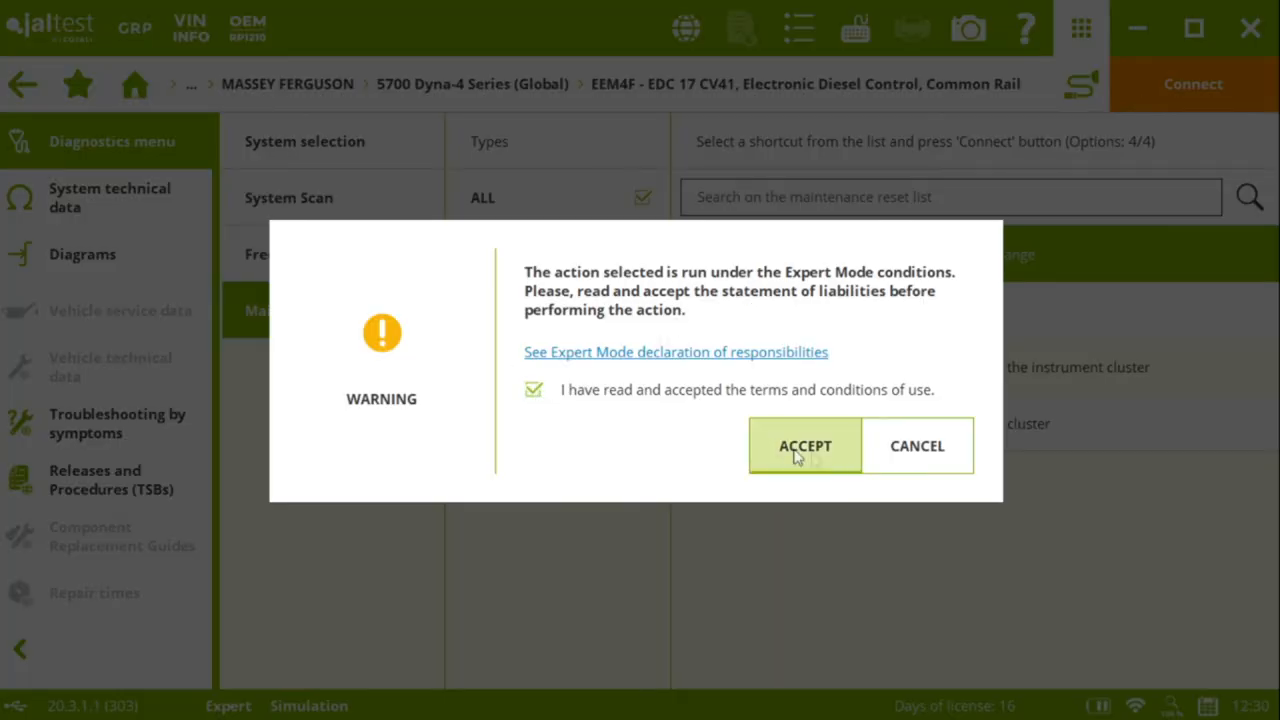
click(805, 446)
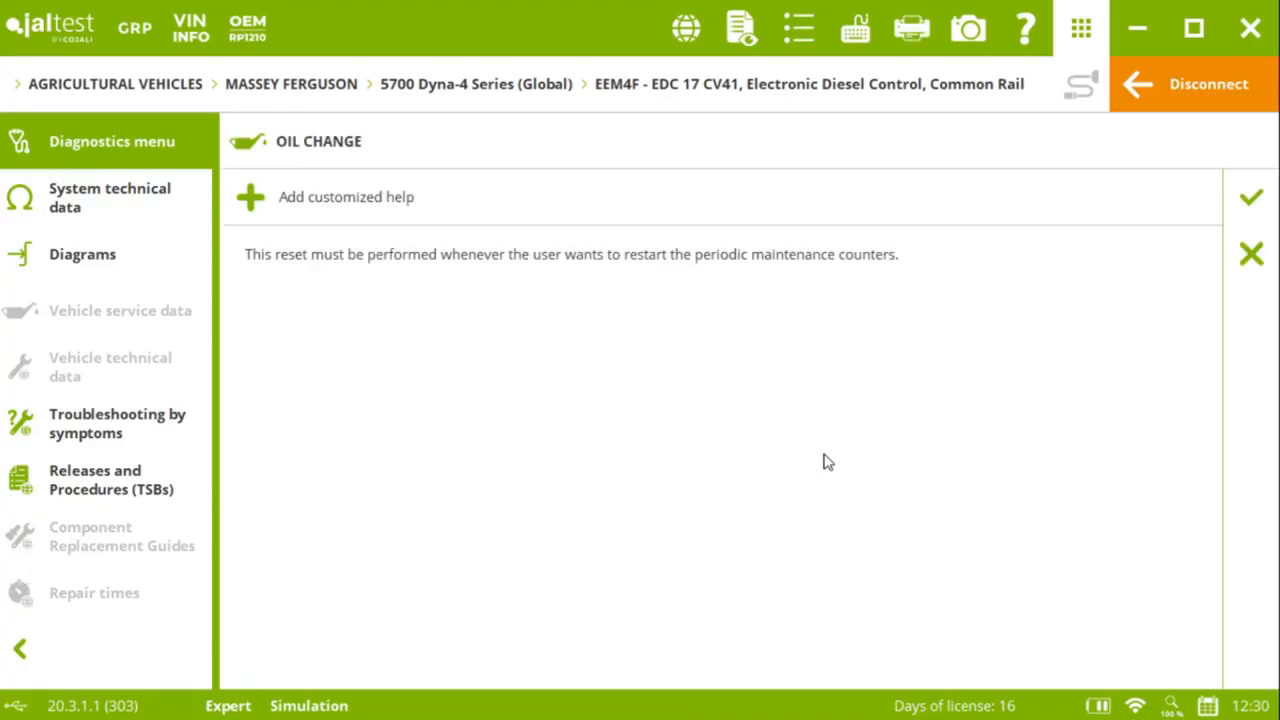
mouse_move(347, 318)
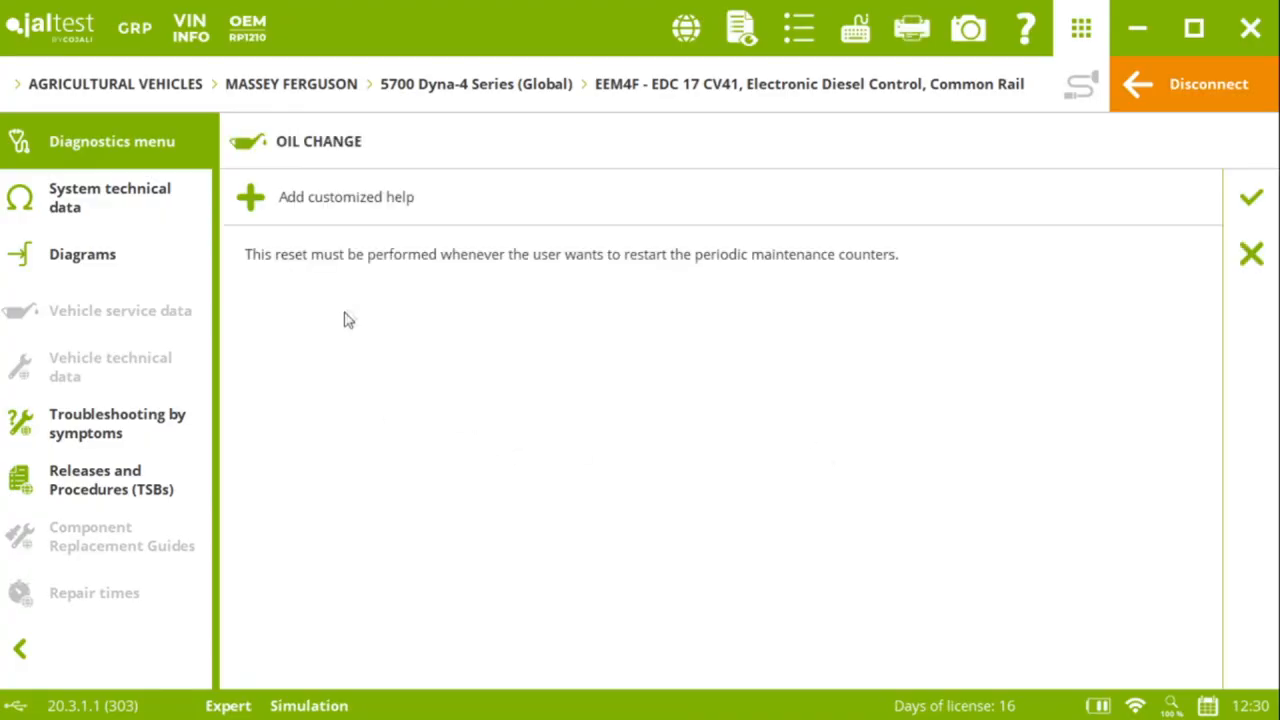
mouse_move(835, 305)
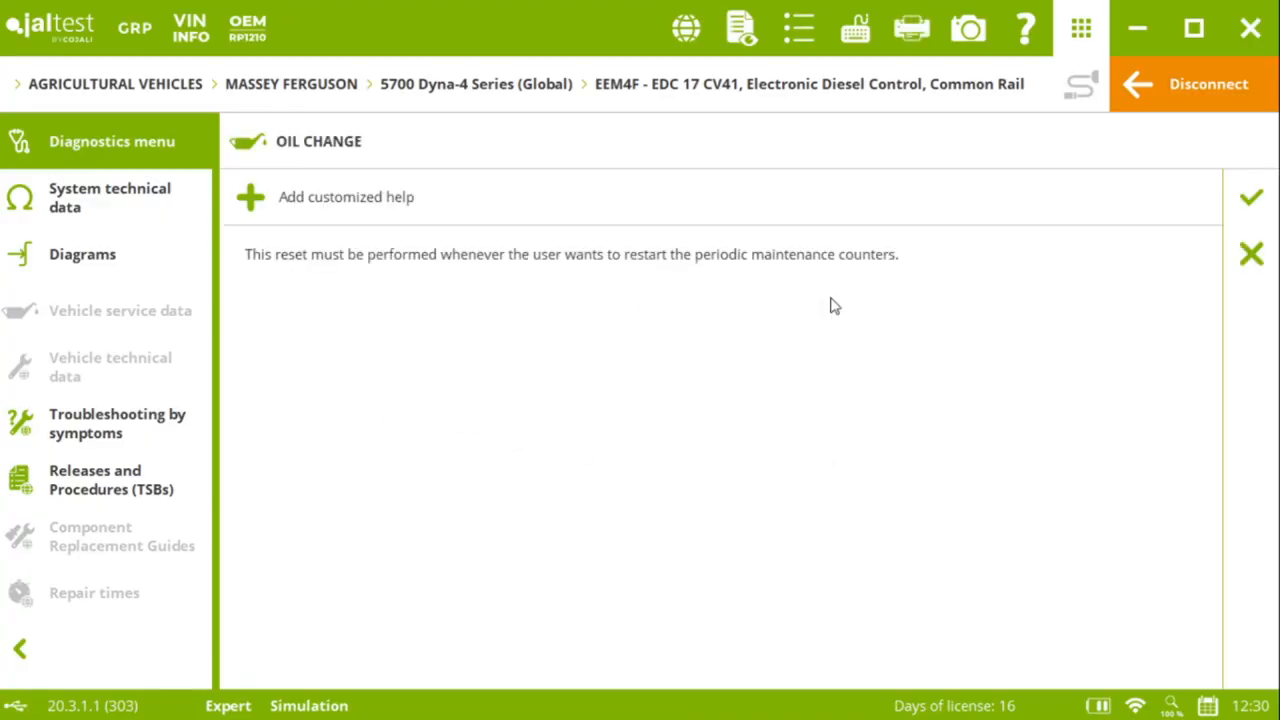
mouse_move(310, 287)
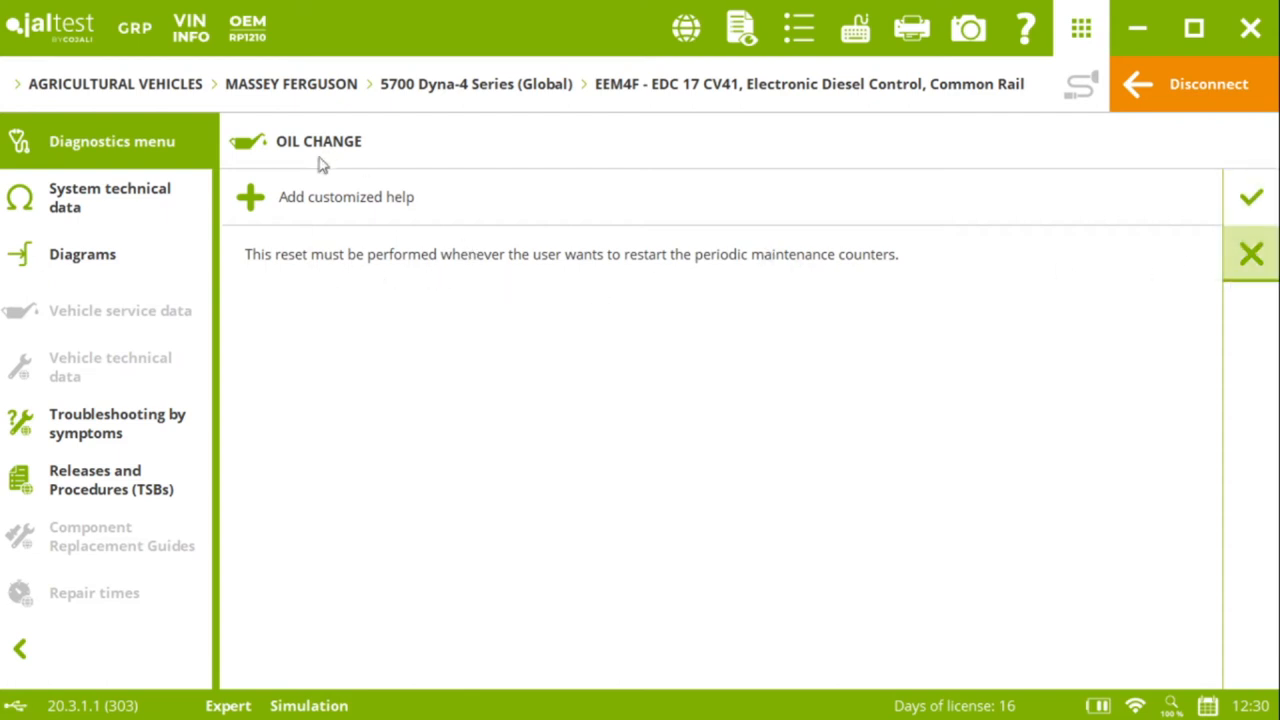
mouse_move(300, 272)
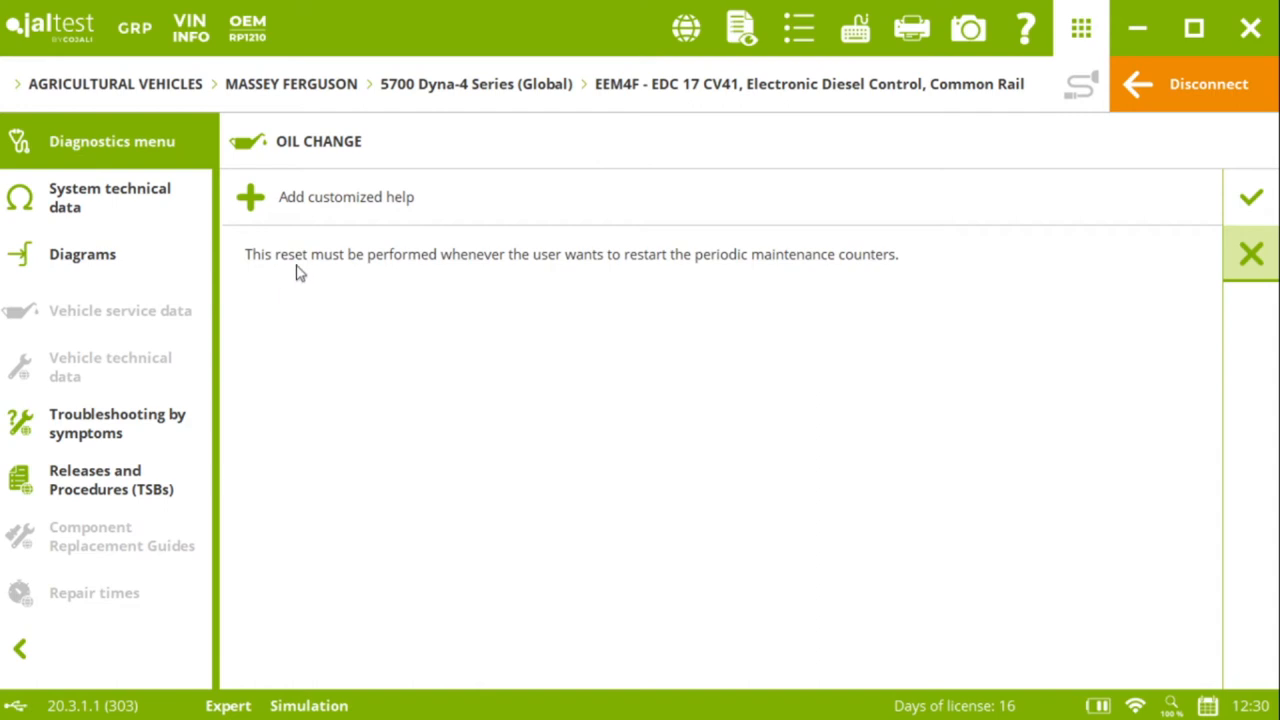
mouse_move(319, 273)
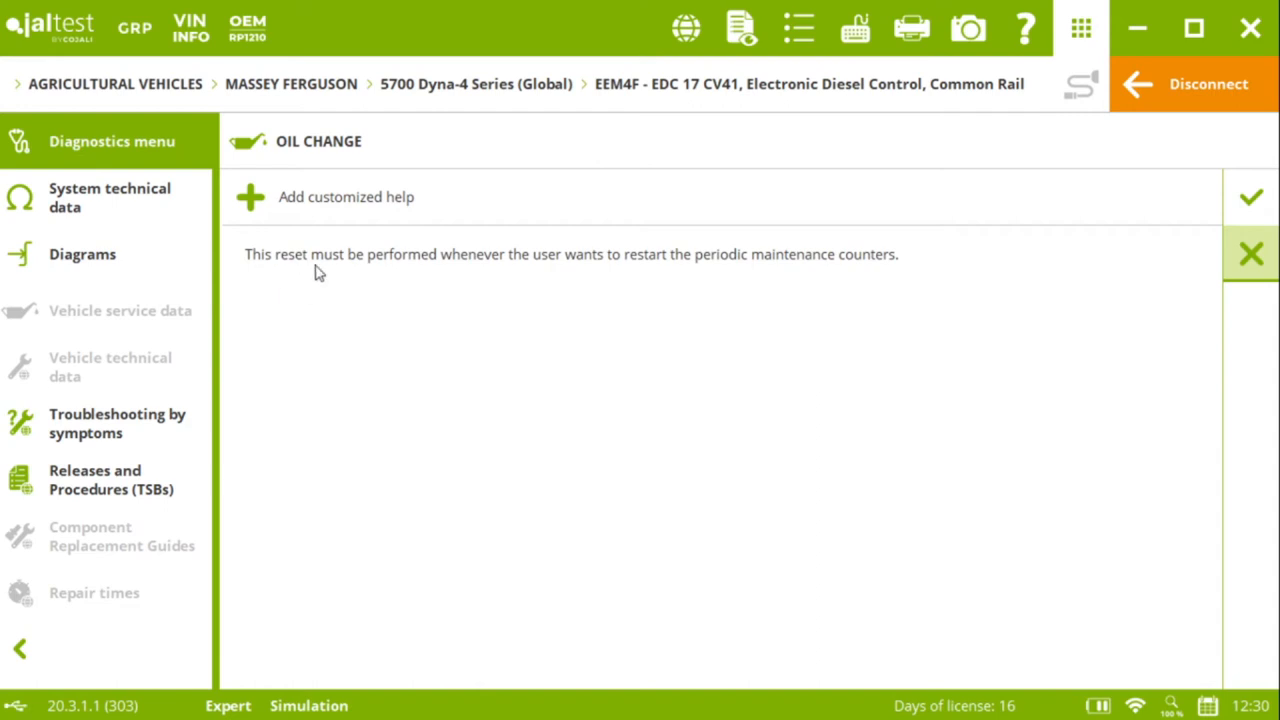
mouse_move(512, 281)
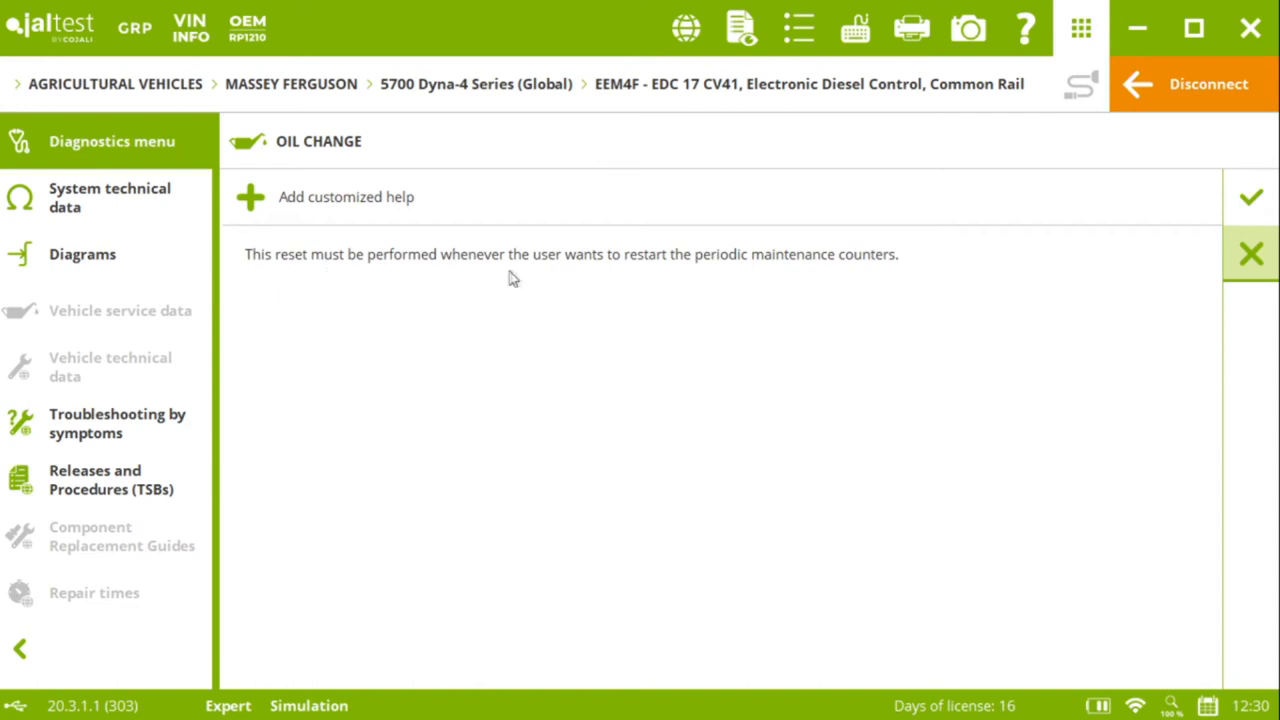
mouse_move(739, 277)
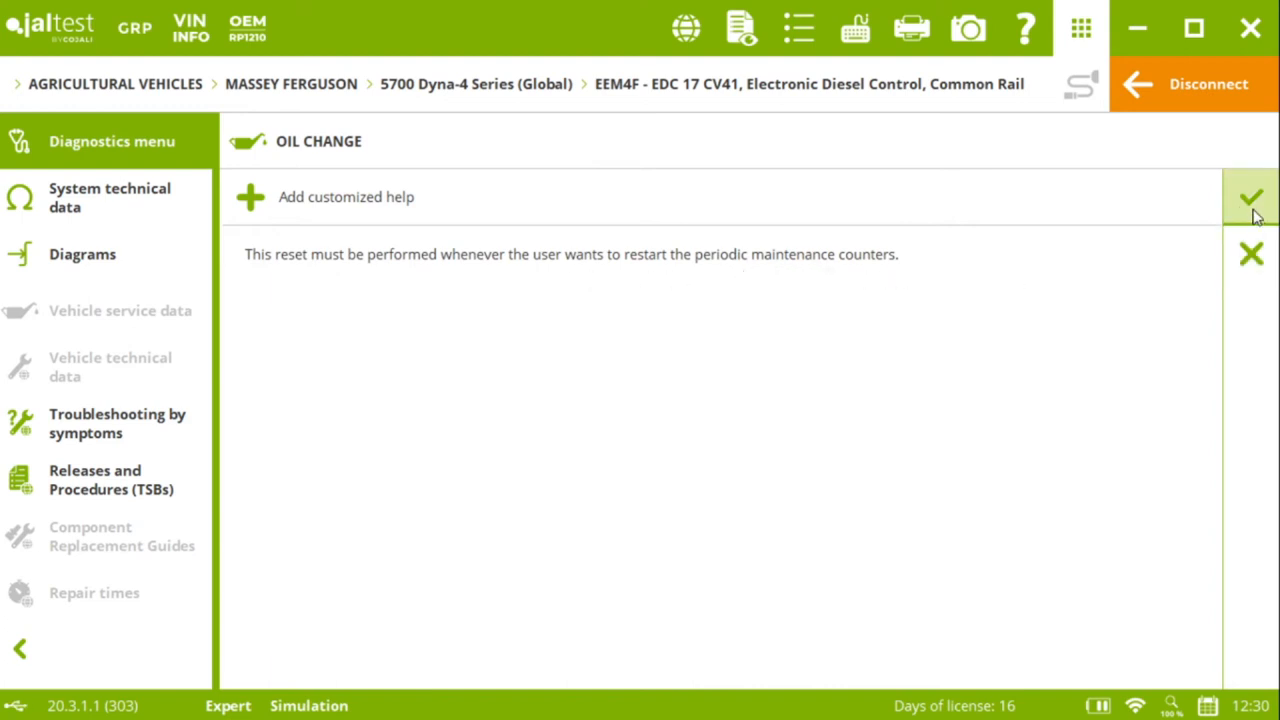
- Continue past the description to current values: 452 h remaining, oil change required
click(1251, 198)
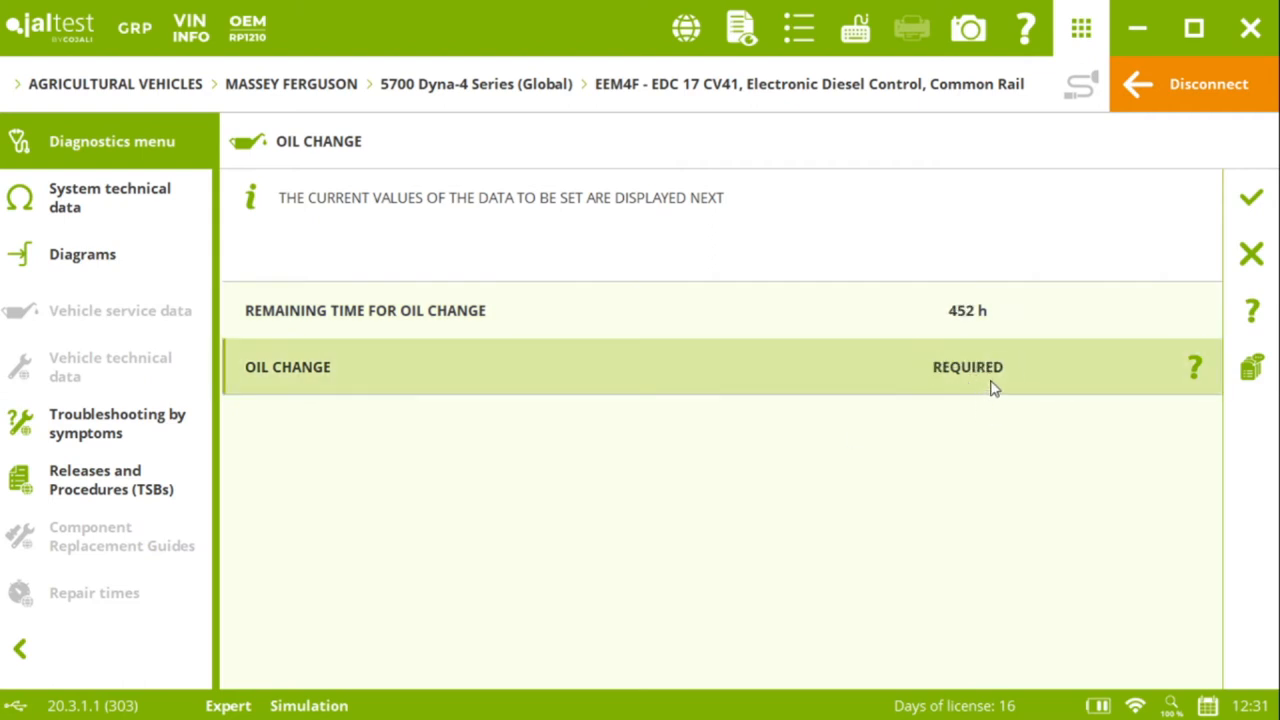
- Accept the new oil change values (28 h remaining, not required) and return to the resets list
click(1251, 197)
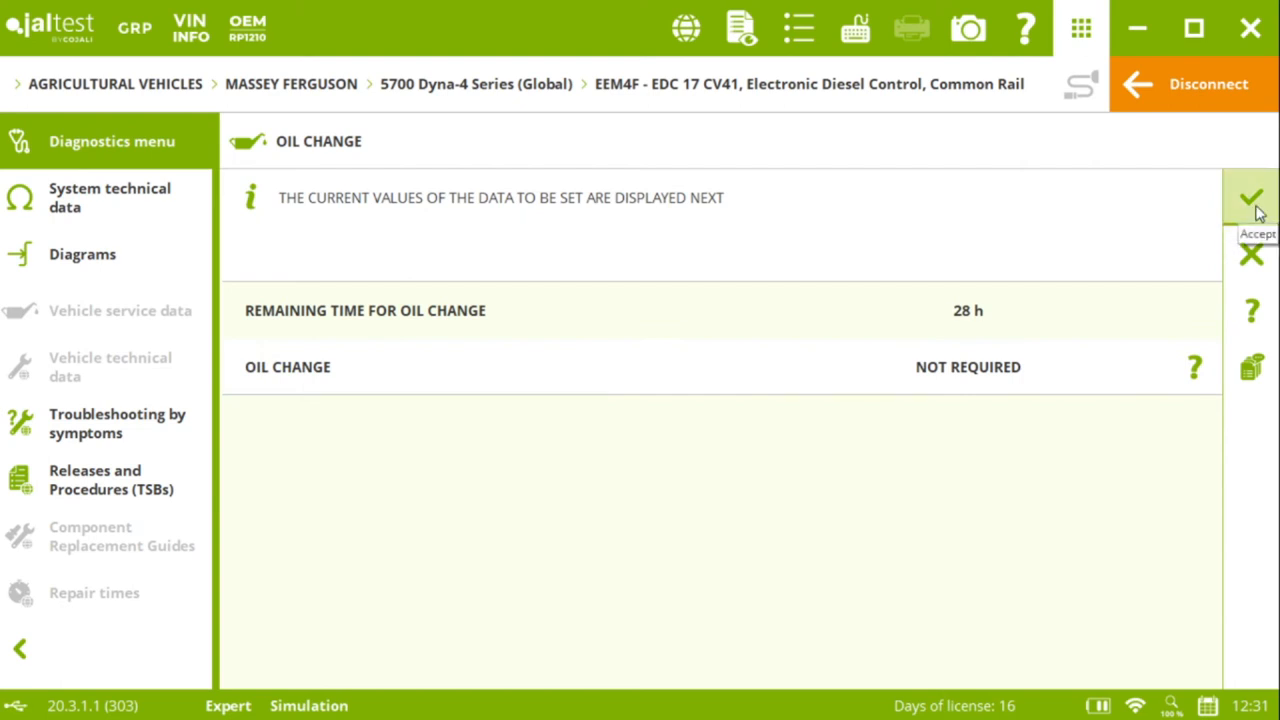
click(1250, 202)
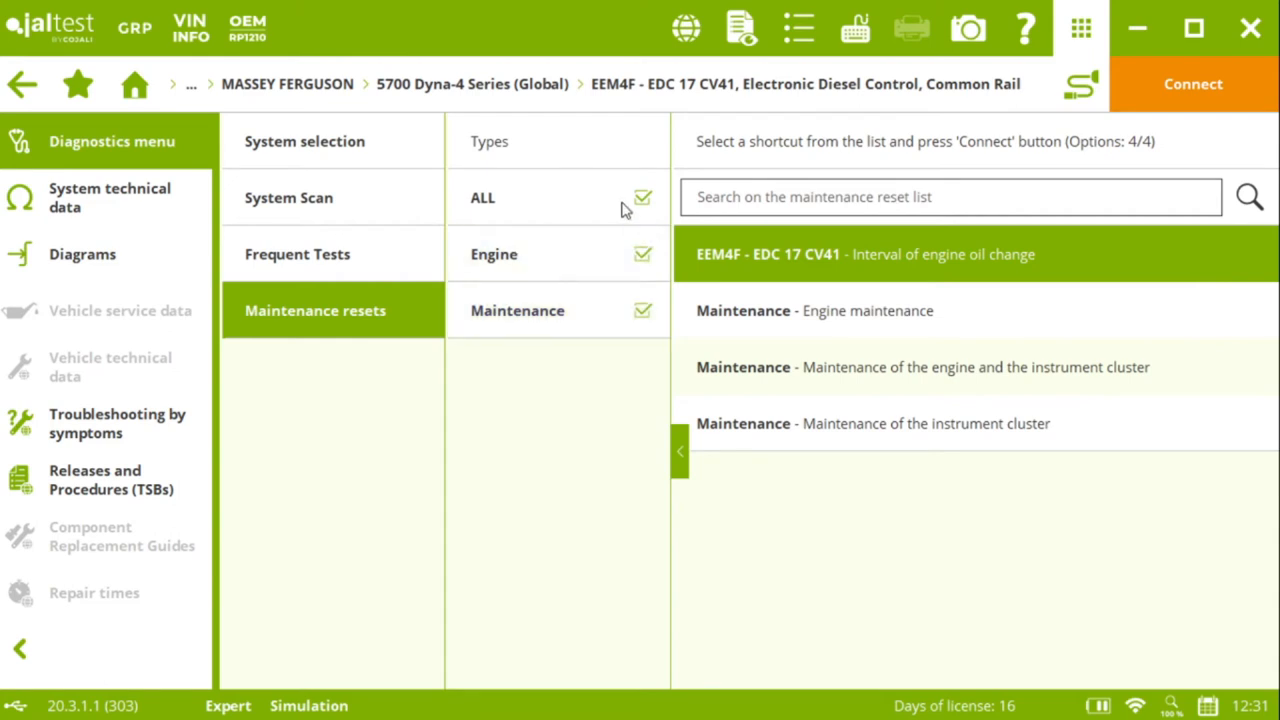
mouse_move(628, 205)
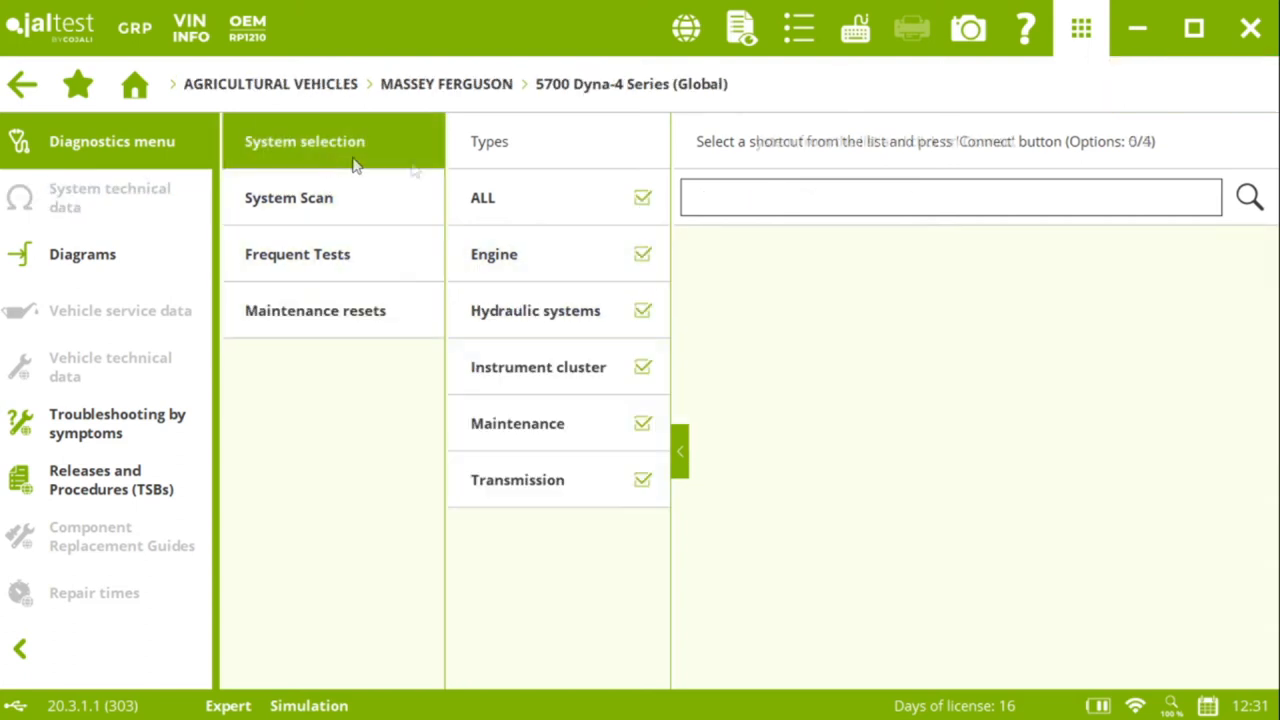
- Filter the systems to the Maintenance type and connect to the Maintenance system
click(547, 423)
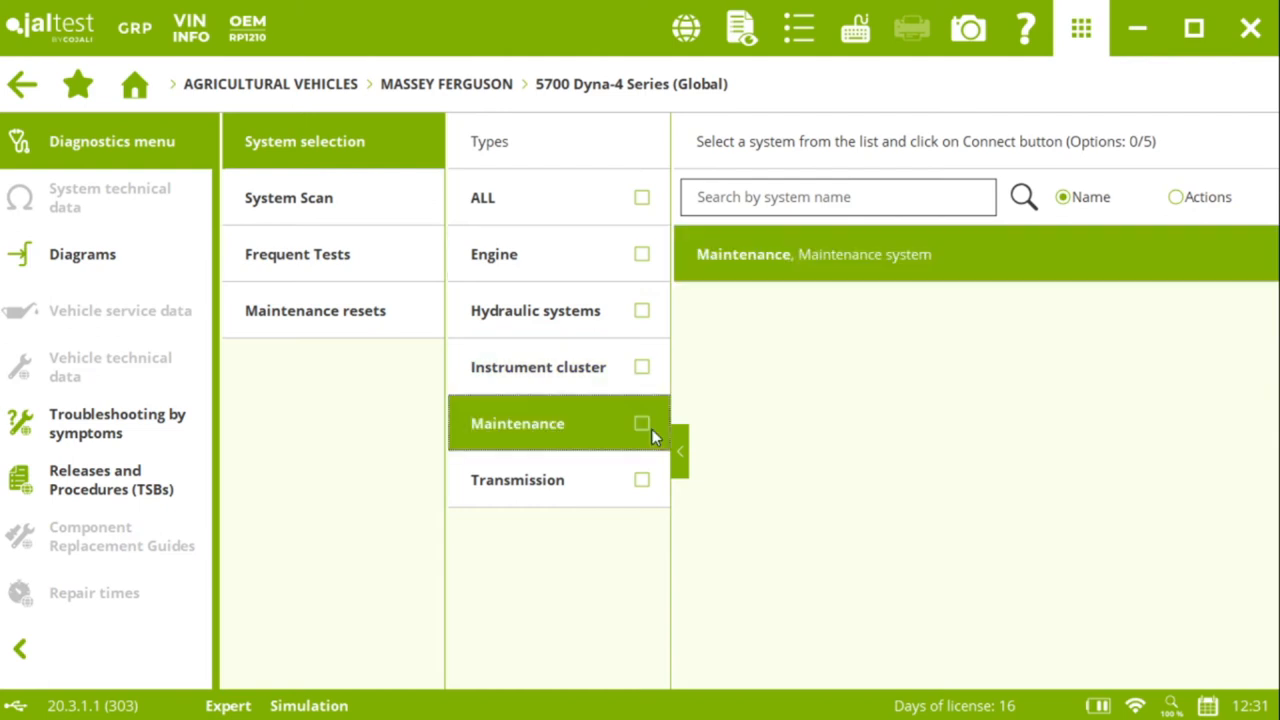
mouse_move(822, 311)
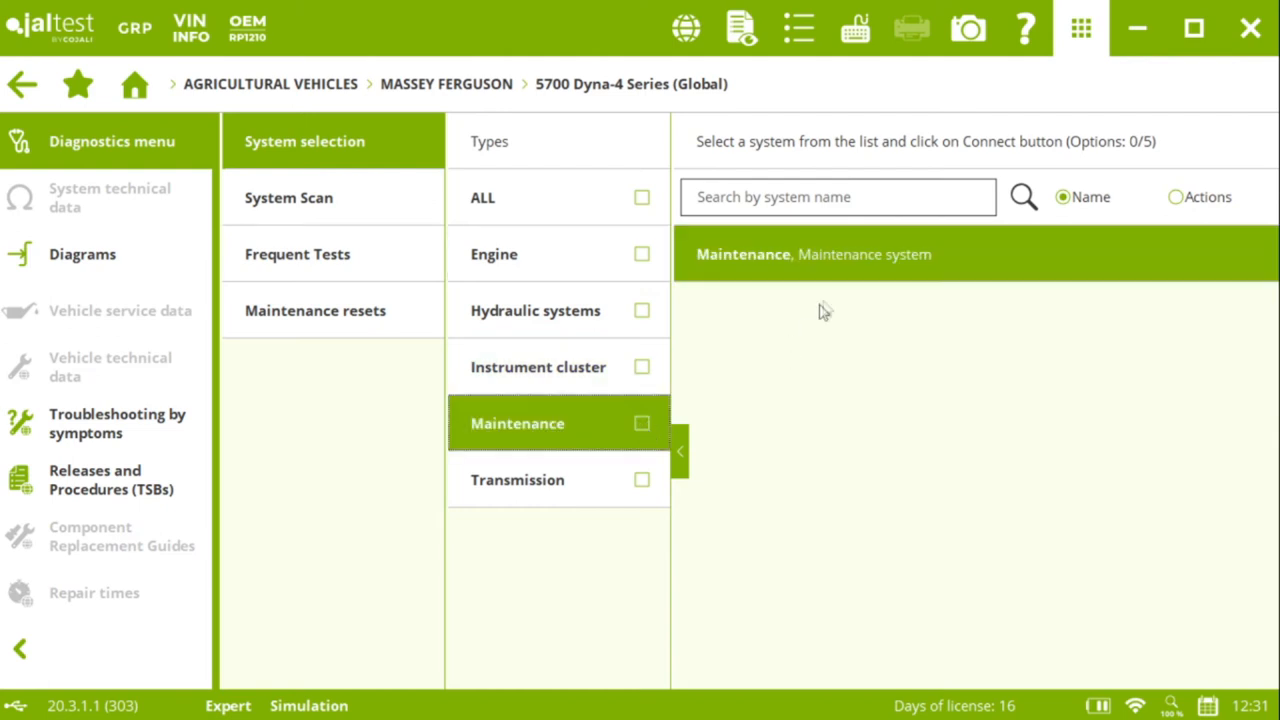
click(641, 423)
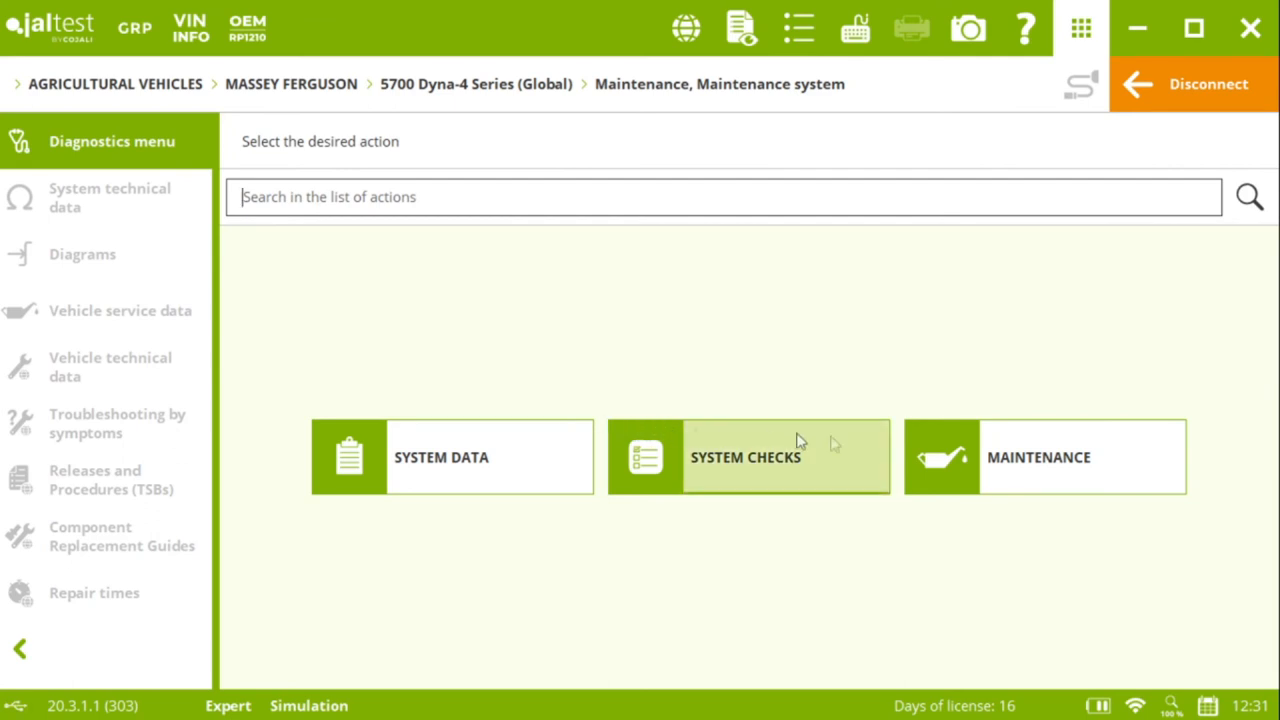
- Open the MAINTENANCE tile listing instrument cluster, engine and combined interval actions
click(1074, 457)
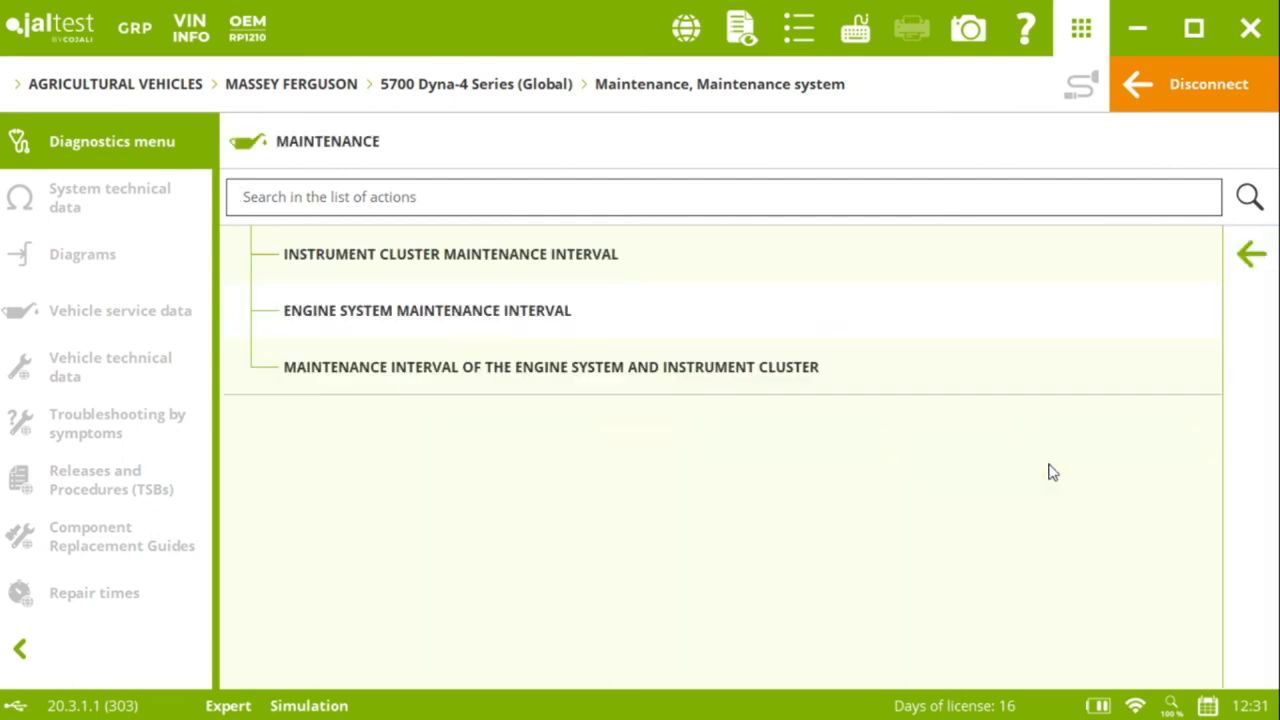
mouse_move(330, 297)
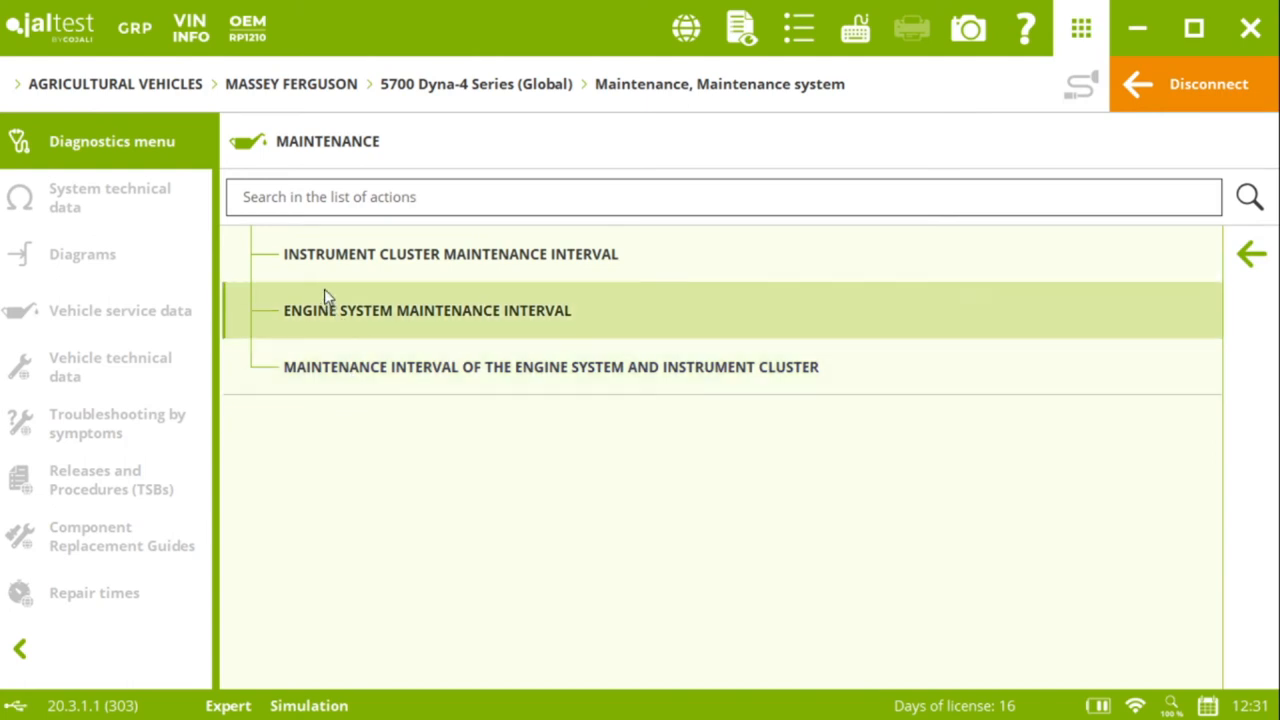
mouse_move(457, 278)
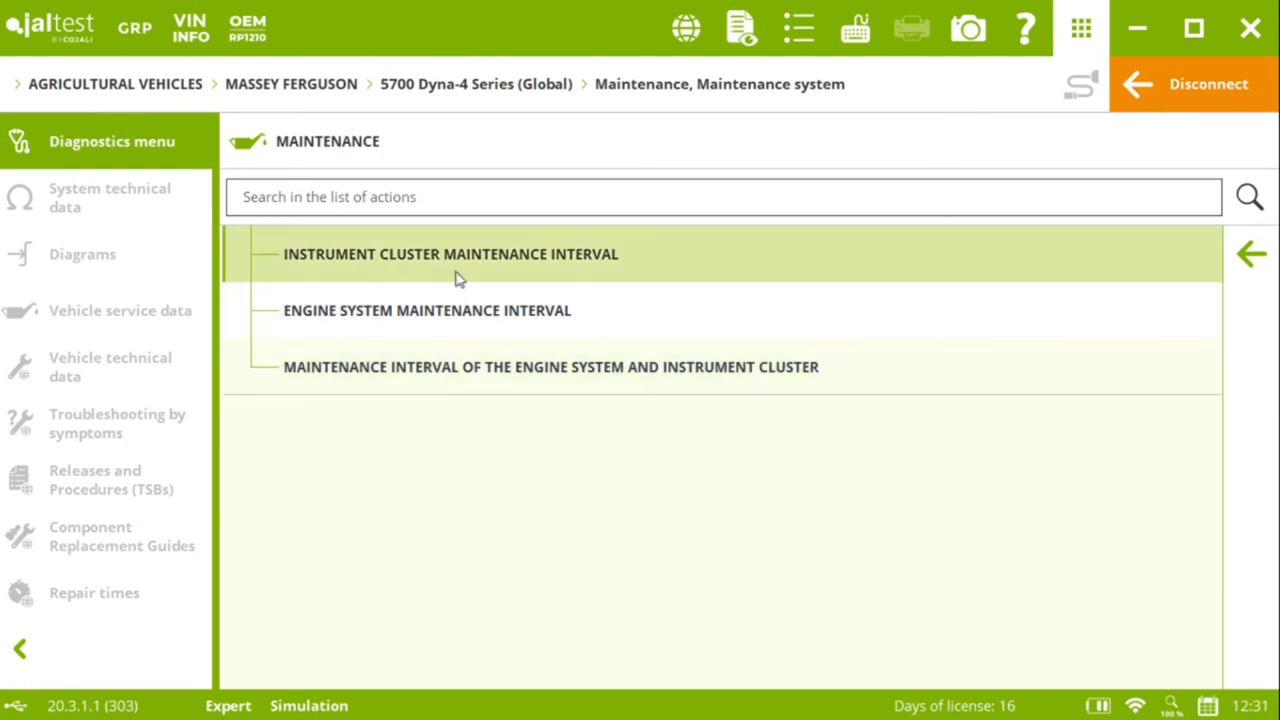
mouse_move(335, 330)
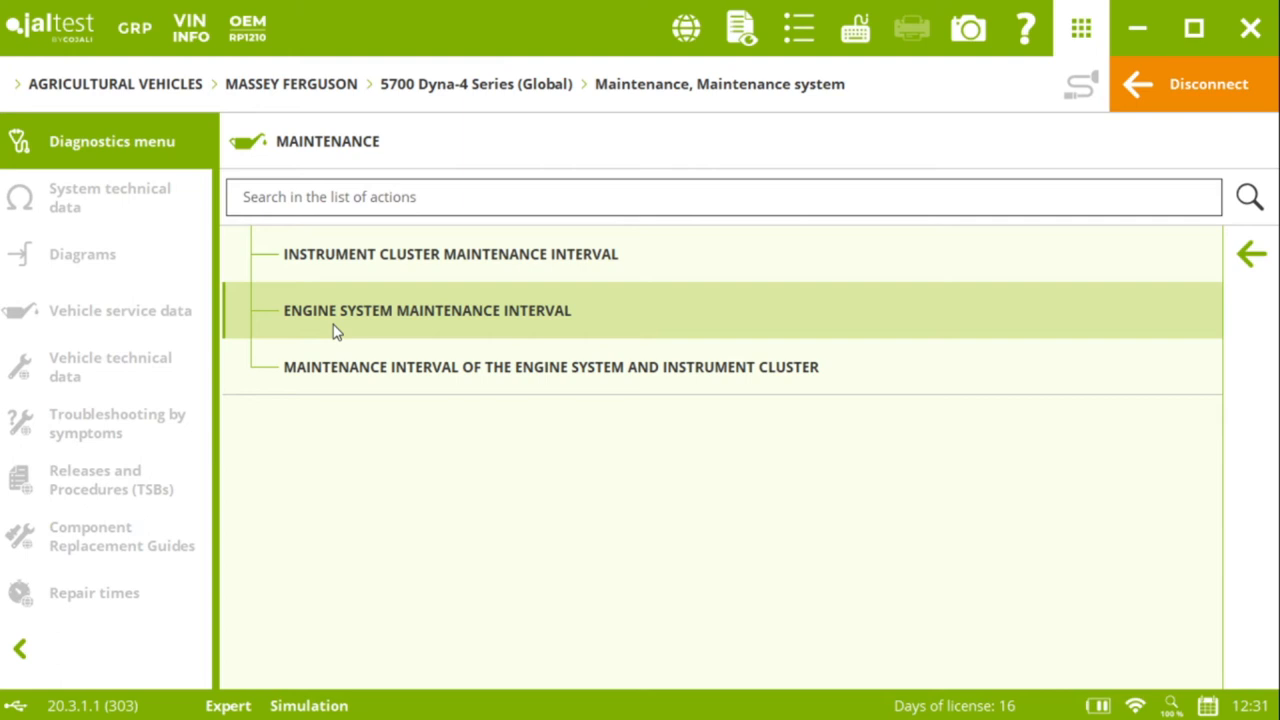
mouse_move(604, 330)
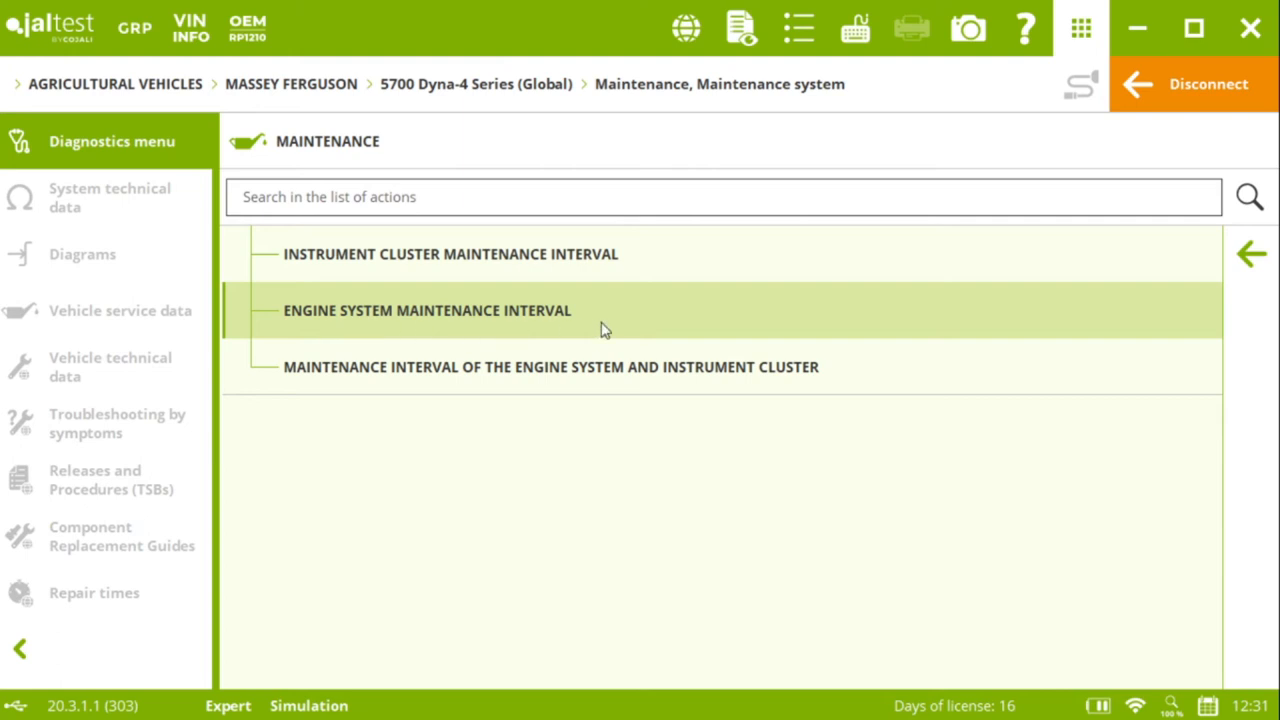
mouse_move(372, 383)
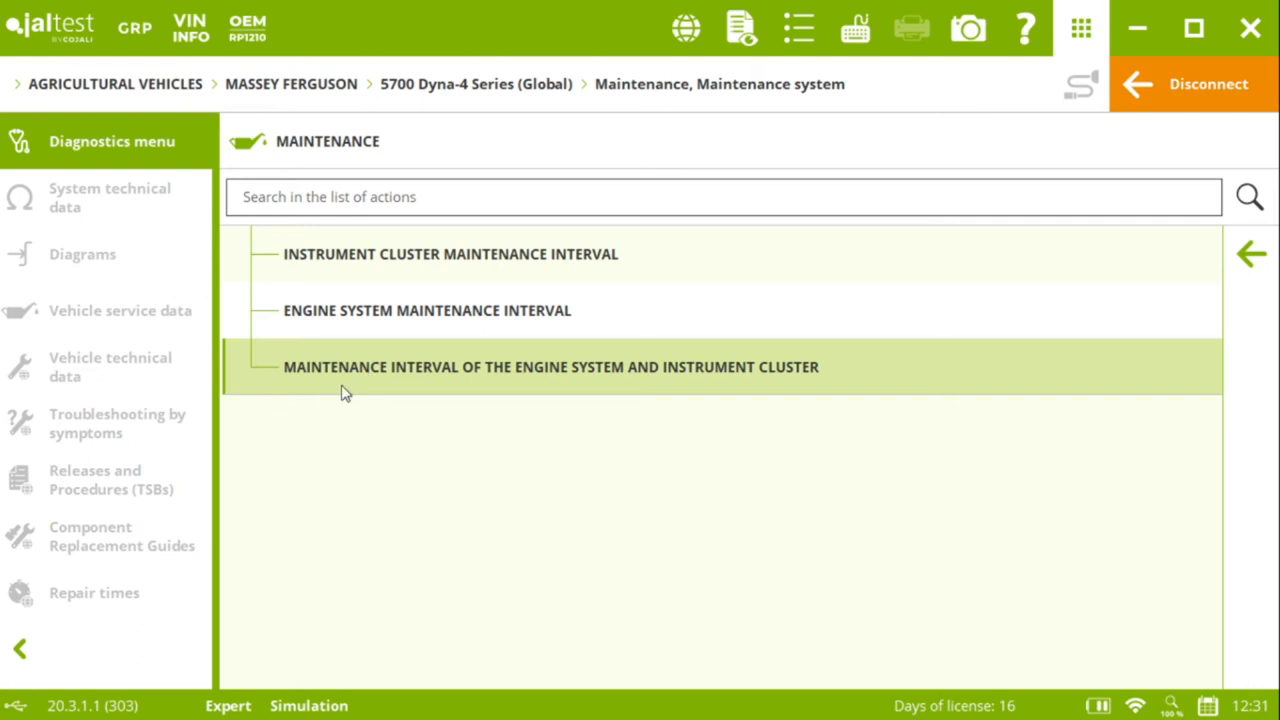
mouse_move(350, 343)
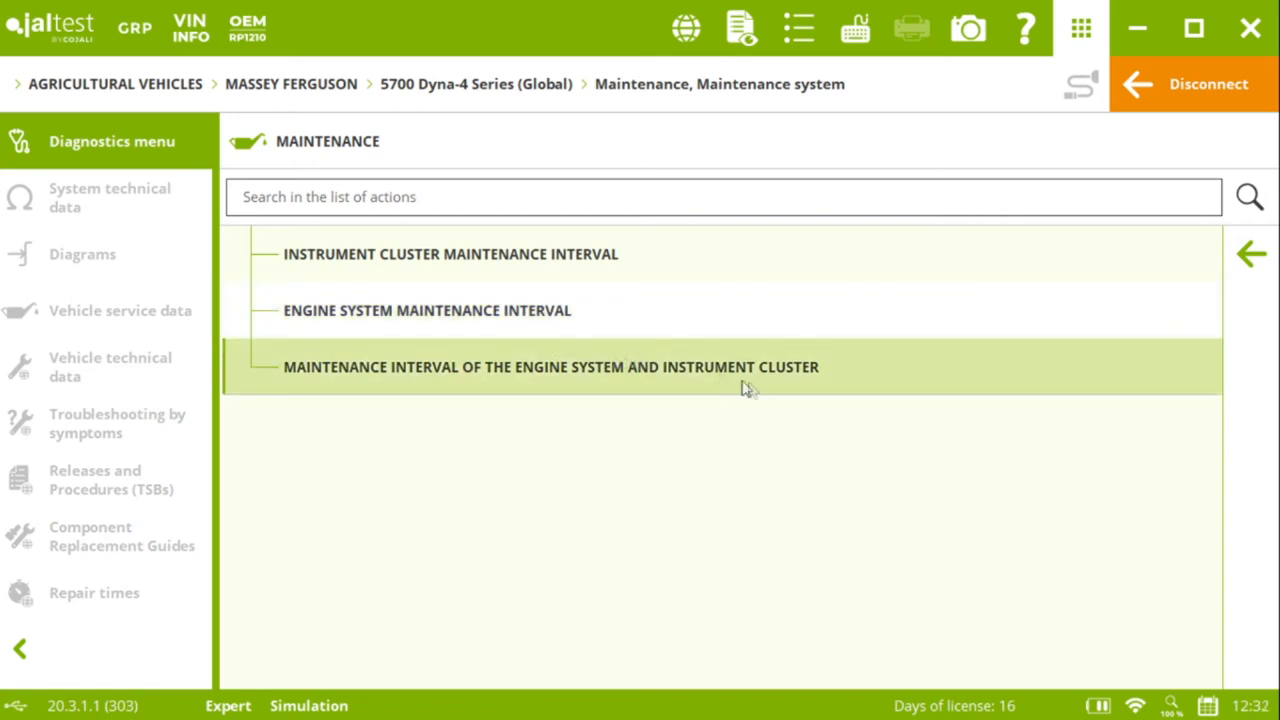
mouse_move(667, 380)
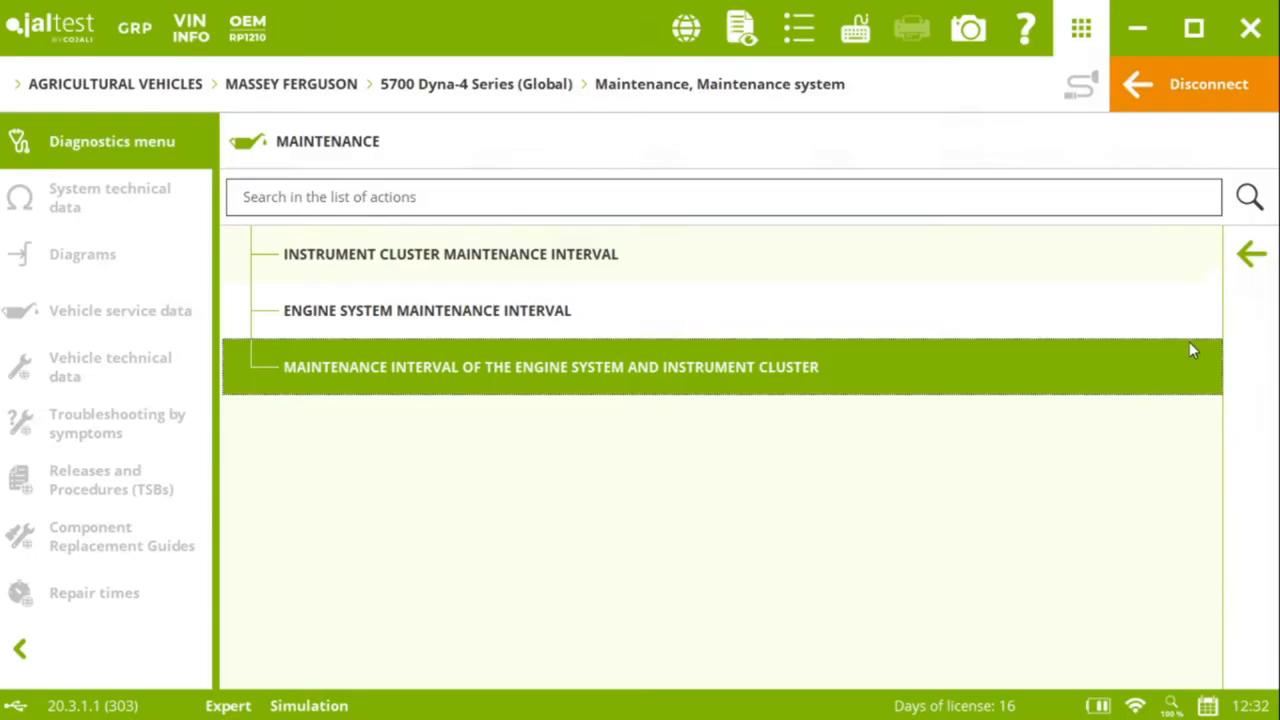
- Run the combined engine and cluster interval action, review 598 h and 226 h, then close
click(551, 367)
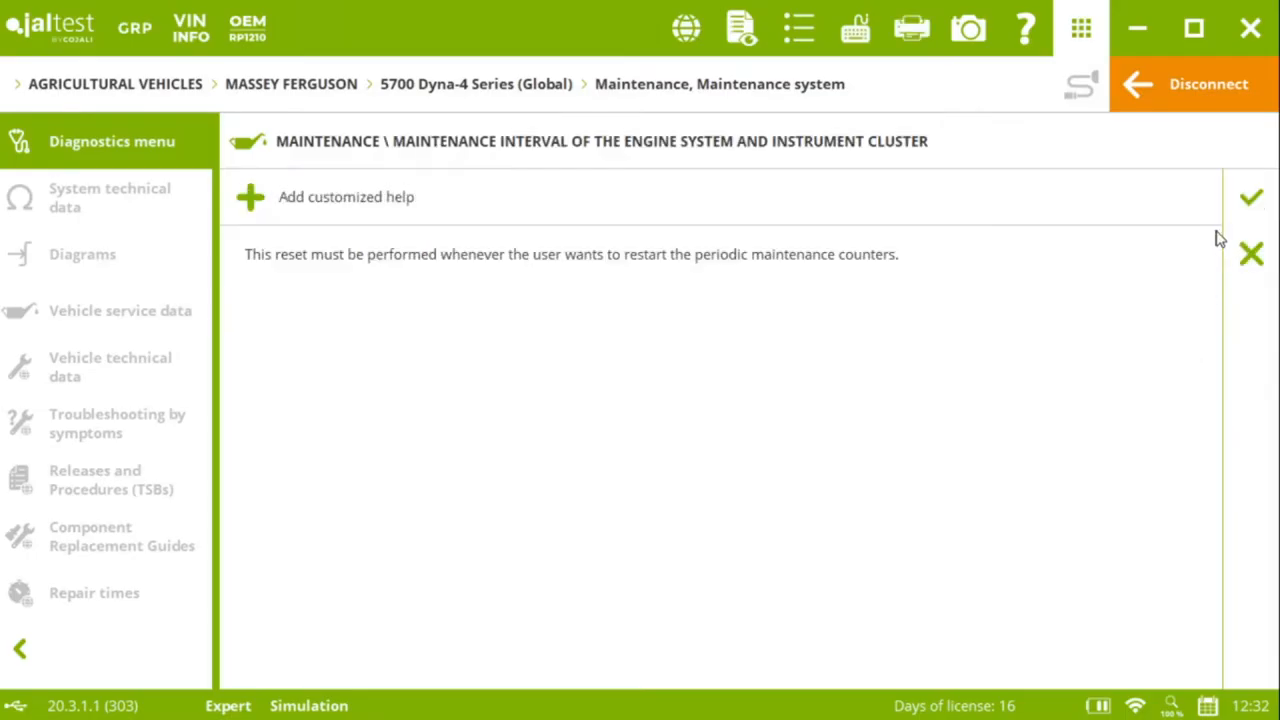
mouse_move(1251, 204)
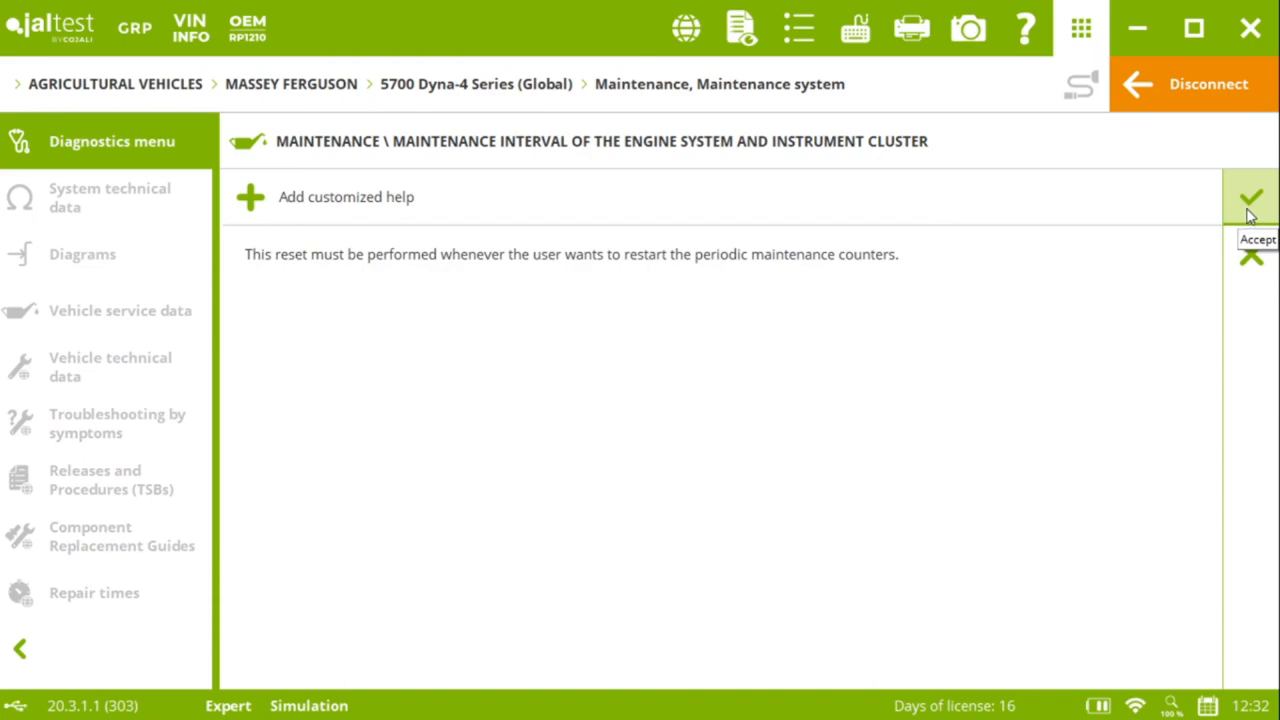
click(1250, 197)
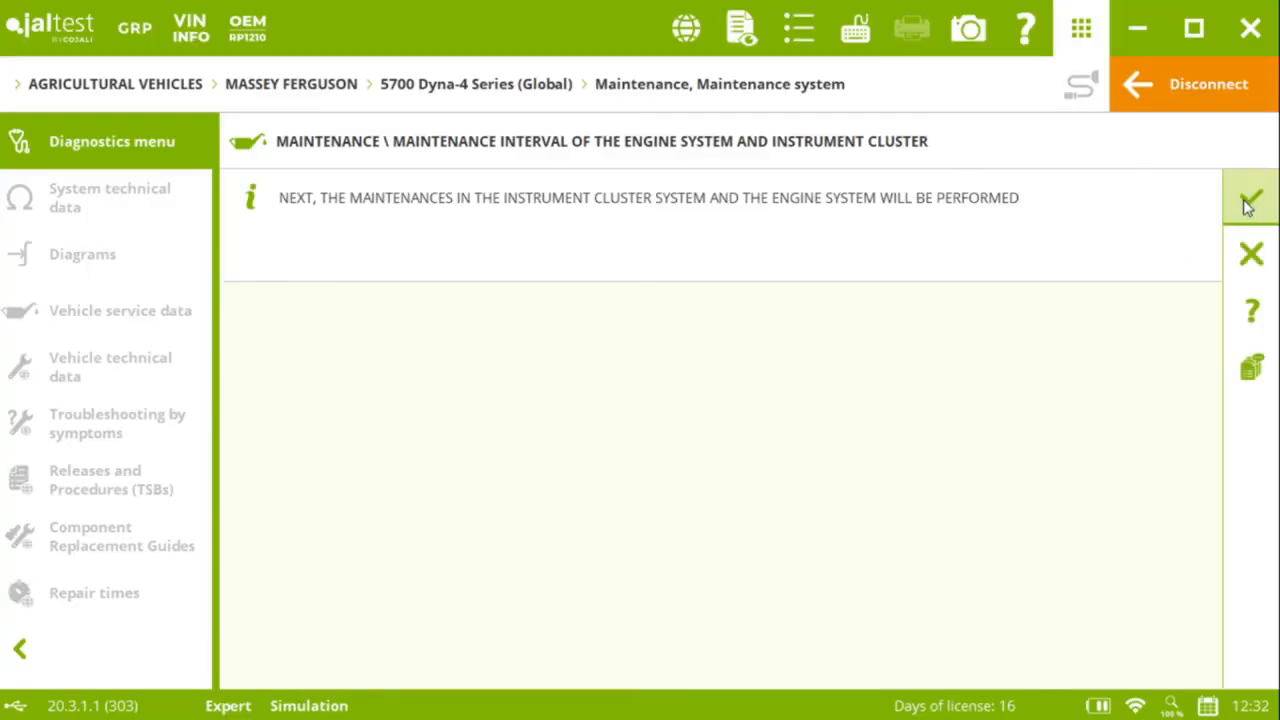
click(1248, 202)
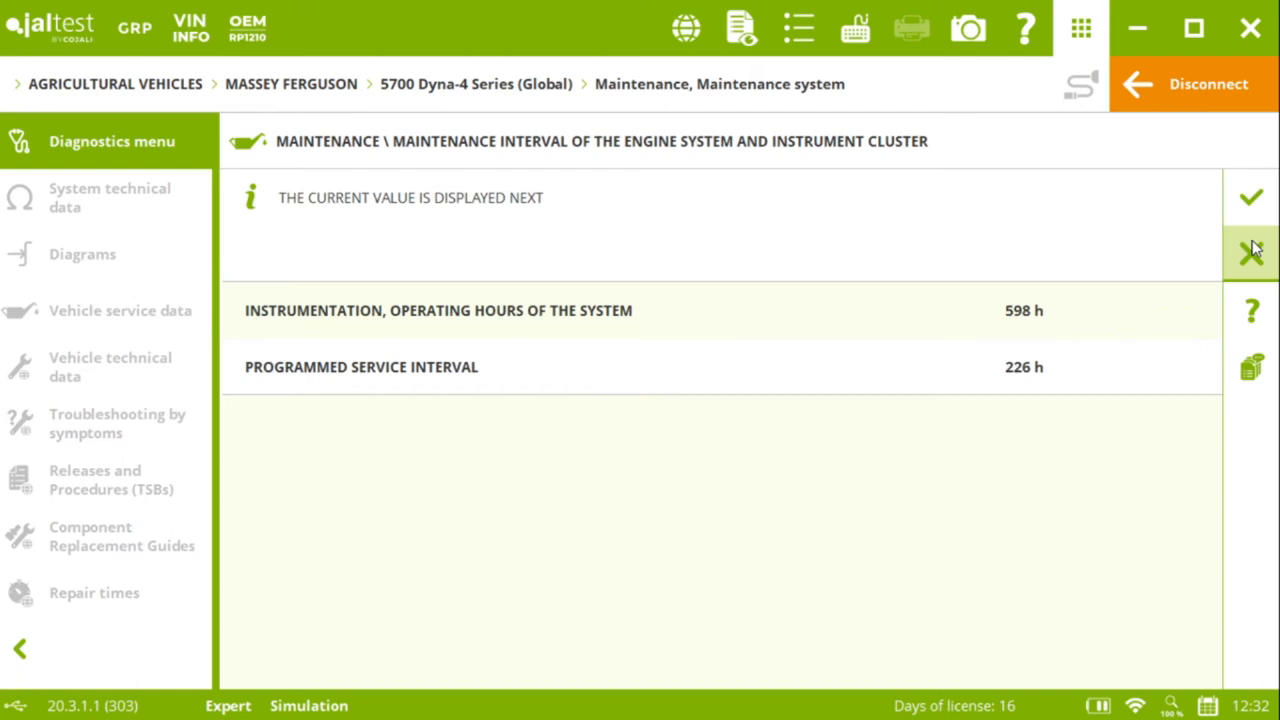
click(1249, 249)
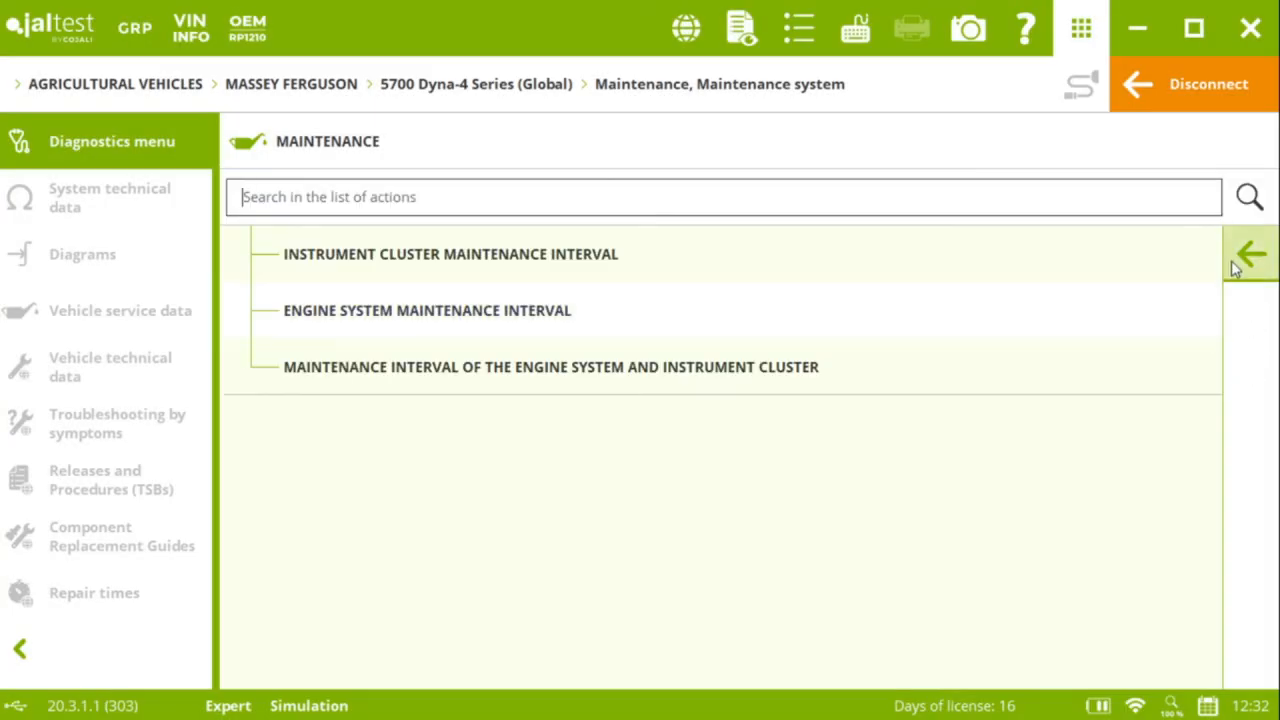
- Decline the instrument cluster reset's Expert Mode warning and return to the 5700 Dyna-4 Series level
click(443, 253)
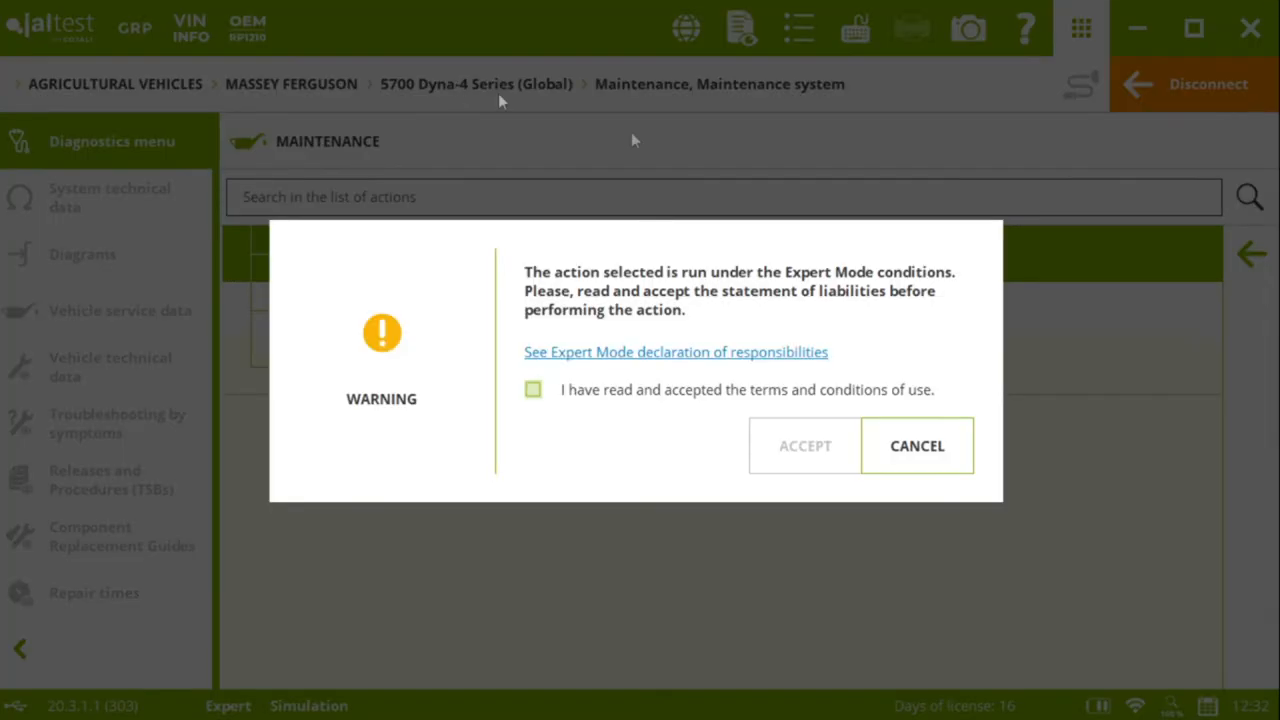
click(917, 446)
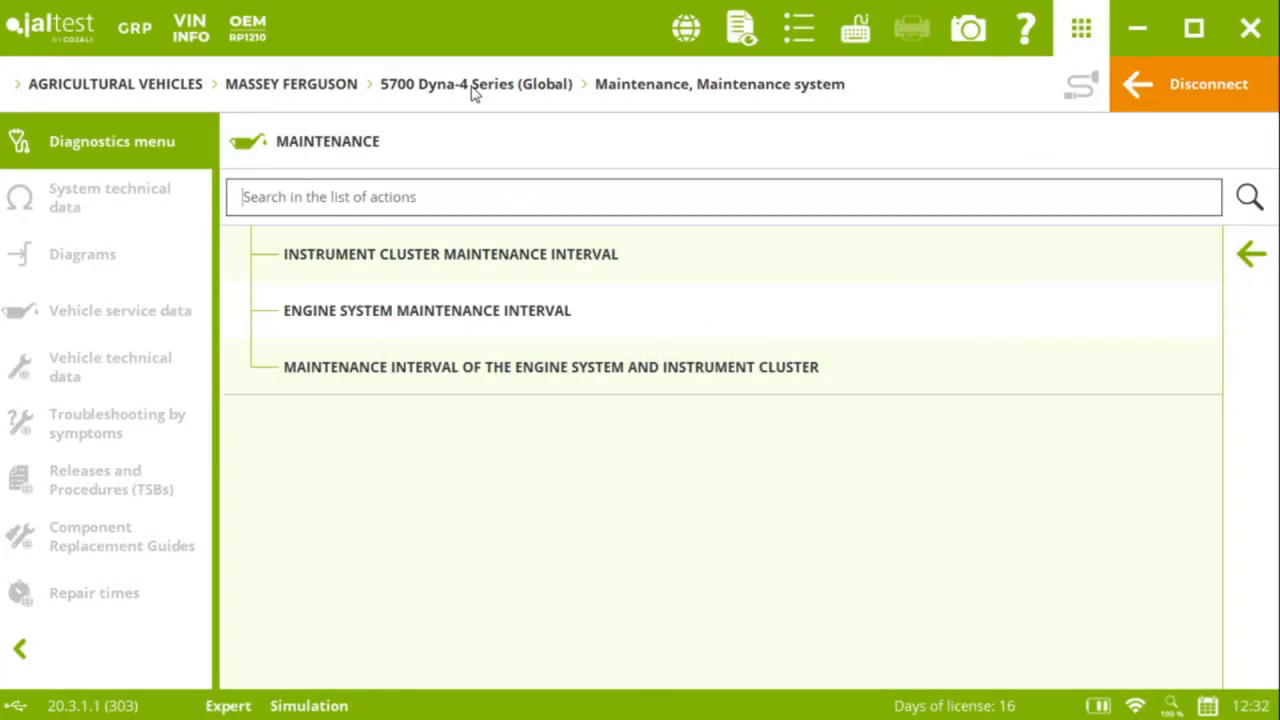
click(1251, 257)
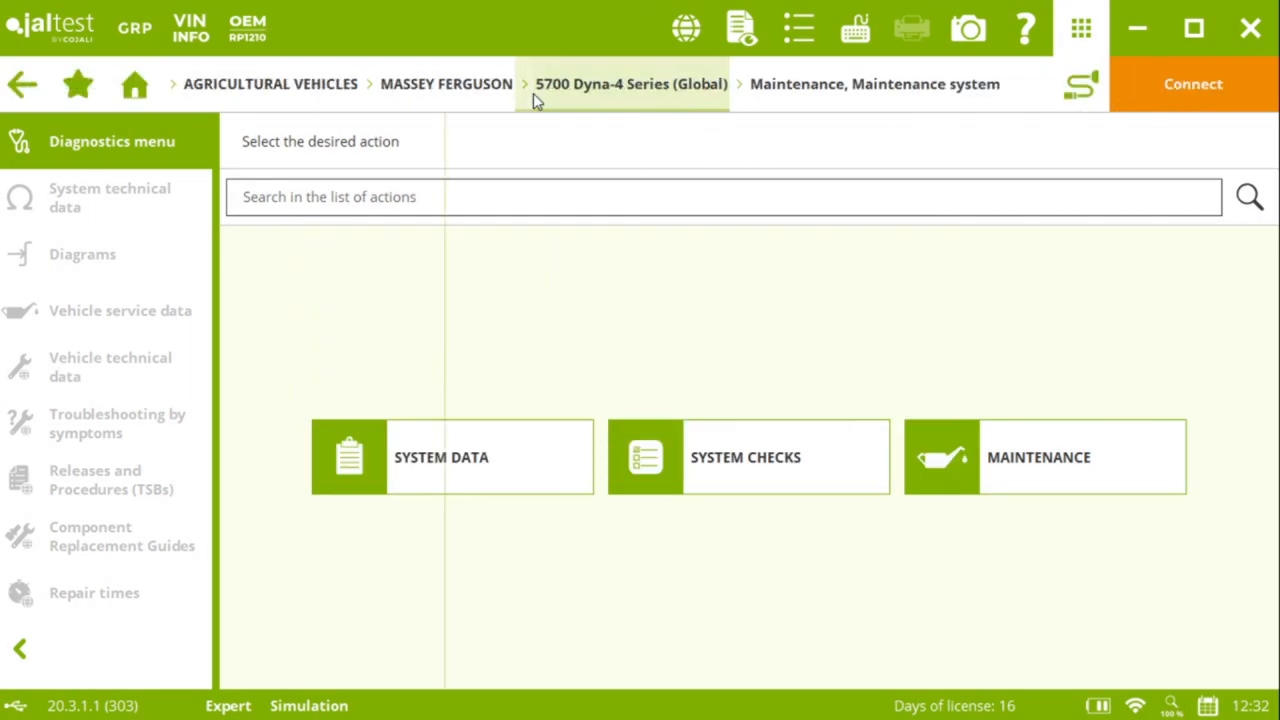
- Filter the system list to Engine and connect to EEM4F - EDC 17 CV41
click(1044, 457)
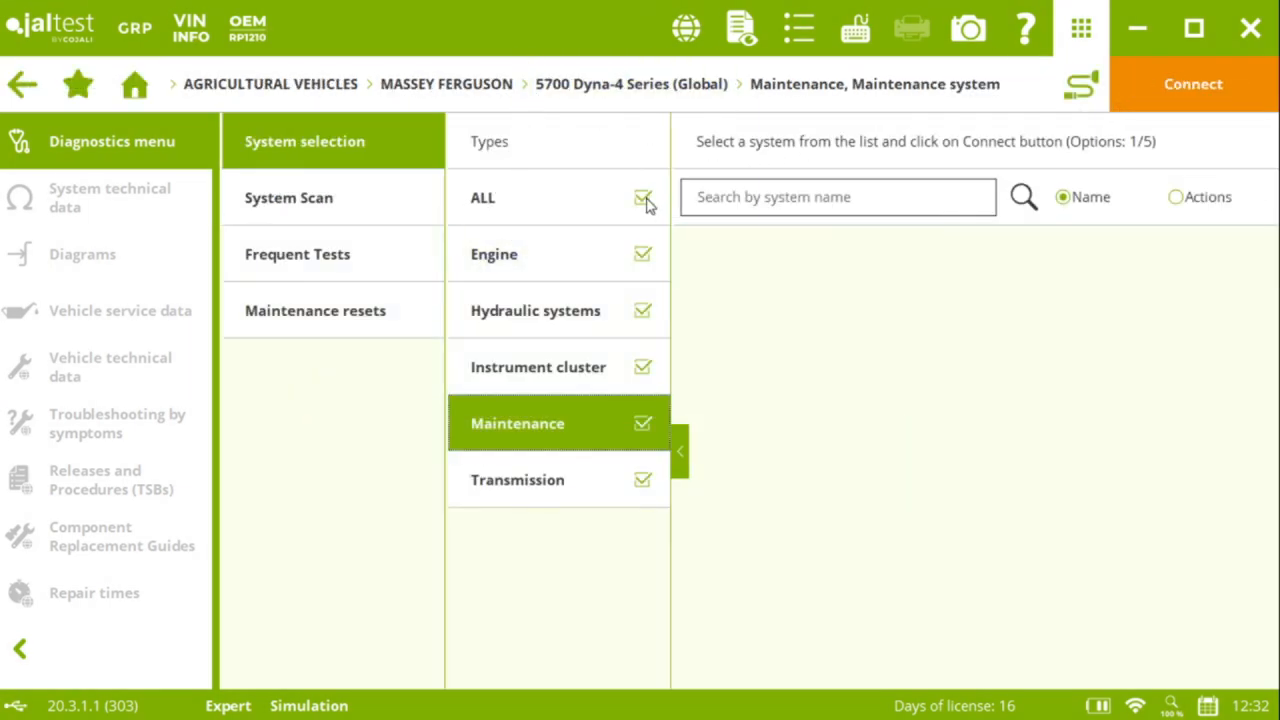
click(642, 197)
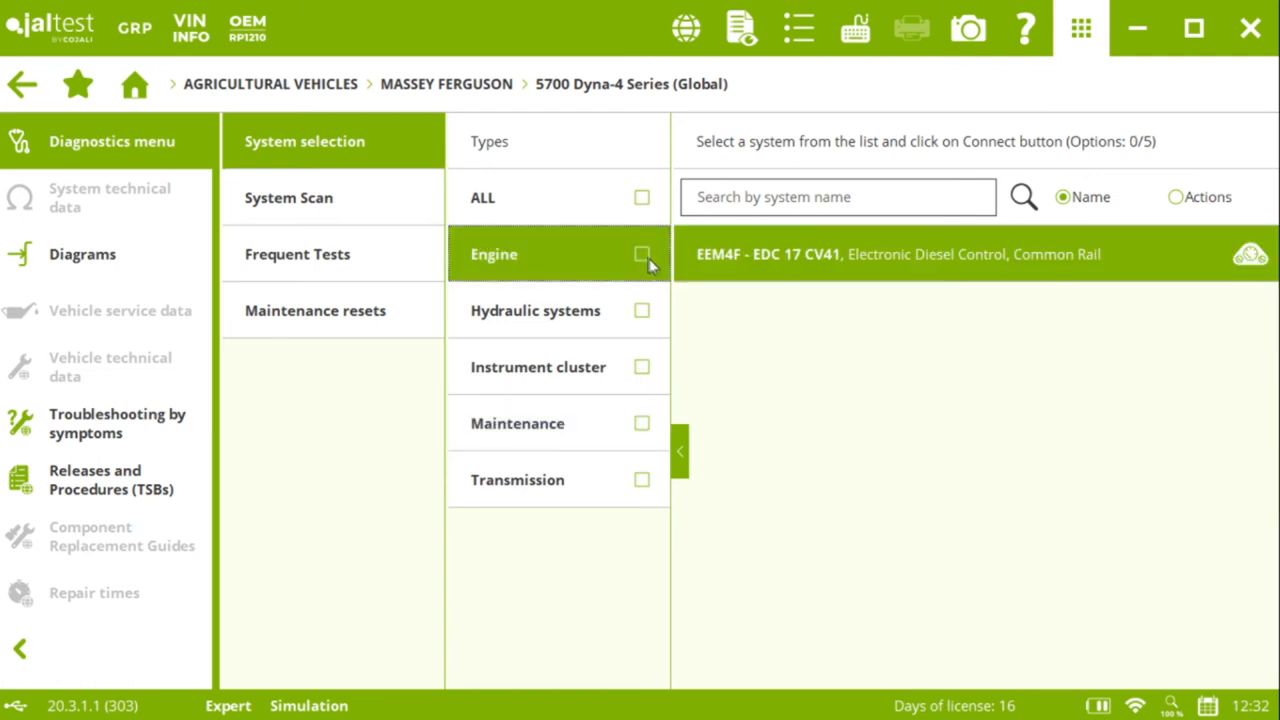
click(641, 254)
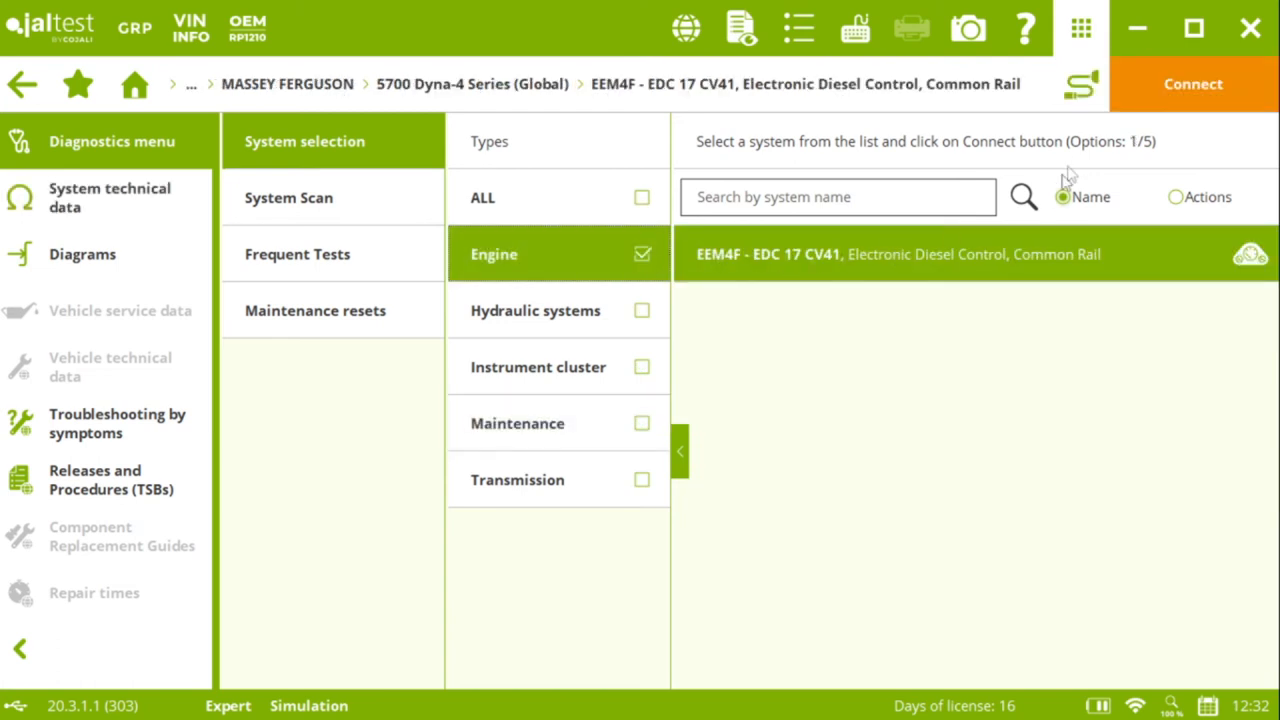
click(1204, 83)
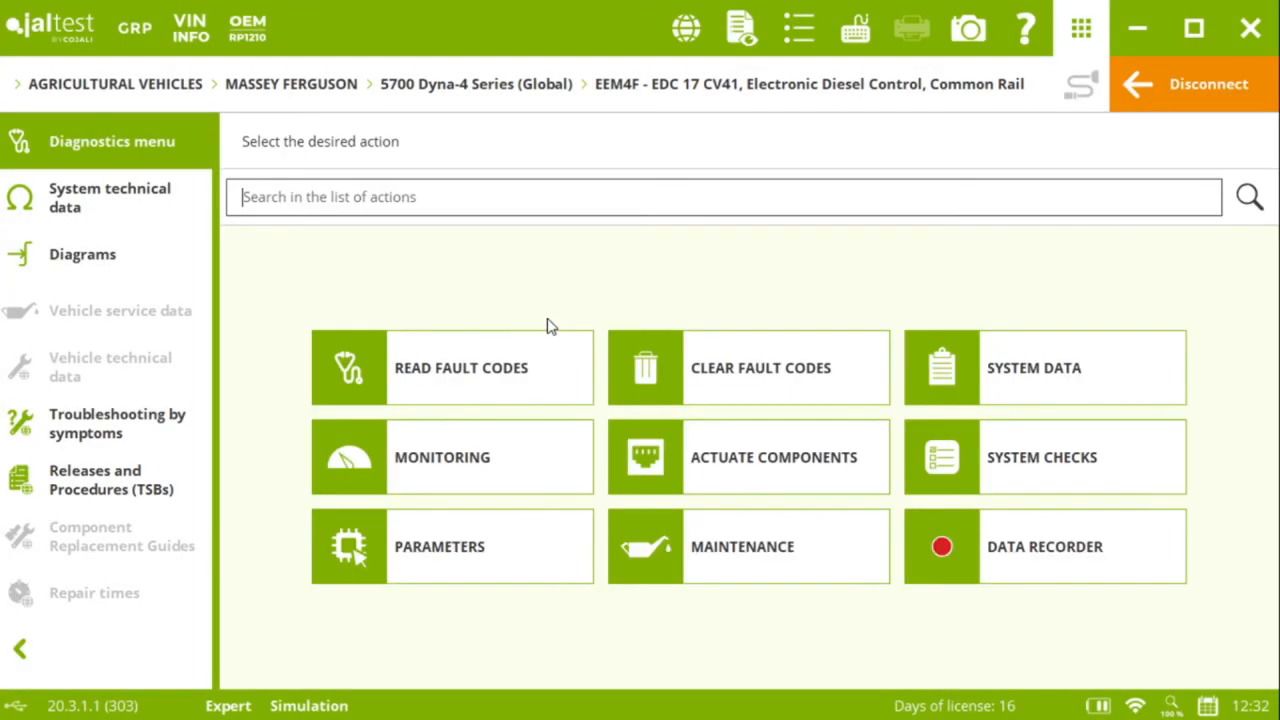
mouse_move(560, 385)
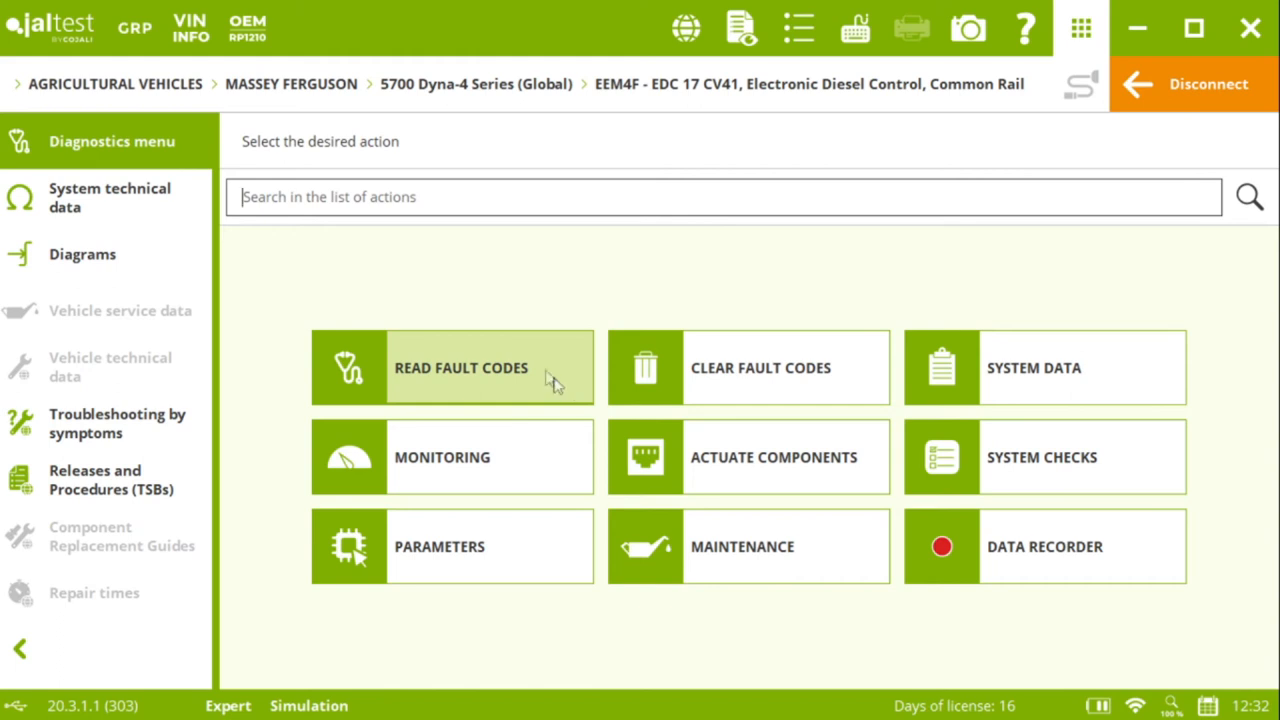
mouse_move(725, 378)
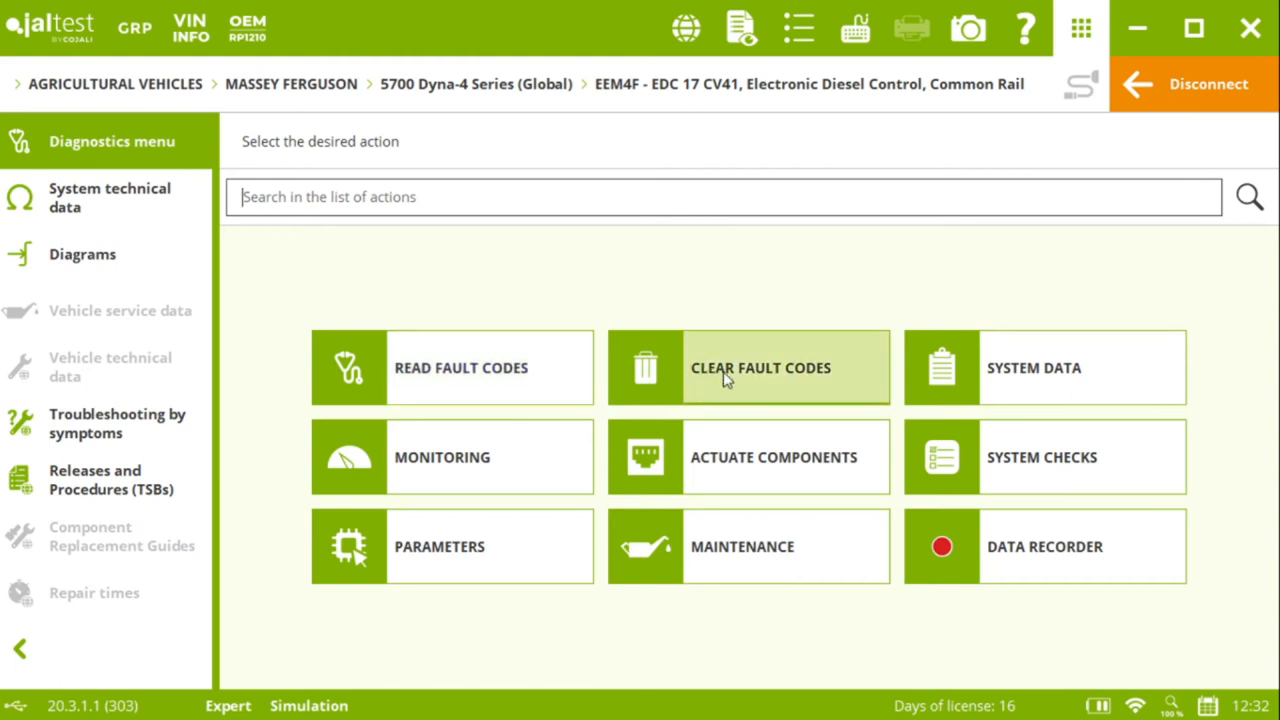
mouse_move(500, 398)
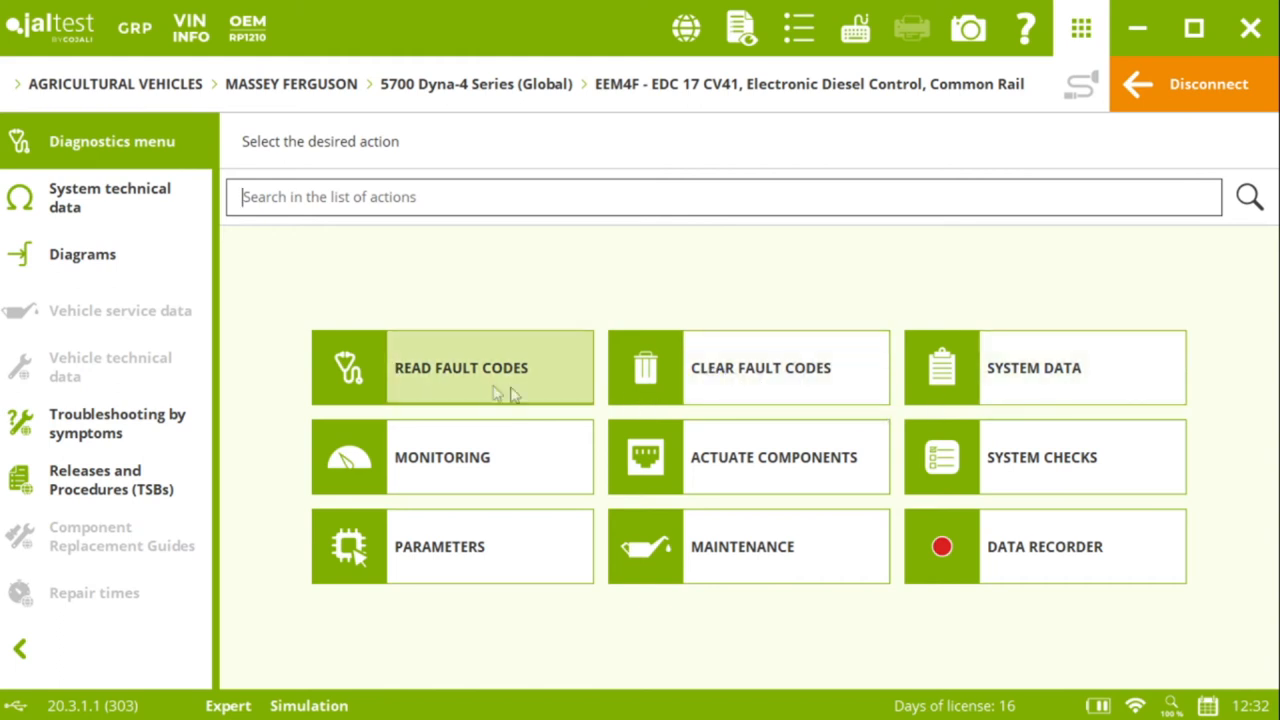
mouse_move(523, 494)
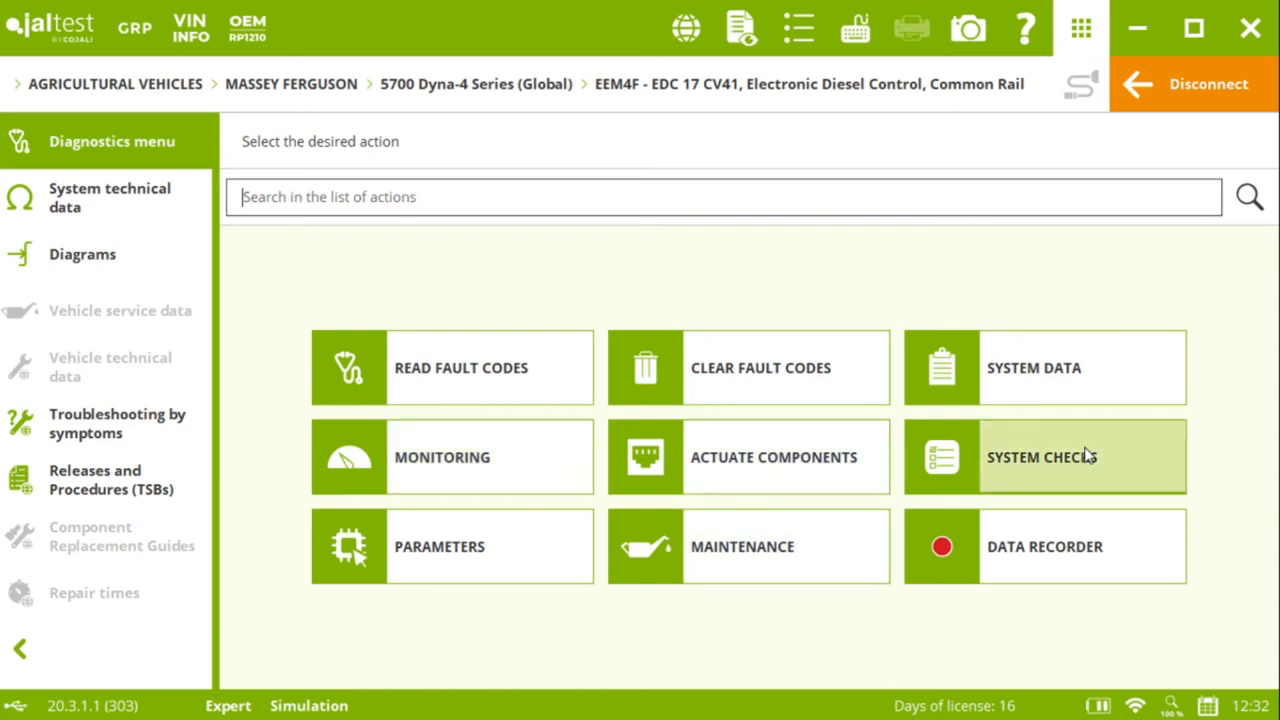
mouse_move(1025, 580)
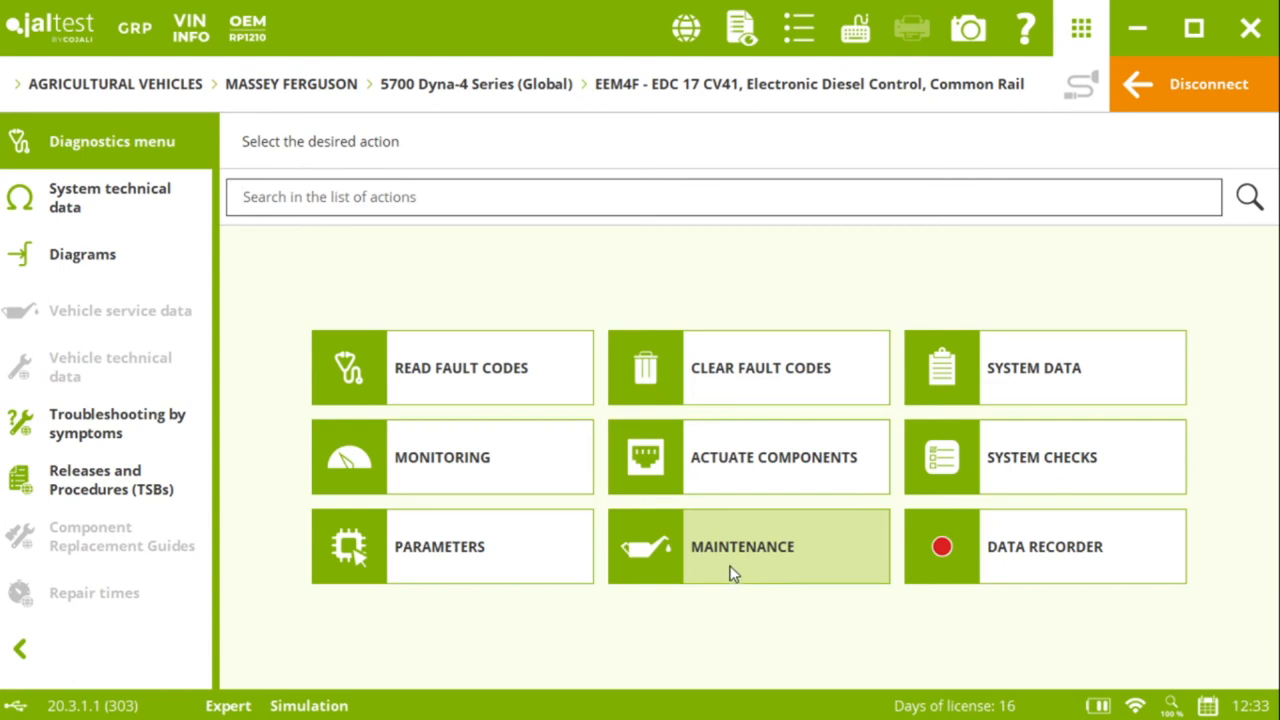
- Open the EEM4F maintenance procedures, including PRV reset, AdBlue/DEF metering and maximum revolutions resets
click(748, 546)
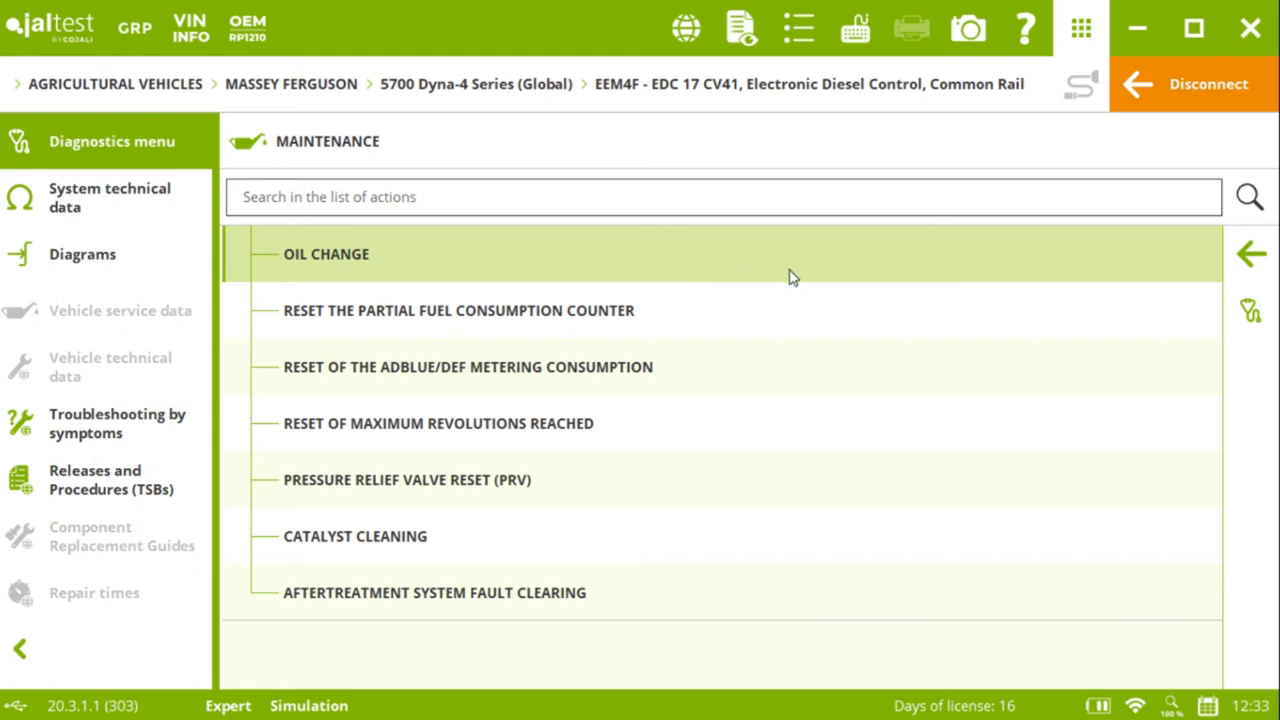
mouse_move(518, 490)
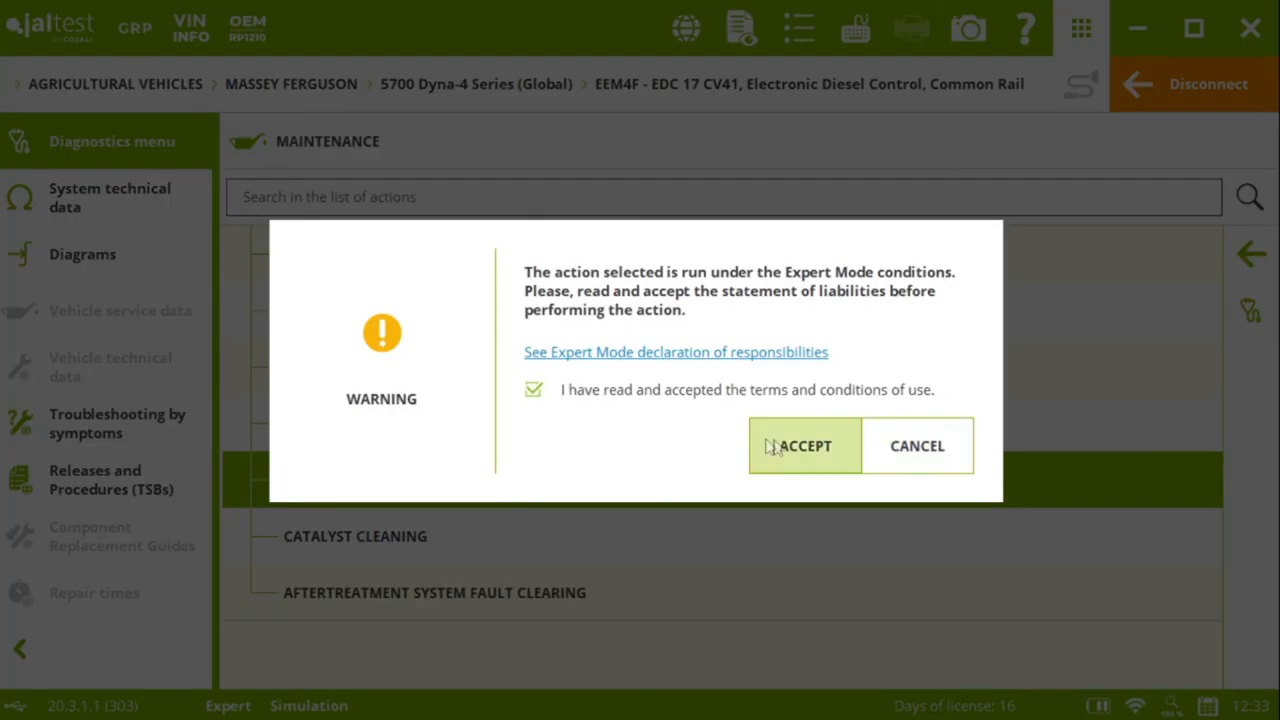
- Accept the Expert Mode liability warning to reach the PRV reset help page
click(804, 446)
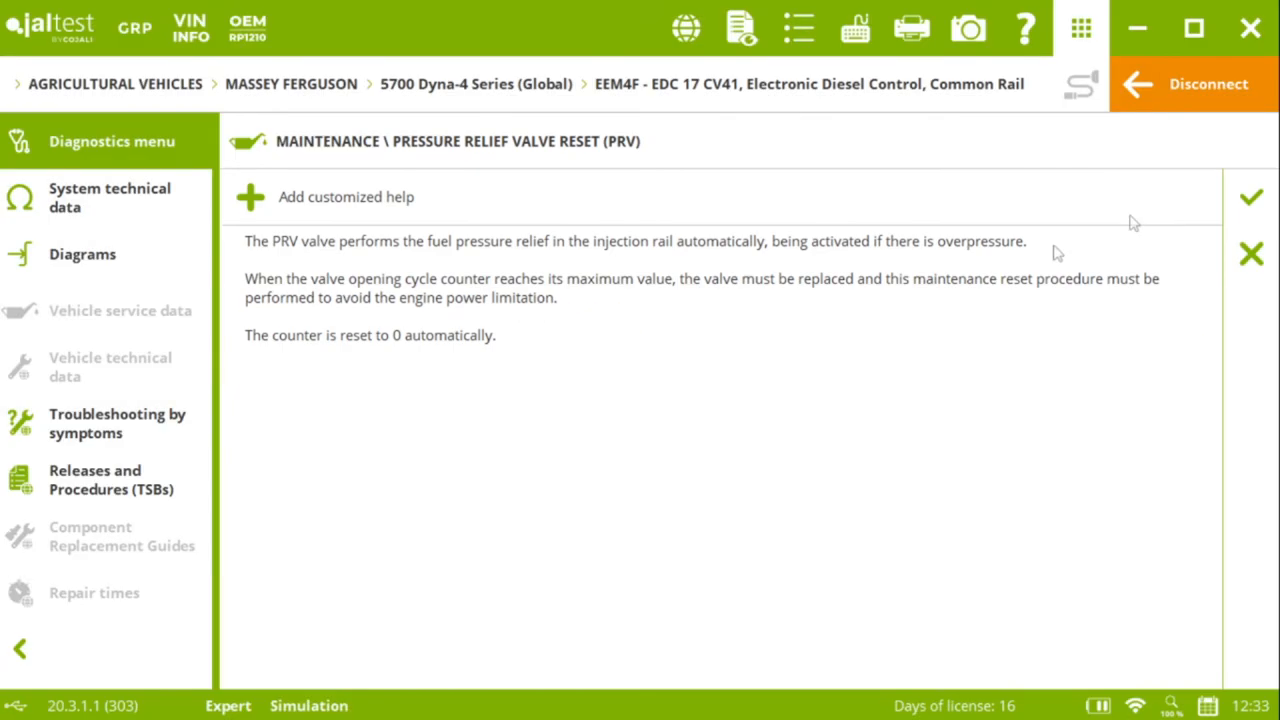
mouse_move(602, 336)
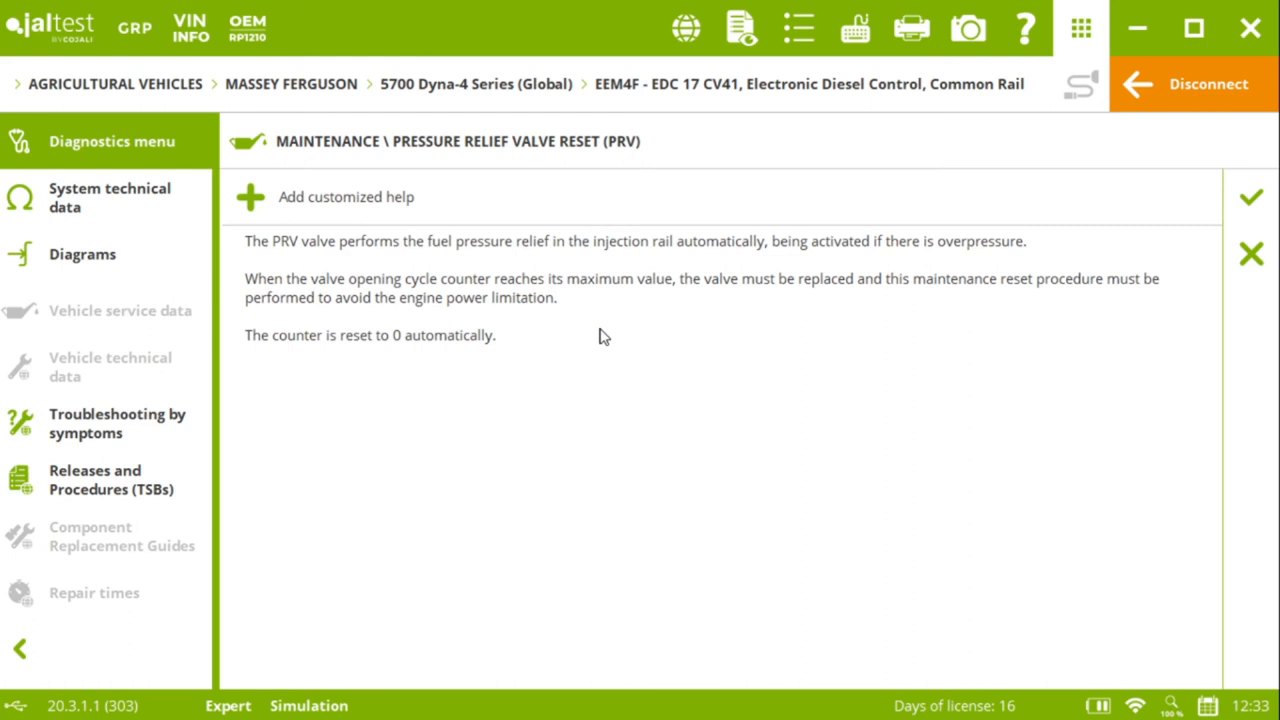
mouse_move(970, 343)
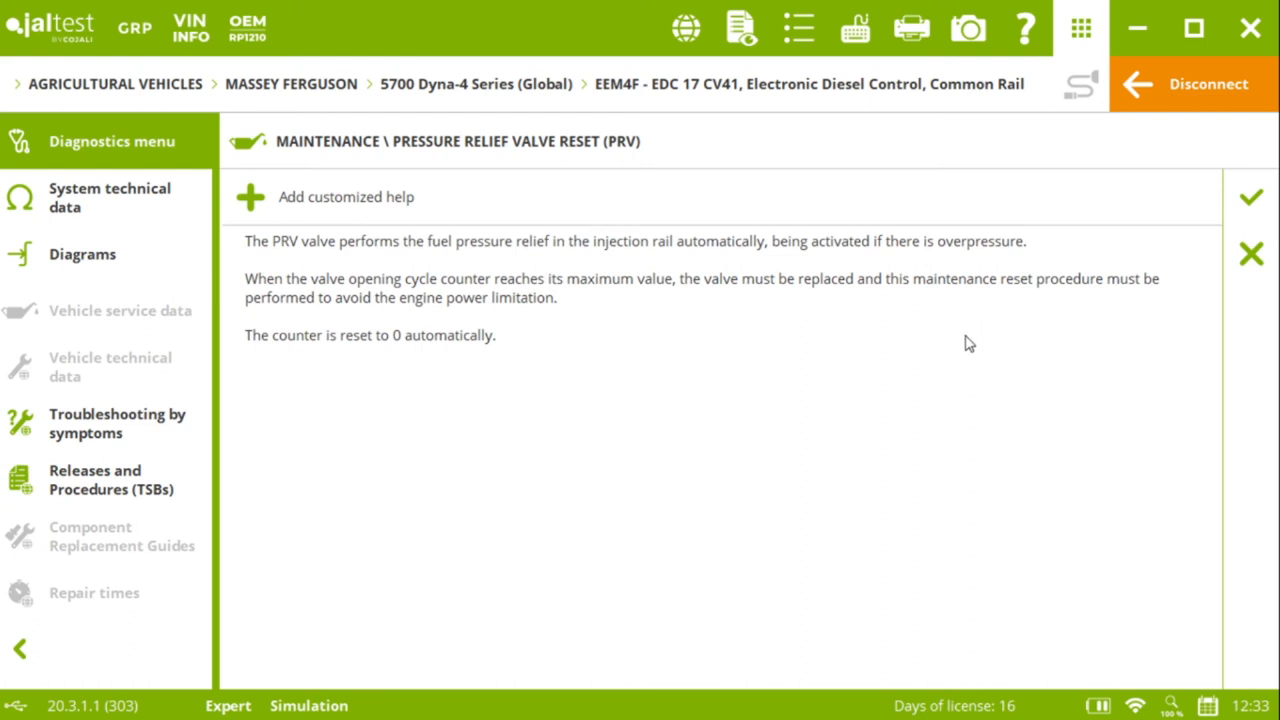
mouse_move(829, 322)
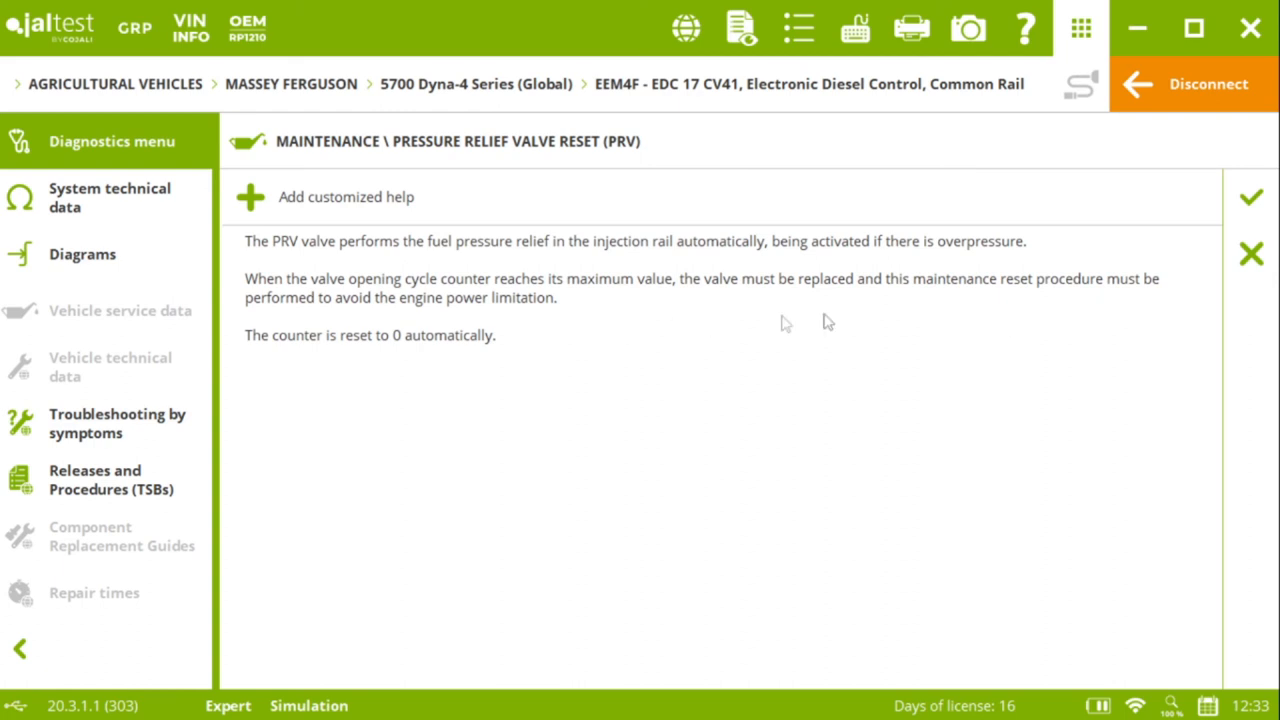
mouse_move(1253, 197)
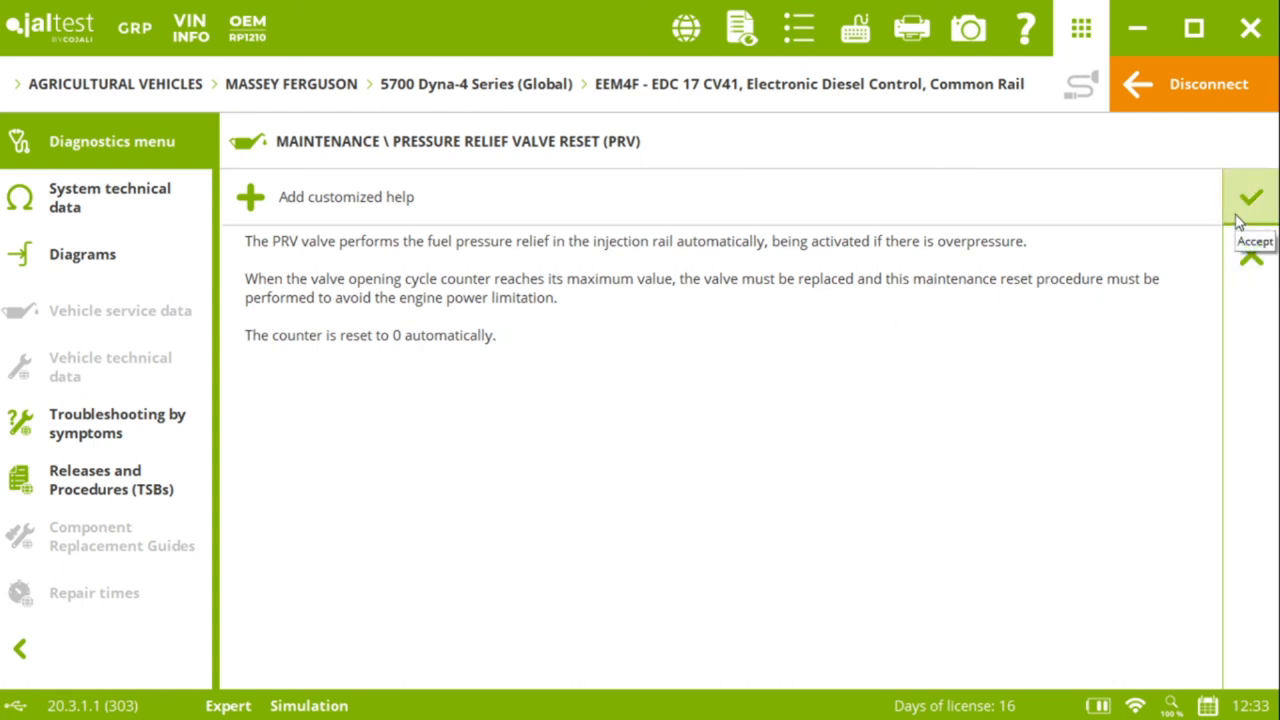
- Run the PRV counter reset, showing counter 21 and 14 min, and return to maintenance
click(1252, 194)
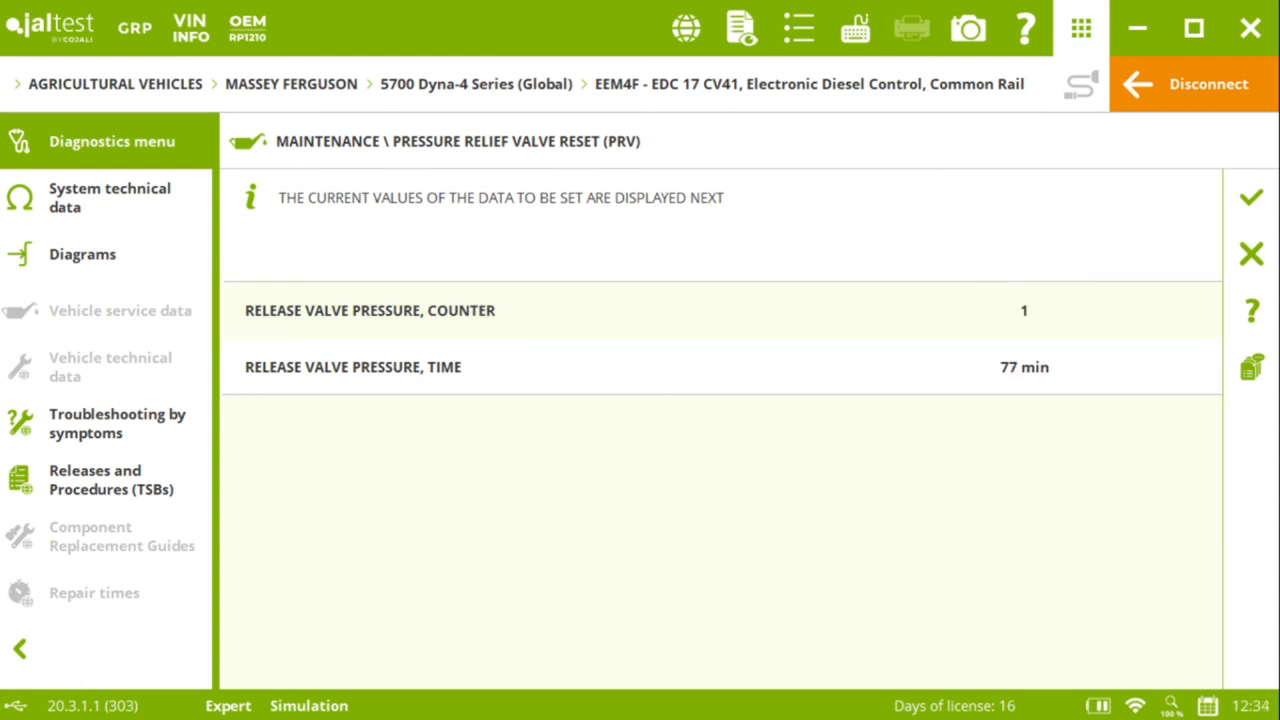
click(1251, 197)
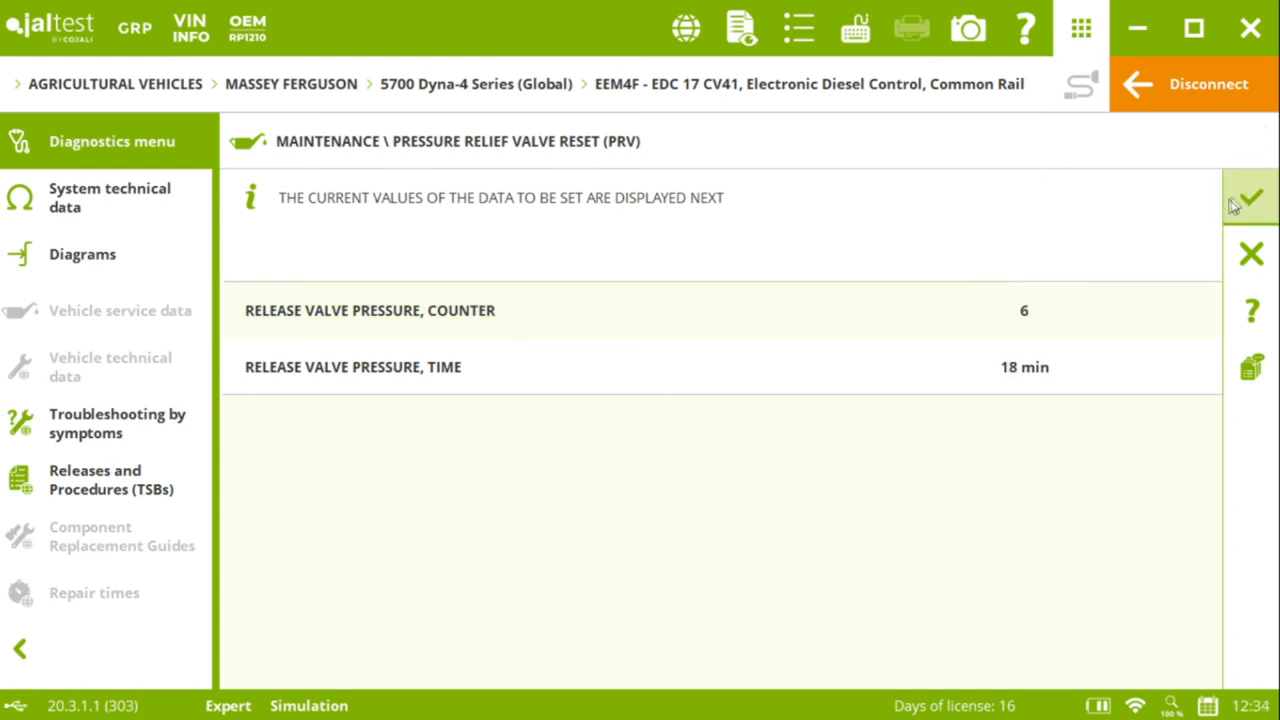
click(1250, 197)
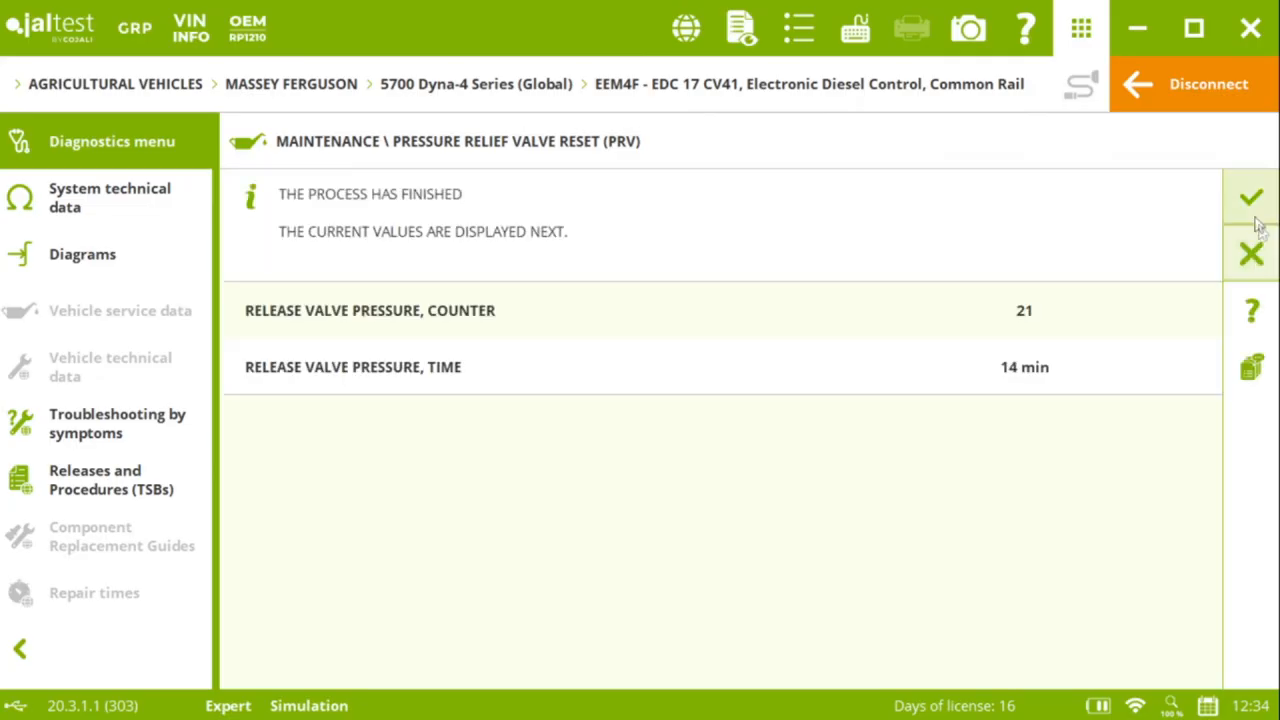
click(1245, 197)
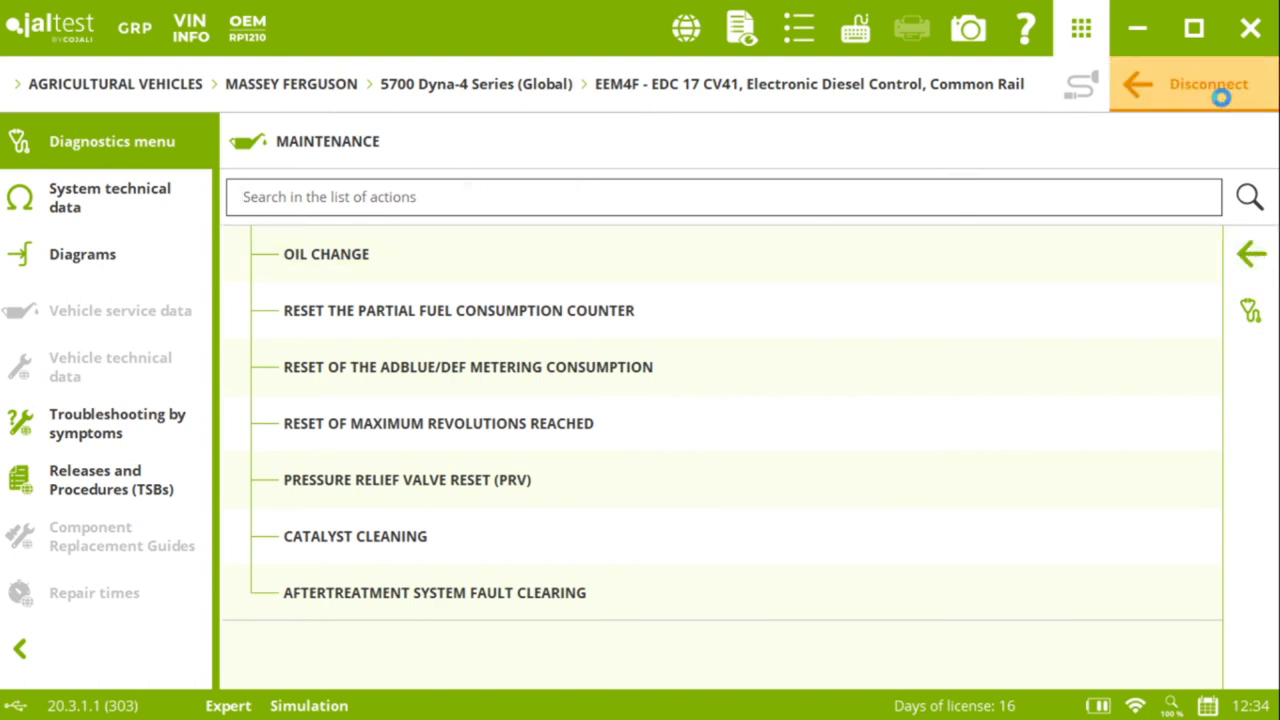
- Disconnect the 5700 Dyna-4 and open the 7700 S Series from the 700 Series list
click(1197, 84)
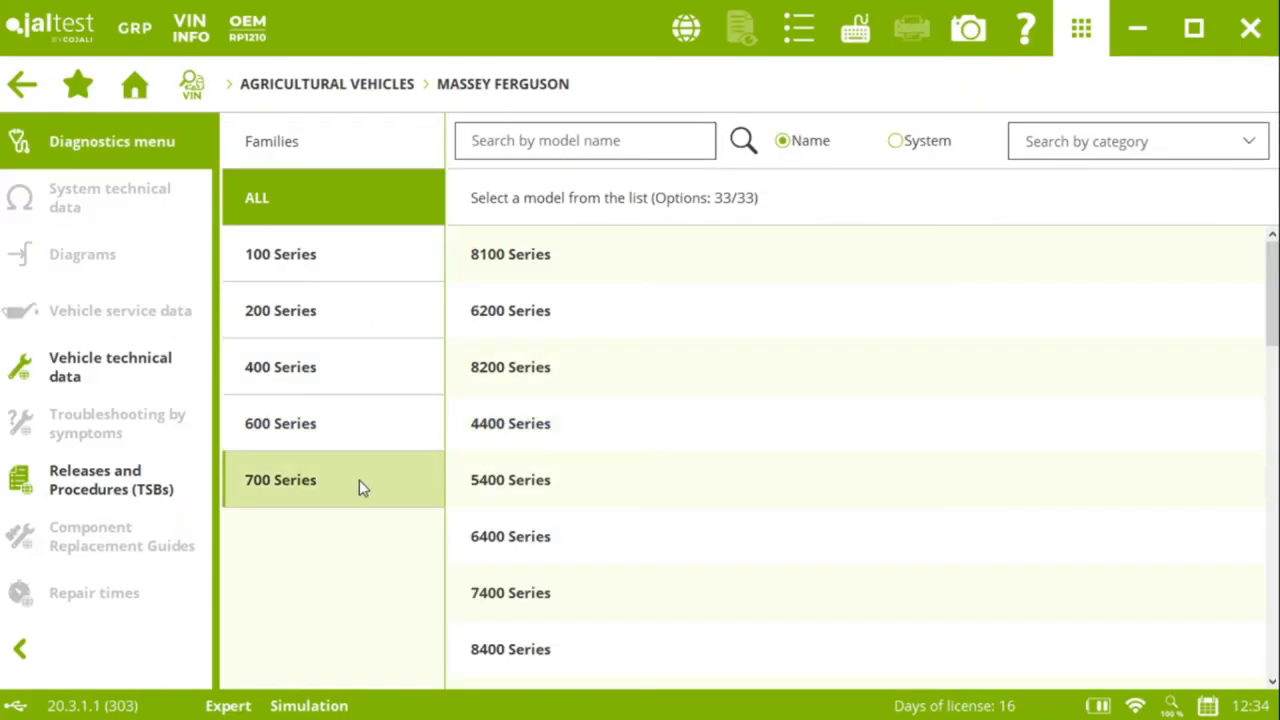
click(280, 480)
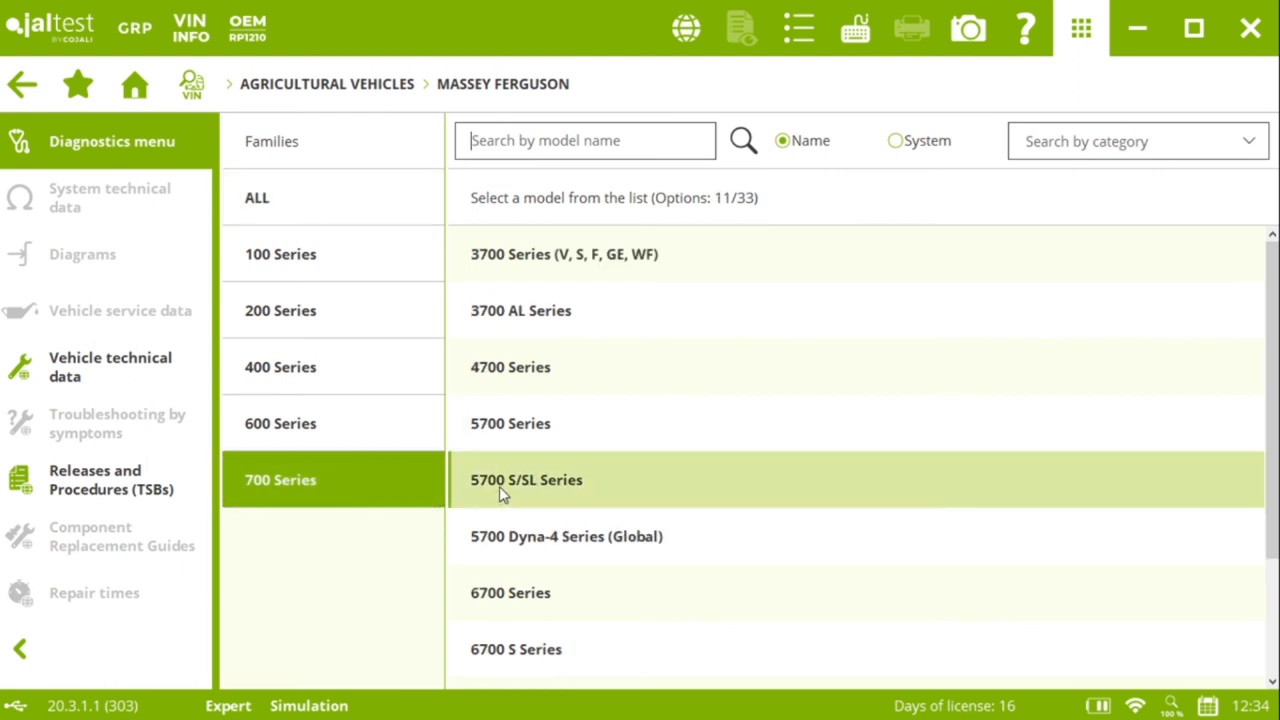
mouse_move(513, 549)
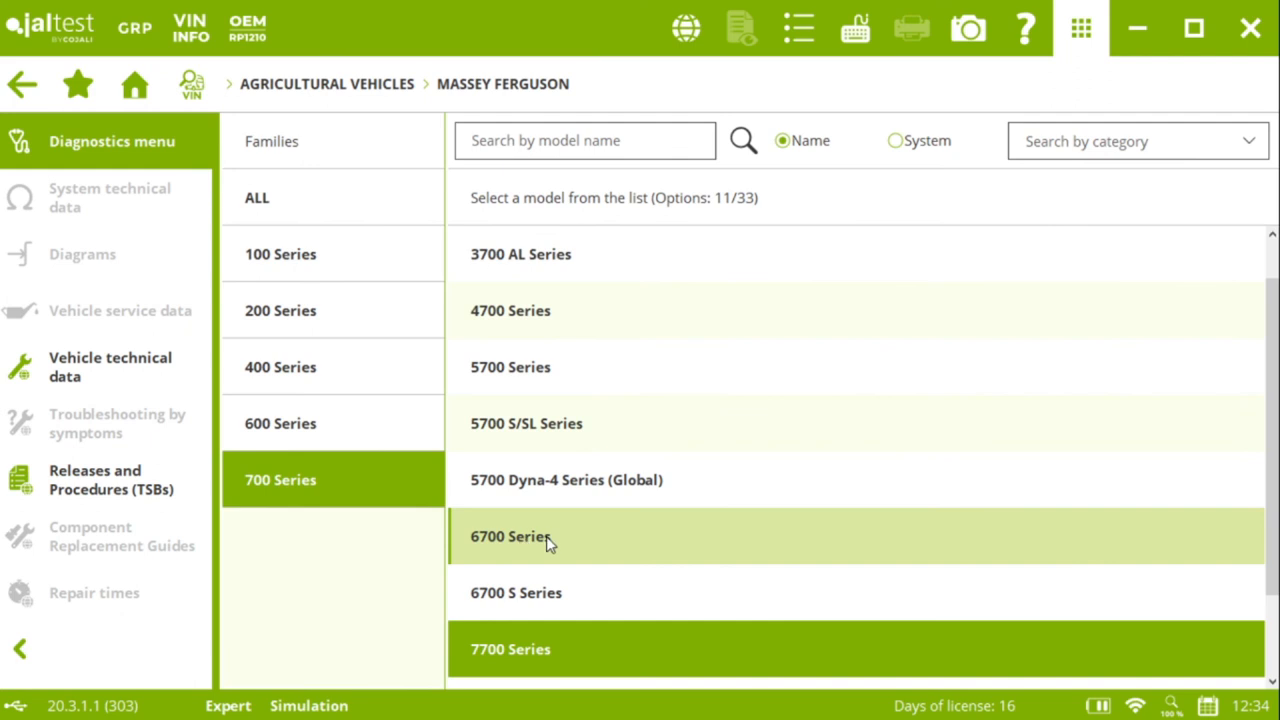
scroll(down, 3)
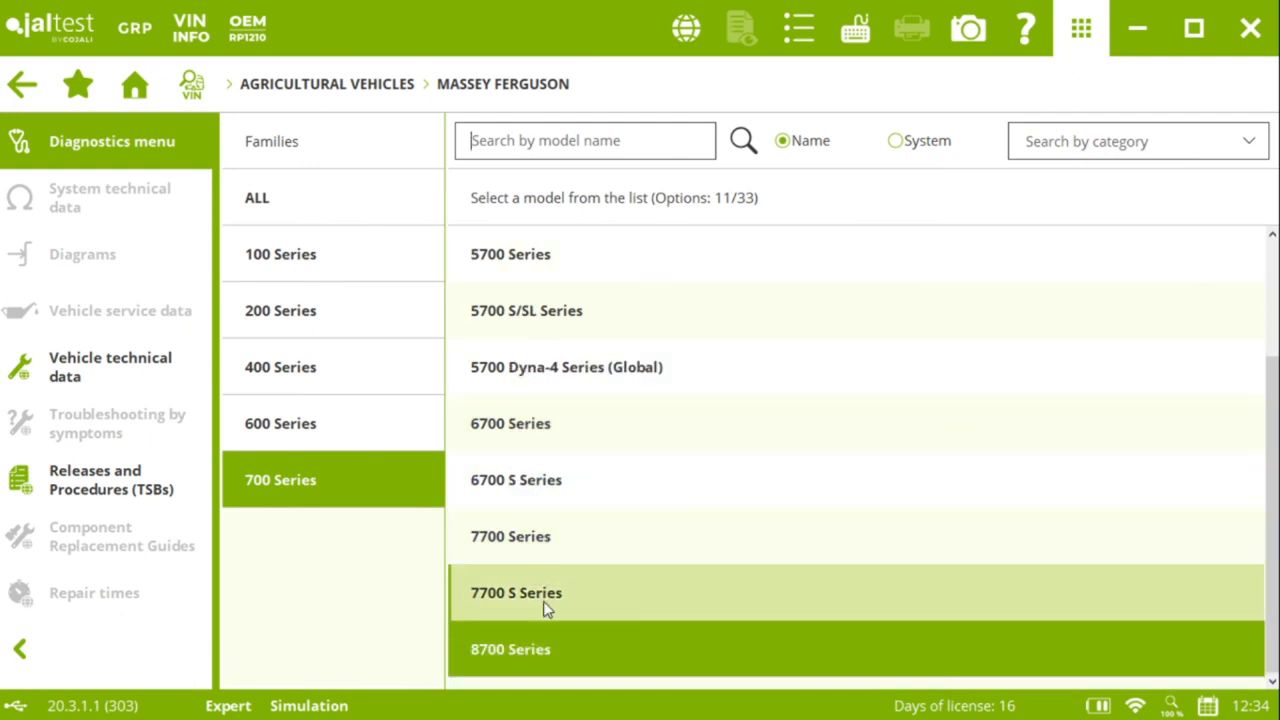
click(536, 593)
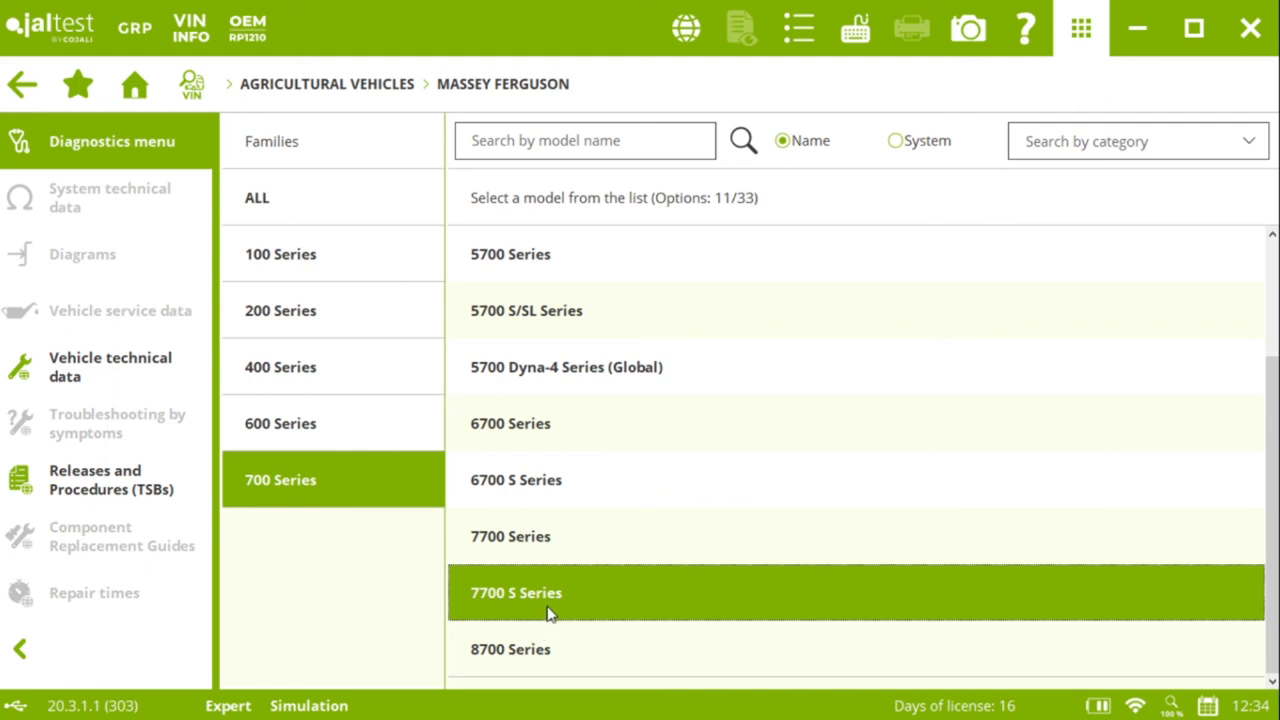
click(547, 592)
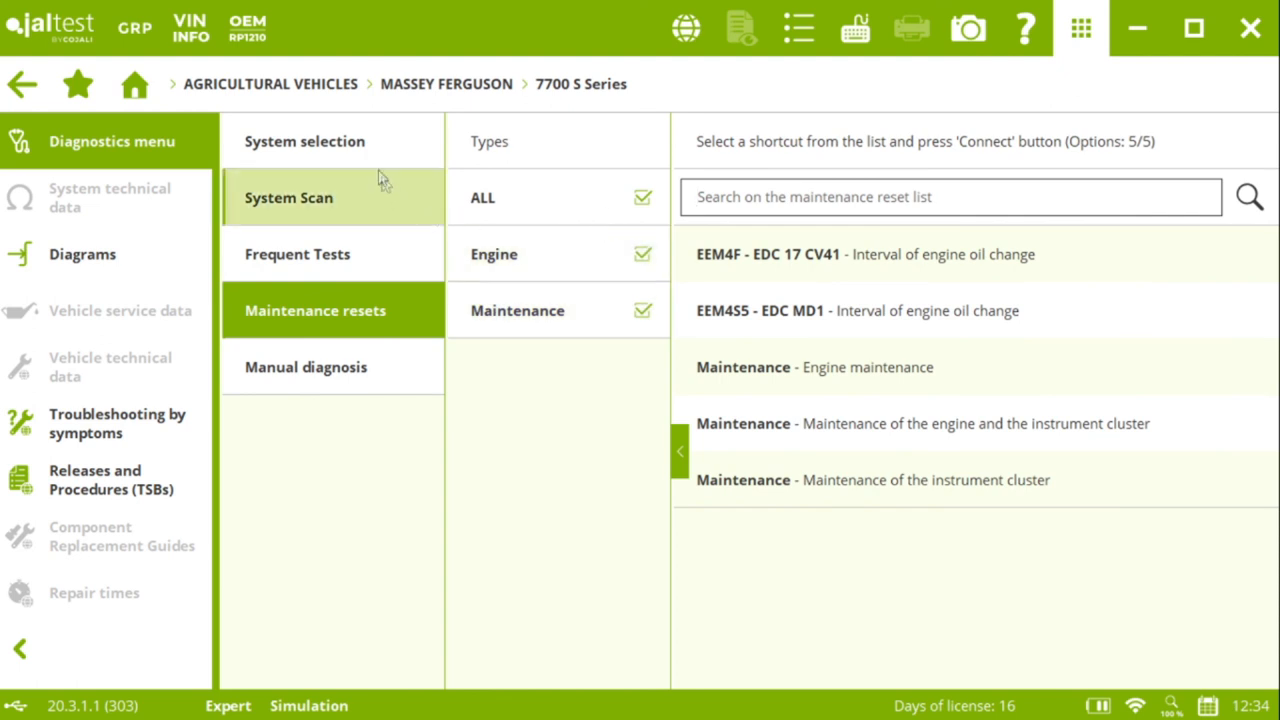
- Pick 'Maintenance, Maintenance system' from the Maintenance-type system list
click(305, 141)
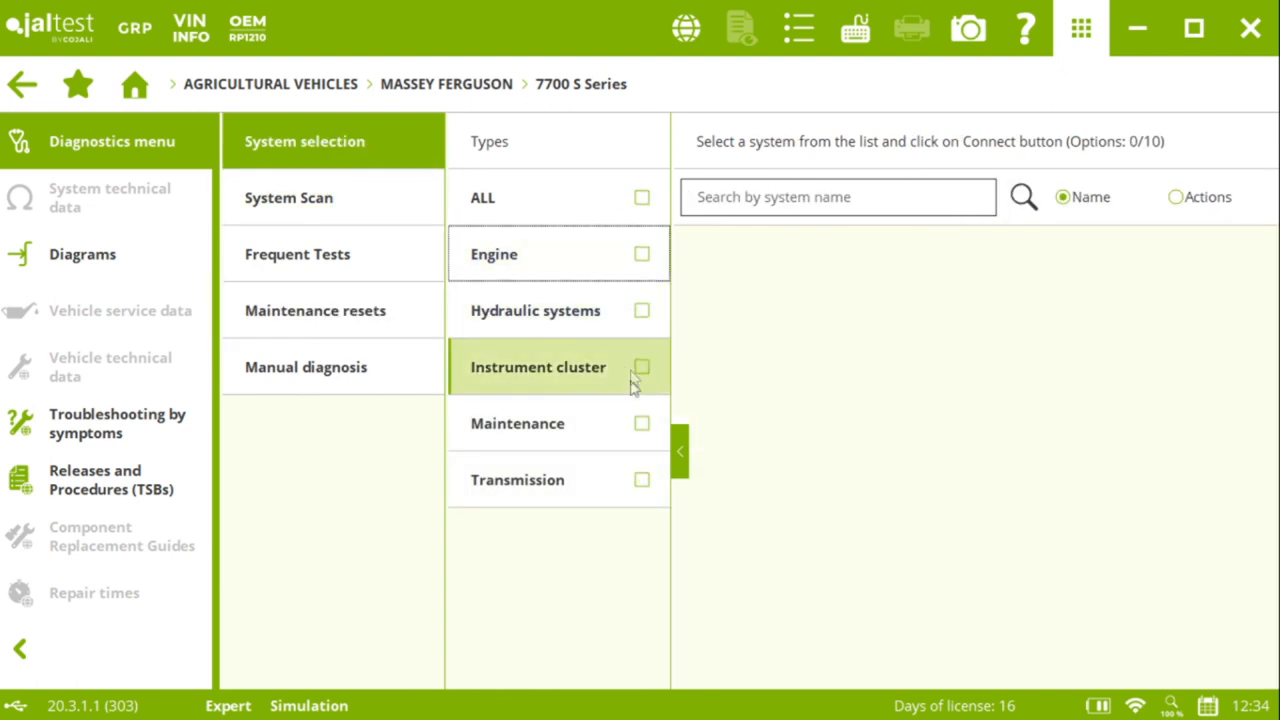
click(517, 424)
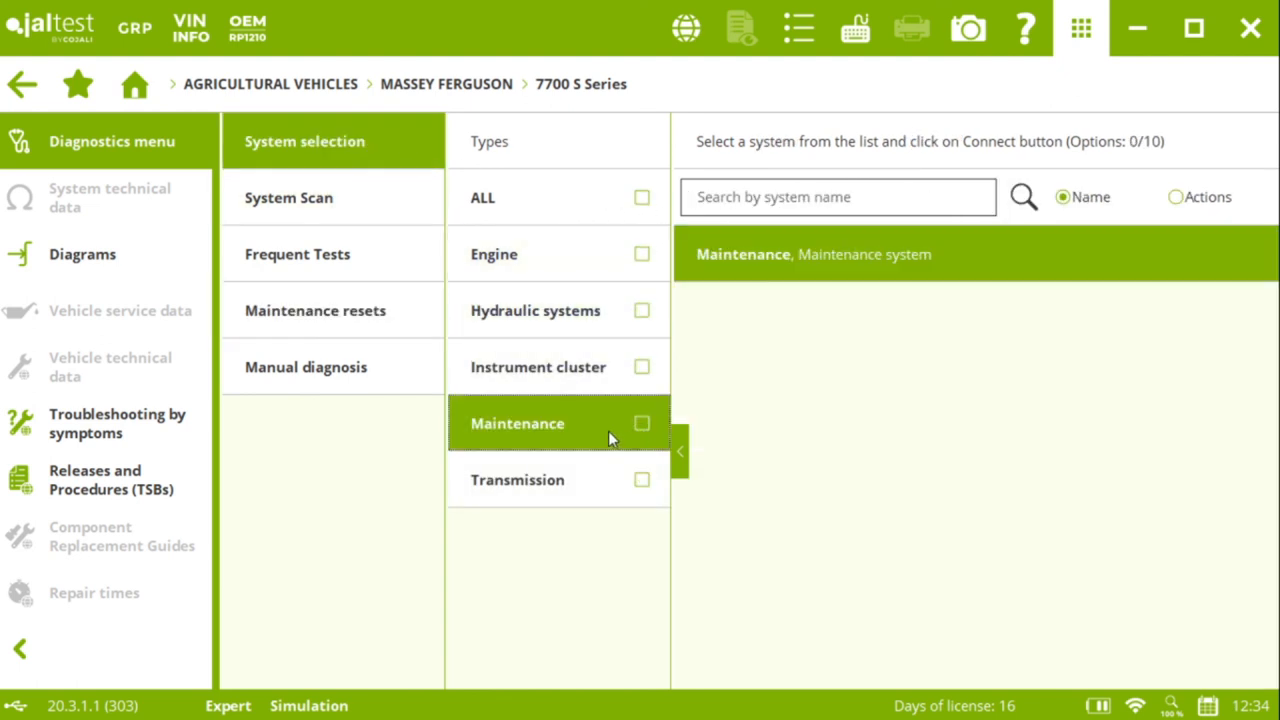
click(641, 423)
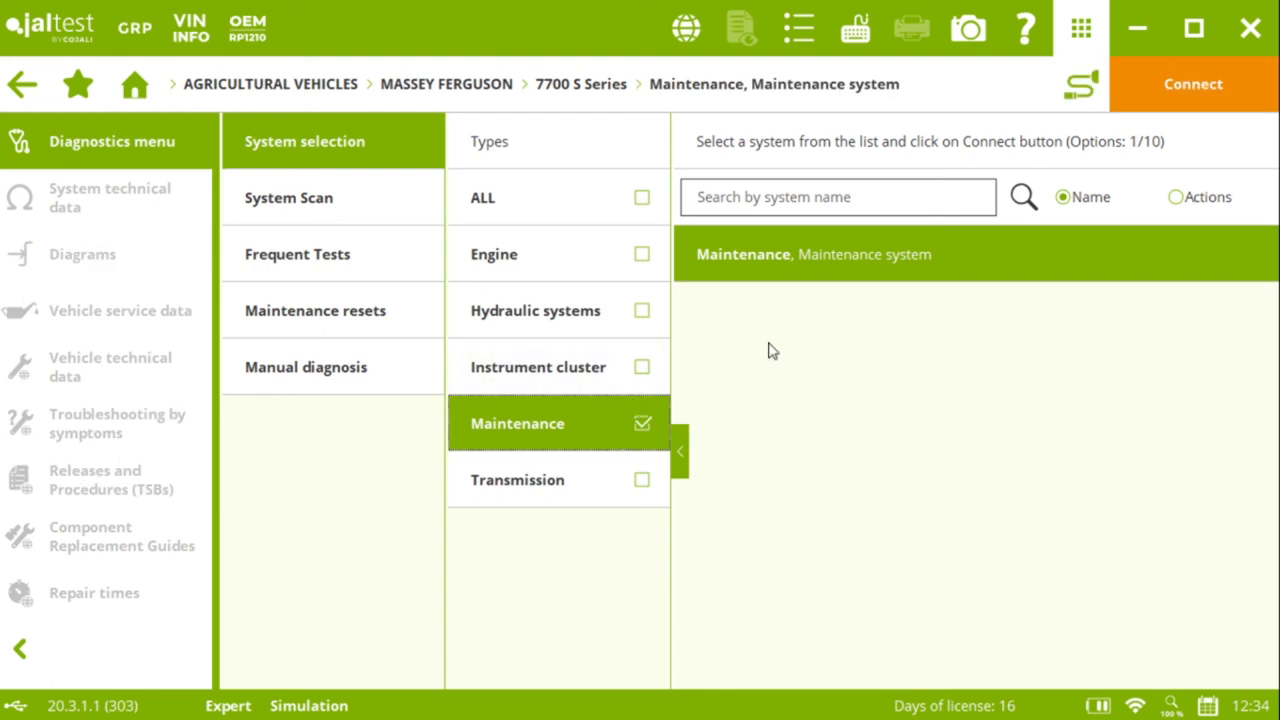
mouse_move(800, 350)
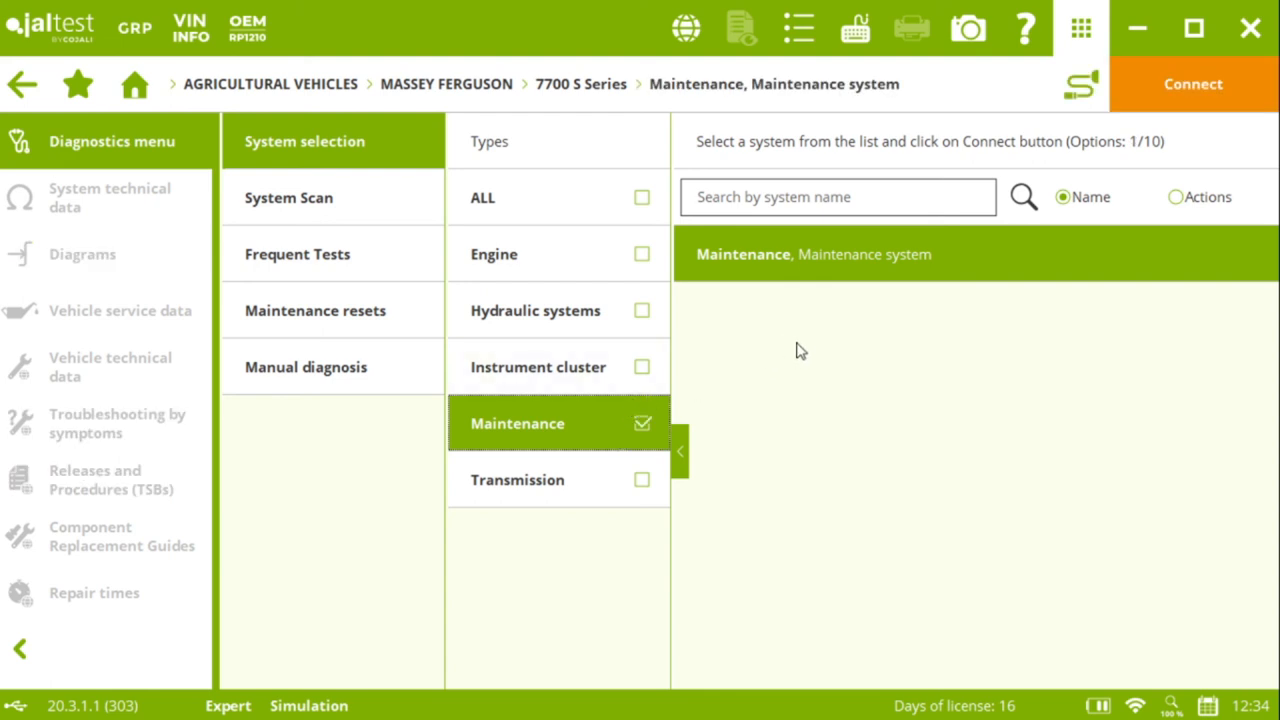